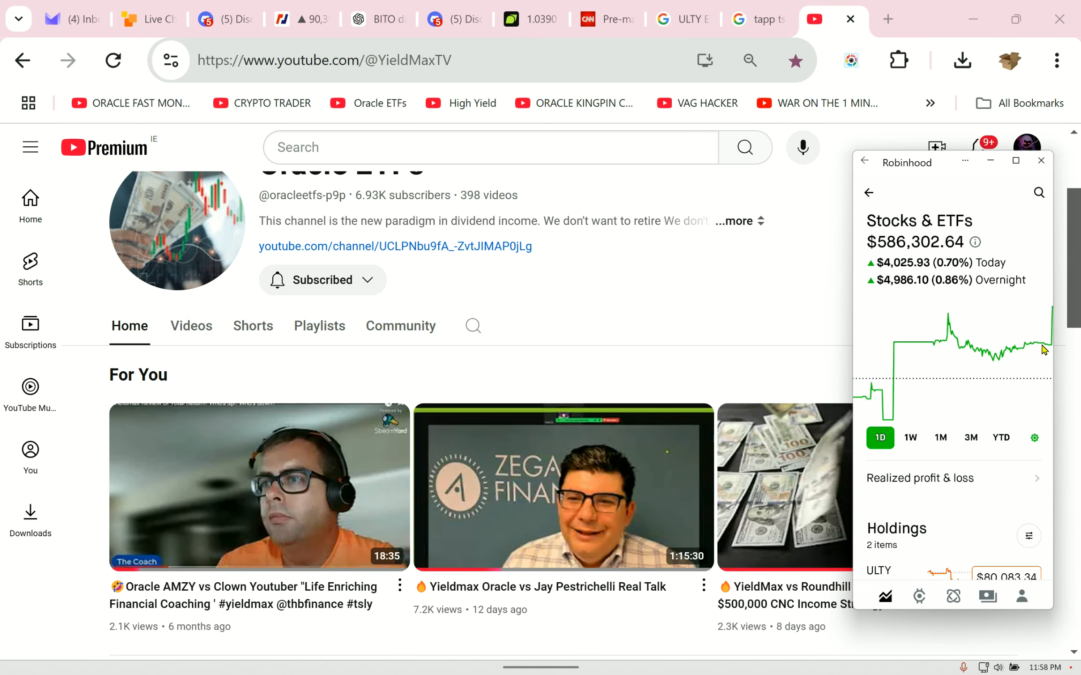
Scroll the Stocks & ETFs page down to the ULTY and XDTE holdings and dividend history
{"action": "scroll", "scroll_direction": "down", "scroll_amount": 3}
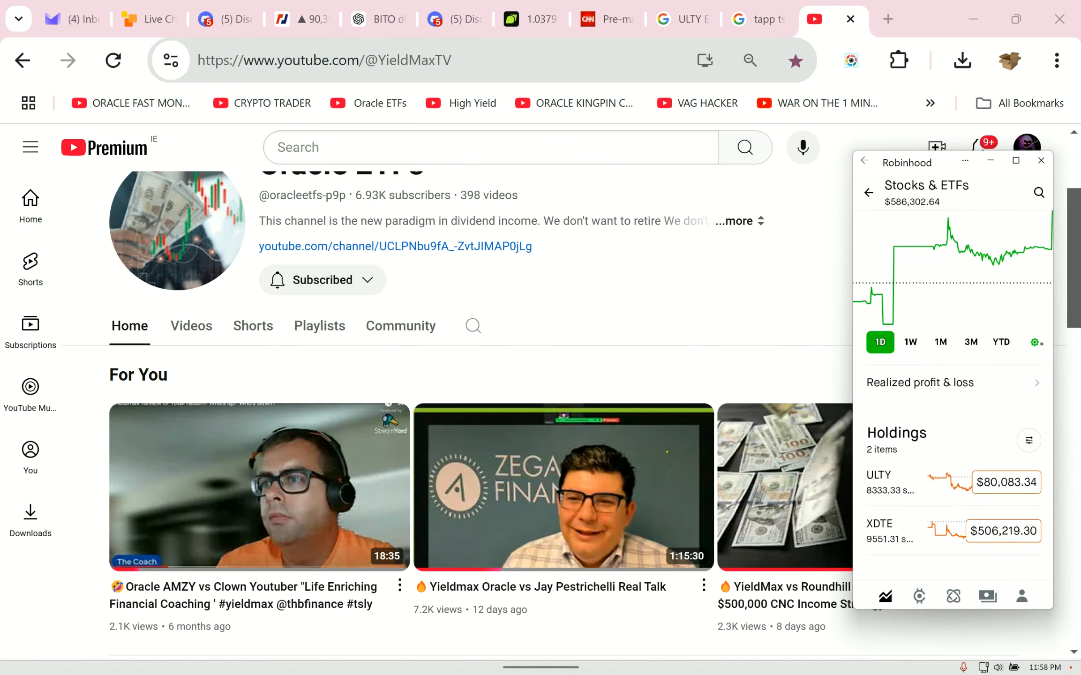
{"action": "scroll", "scroll_direction": "down", "scroll_amount": 3}
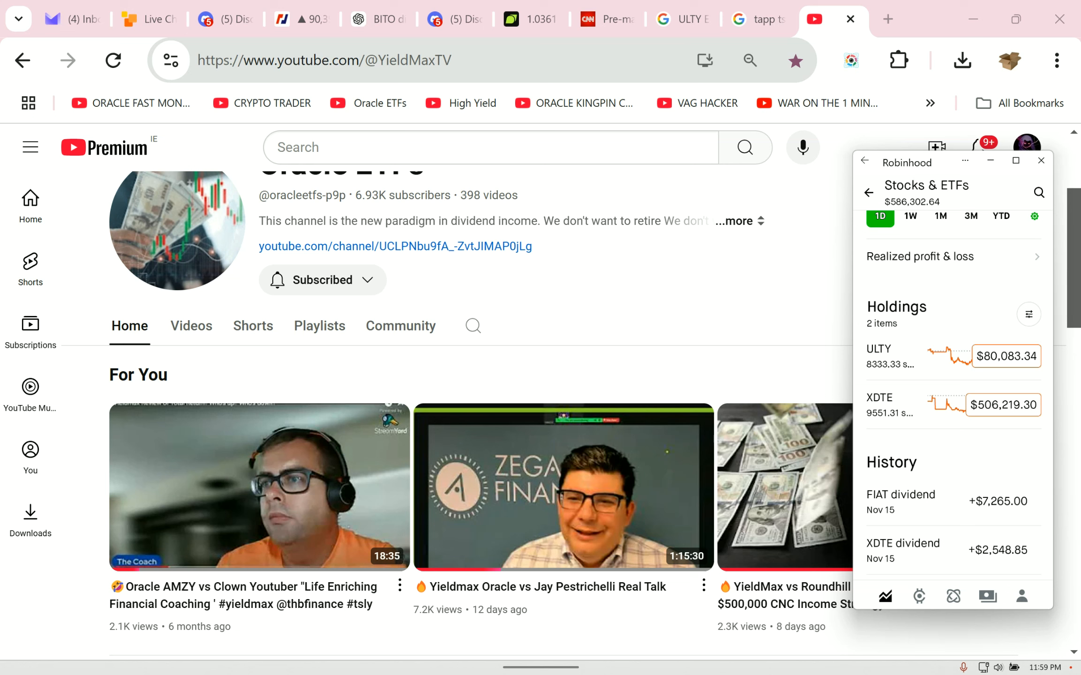
{"action": "mouse_move", "coordinate": [867, 401]}
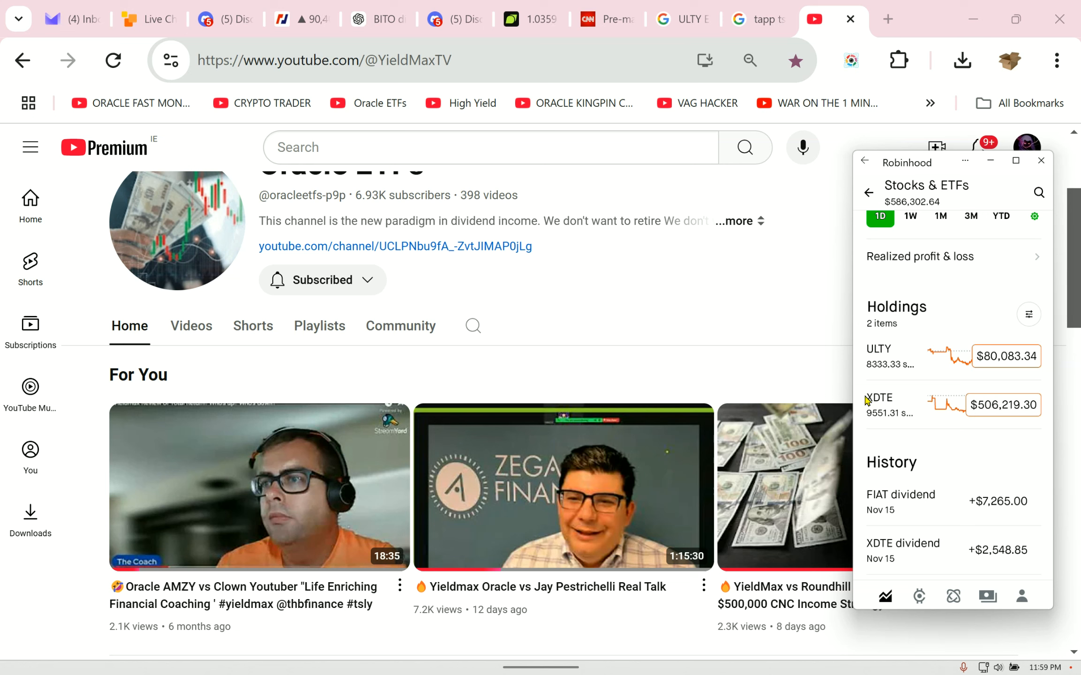
{"action": "mouse_move", "coordinate": [1019, 414]}
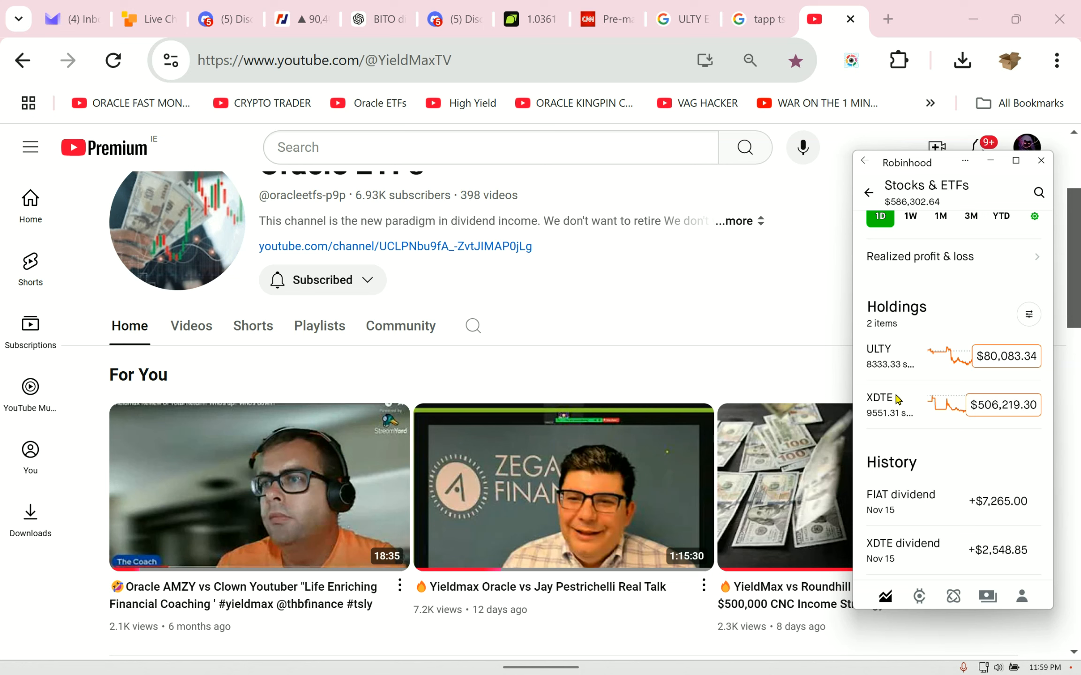
{"action": "mouse_move", "coordinate": [936, 420]}
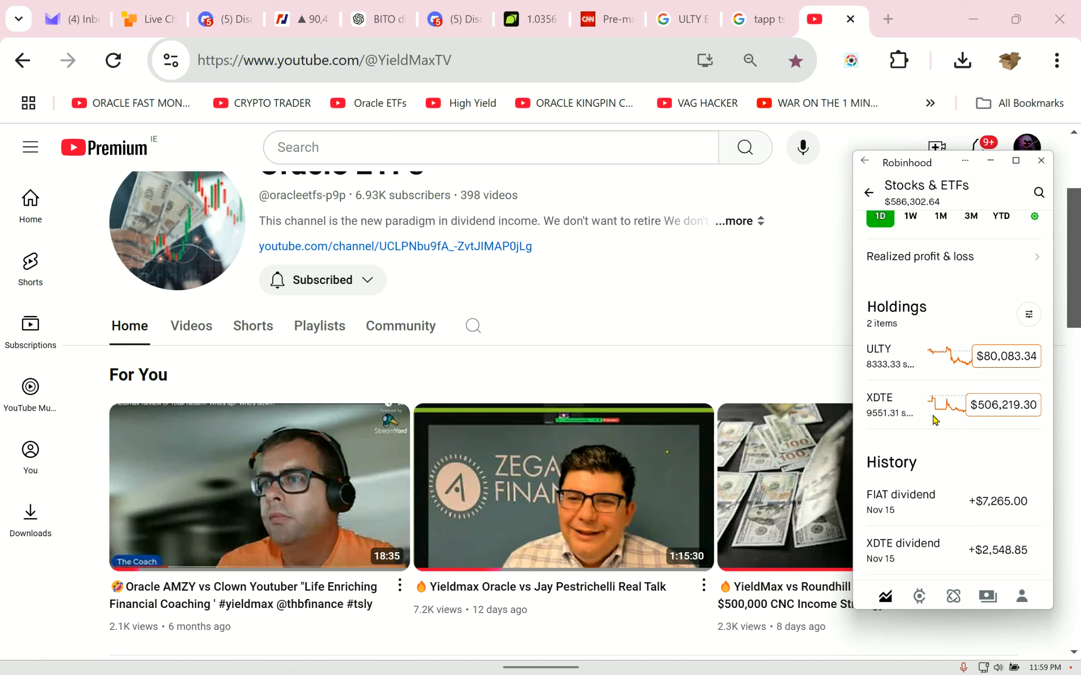
{"action": "mouse_move", "coordinate": [1033, 442]}
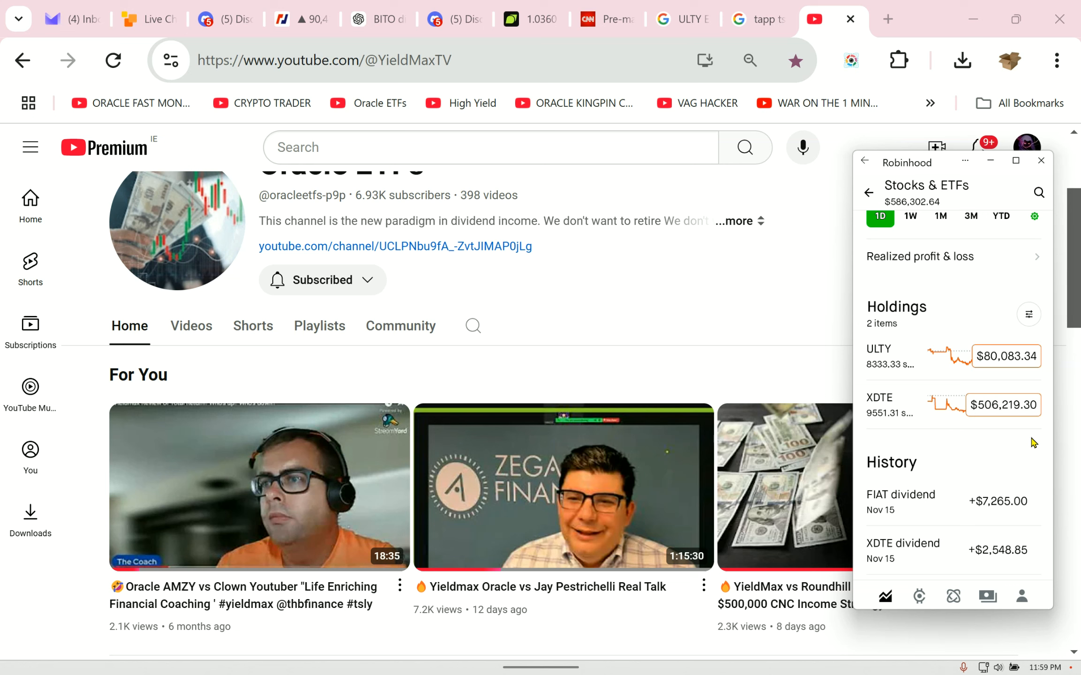
{"action": "mouse_move", "coordinate": [1013, 420]}
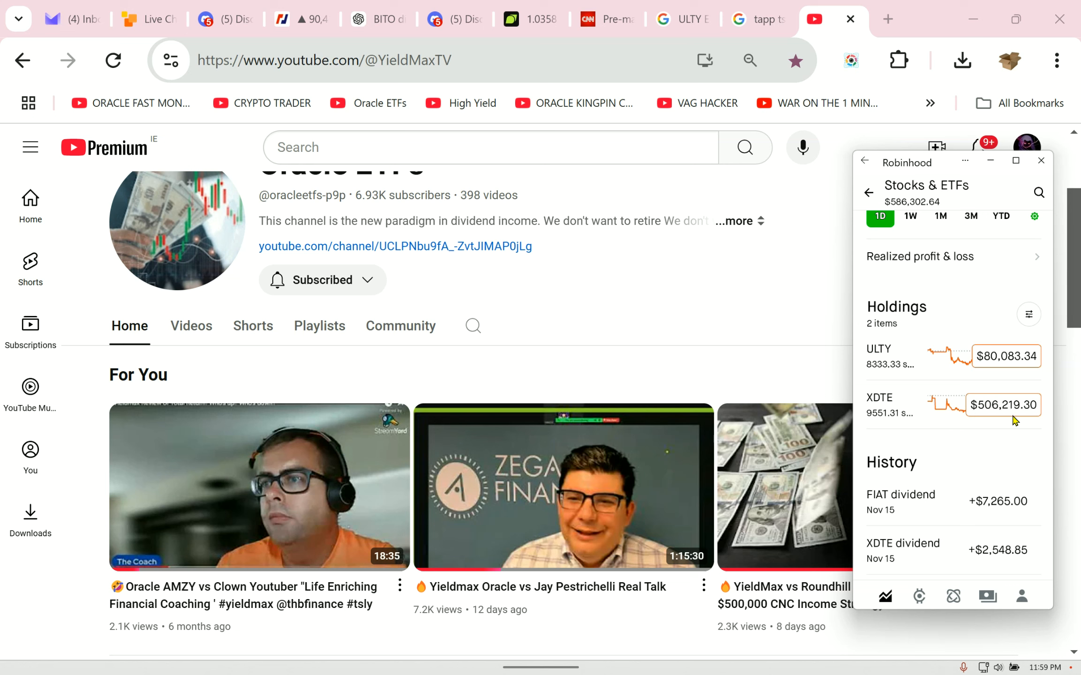
{"action": "mouse_move", "coordinate": [989, 418]}
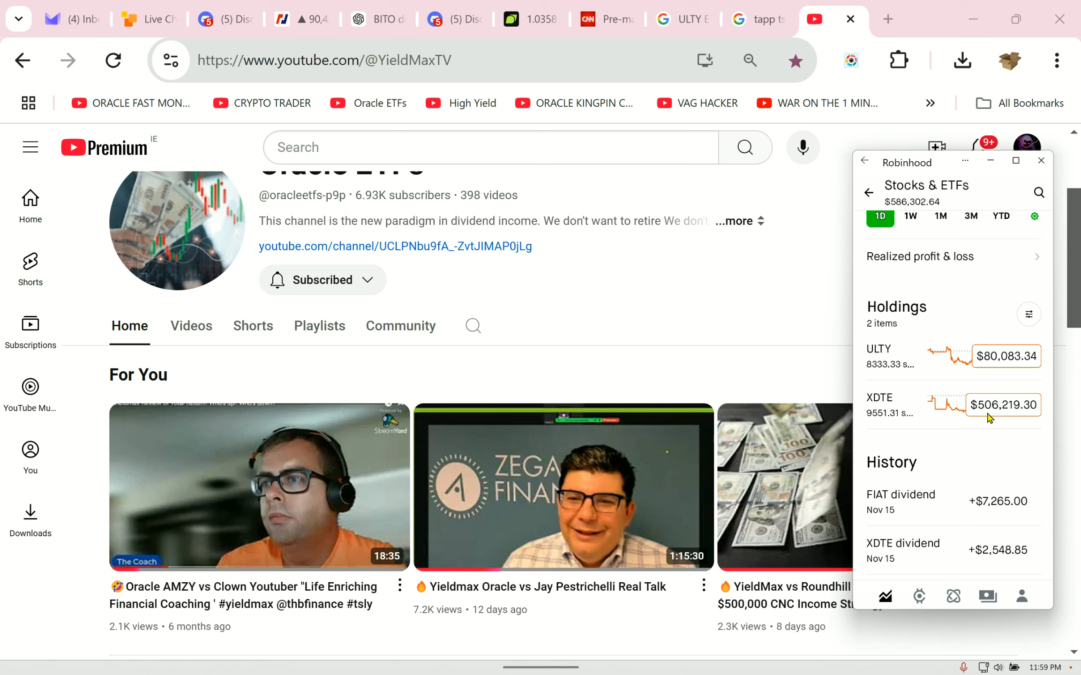
{"action": "mouse_move", "coordinate": [994, 418]}
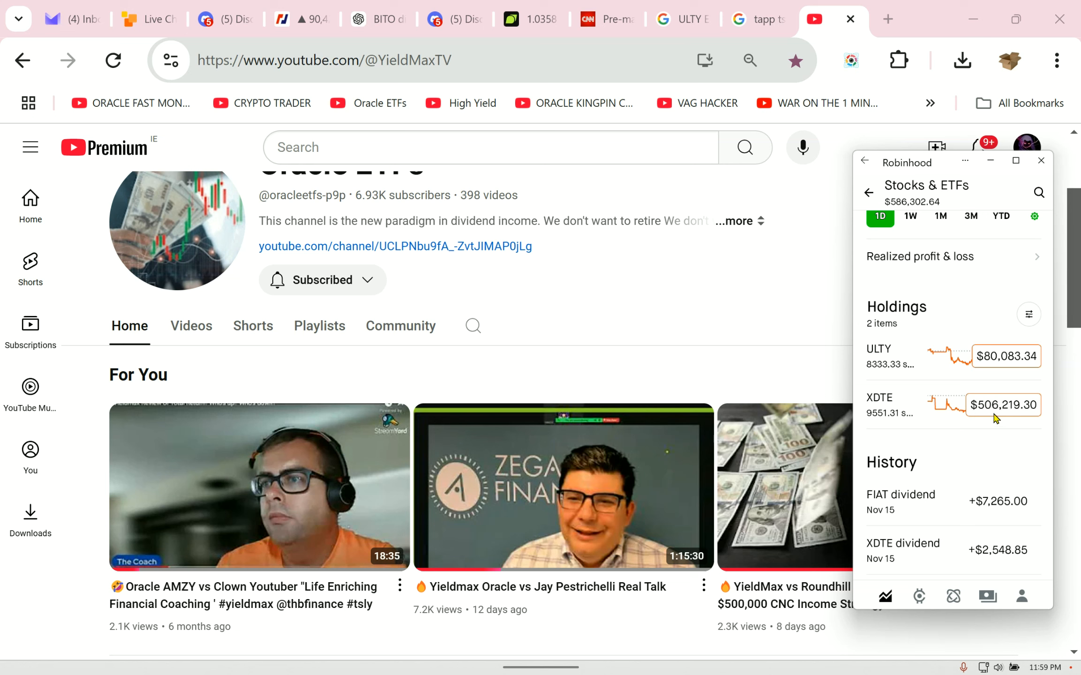
{"action": "mouse_move", "coordinate": [930, 374]}
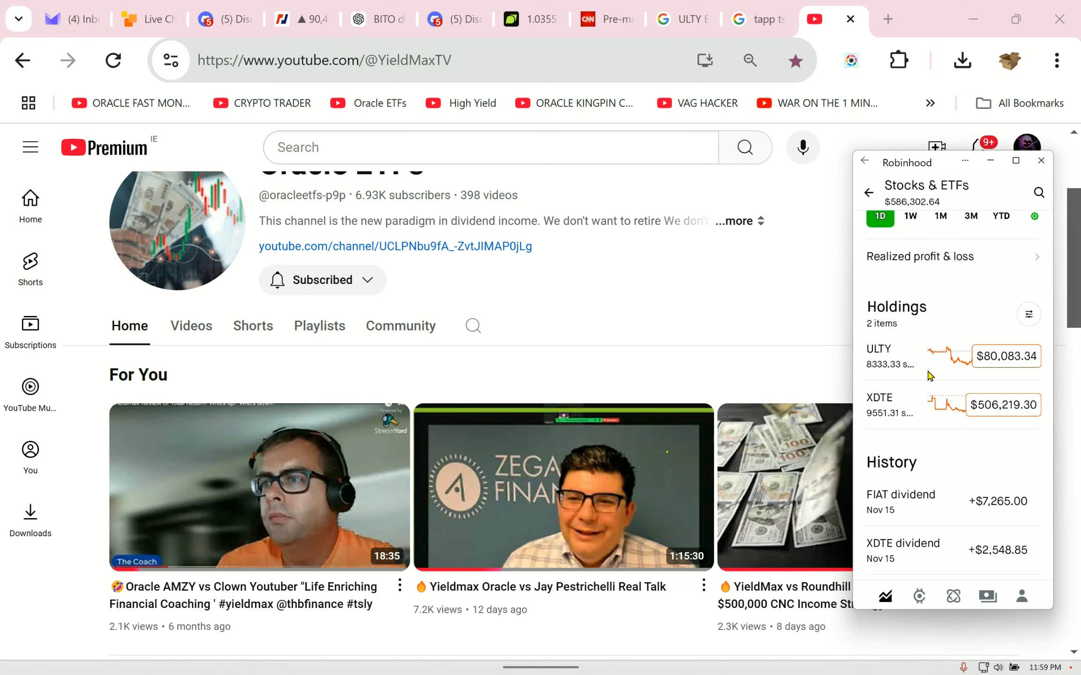
{"action": "mouse_move", "coordinate": [927, 374]}
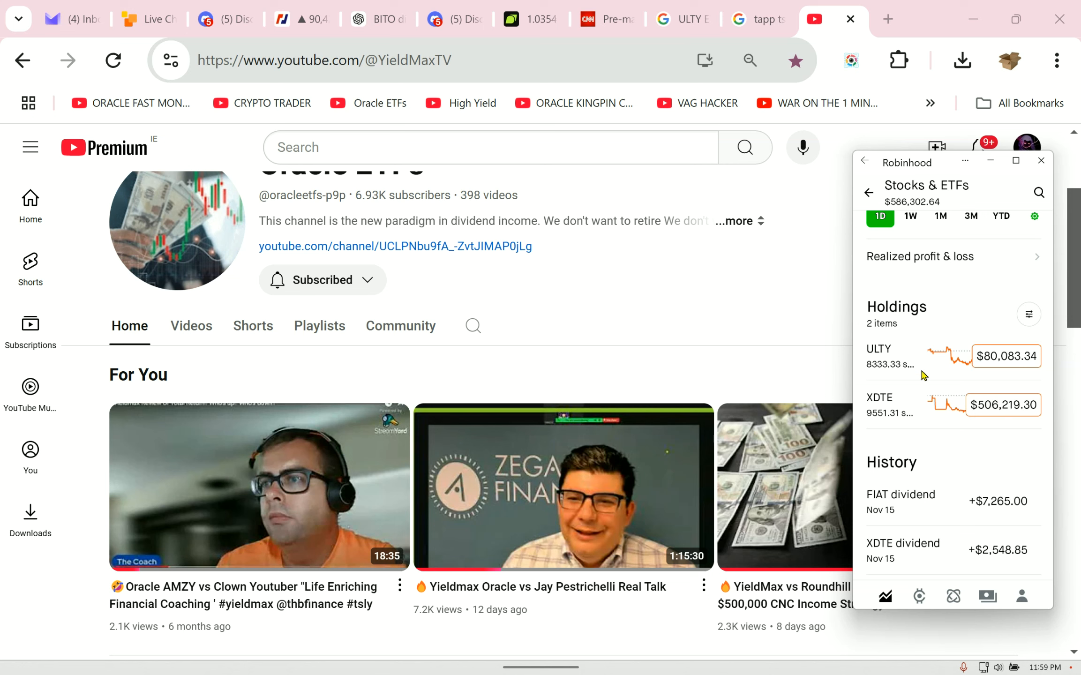
View the ULTY holding's detail page with its $9.61 price and 8,333-share position
{"action": "left_click", "coordinate": [878, 355]}
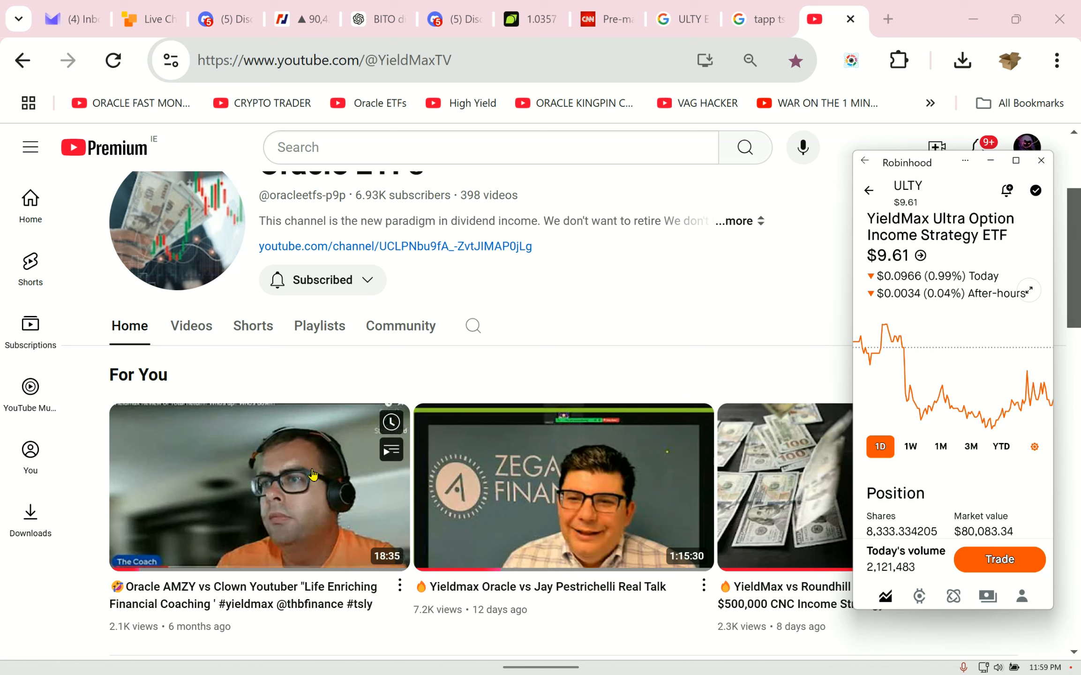
{"action": "mouse_move", "coordinate": [602, 344]}
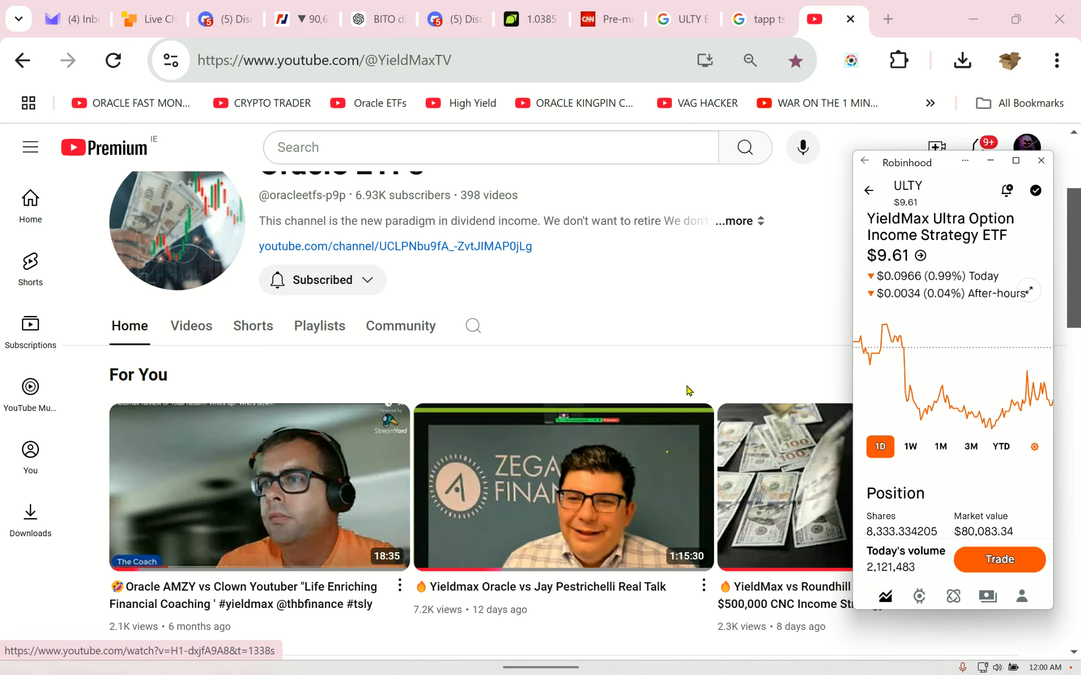
{"action": "mouse_move", "coordinate": [702, 372]}
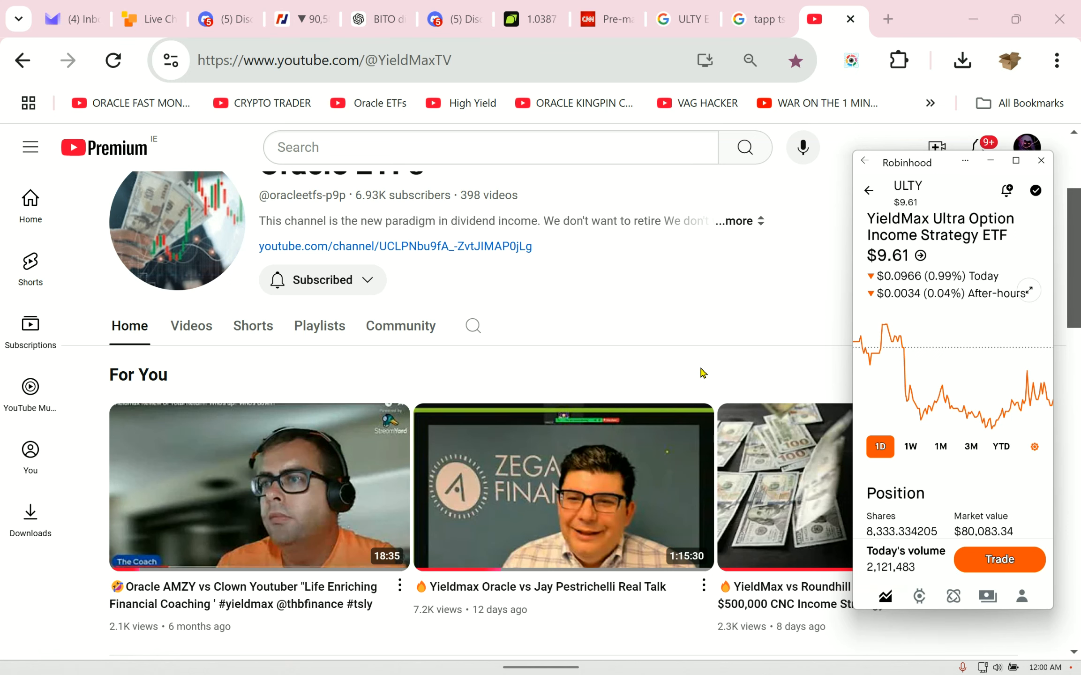
{"action": "mouse_move", "coordinate": [1034, 376]}
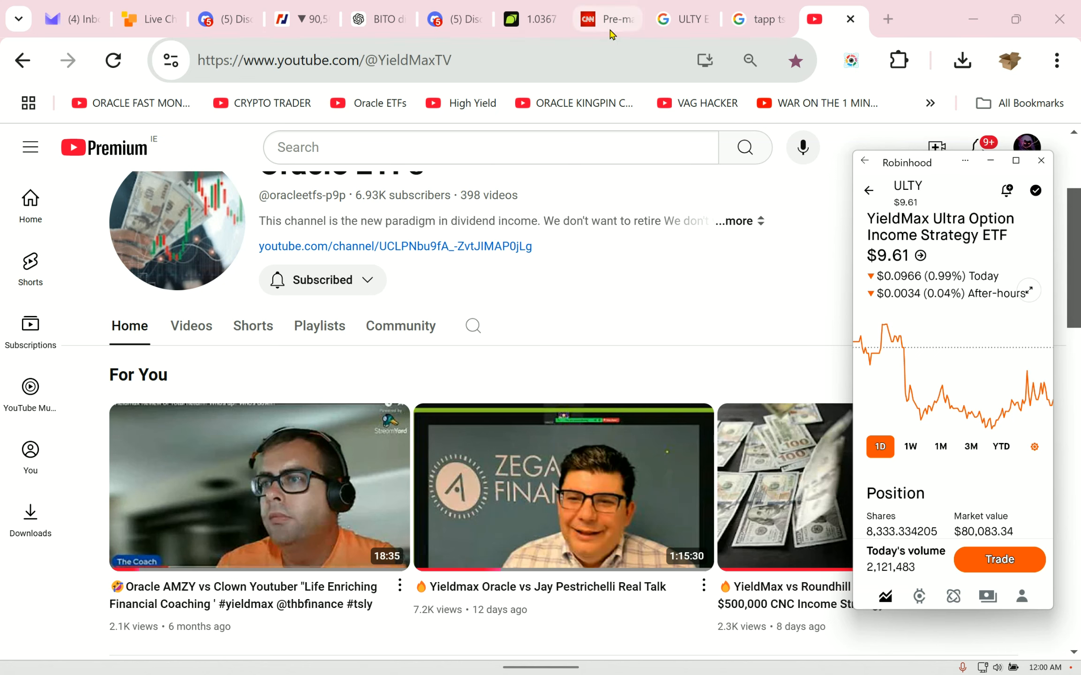
Review the CNN pre-market futures table and ULTY's $9.60 average cost and +$83.34 return
{"action": "left_click", "coordinate": [605, 18]}
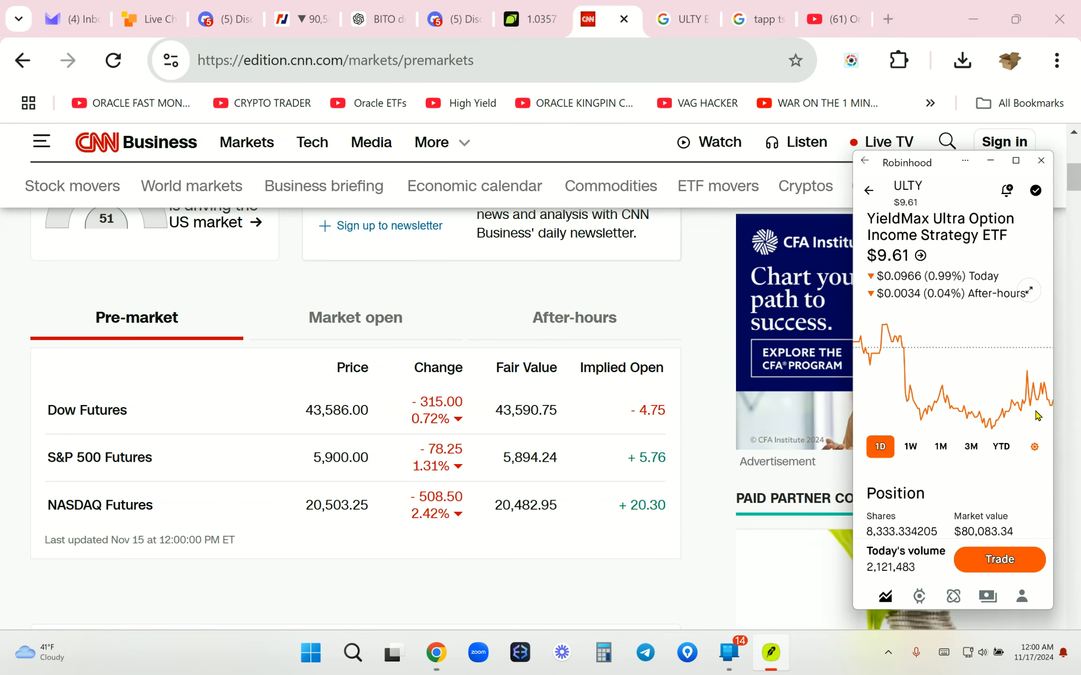
{"action": "scroll", "scroll_direction": "down", "scroll_amount": 3}
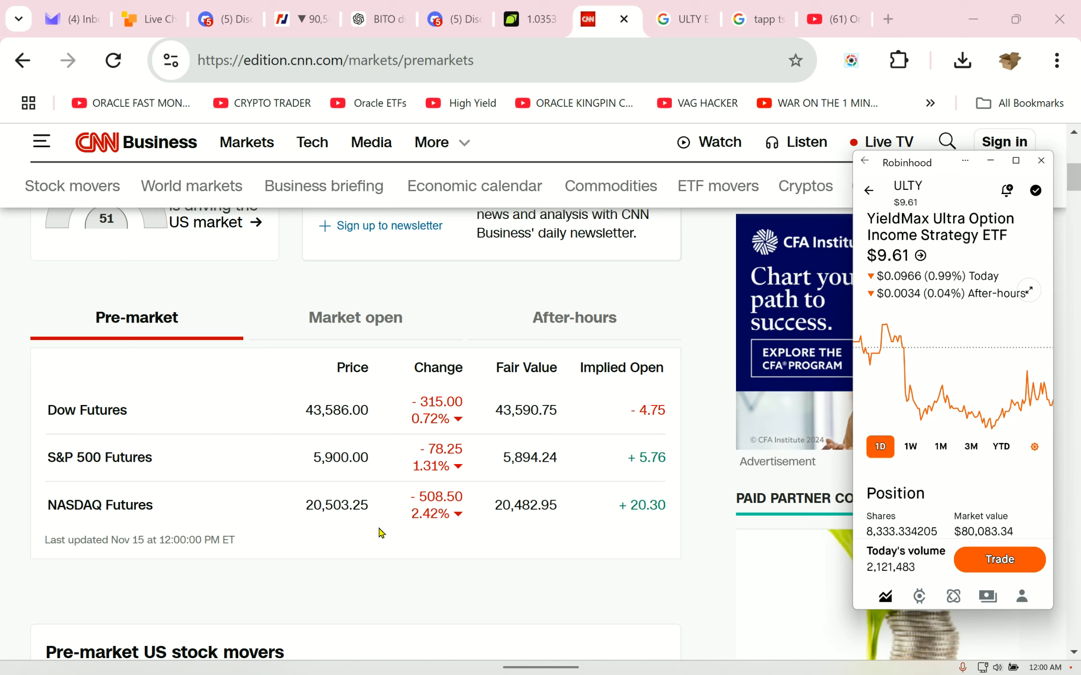
{"action": "mouse_move", "coordinate": [472, 532]}
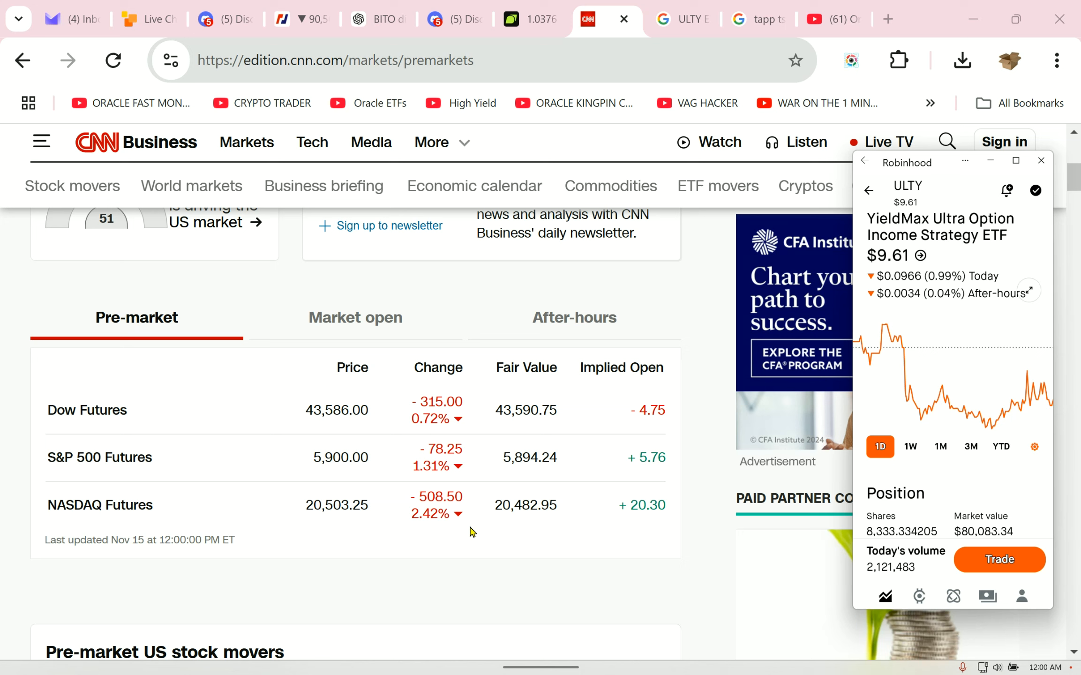
{"action": "scroll", "scroll_direction": "down", "scroll_amount": 3}
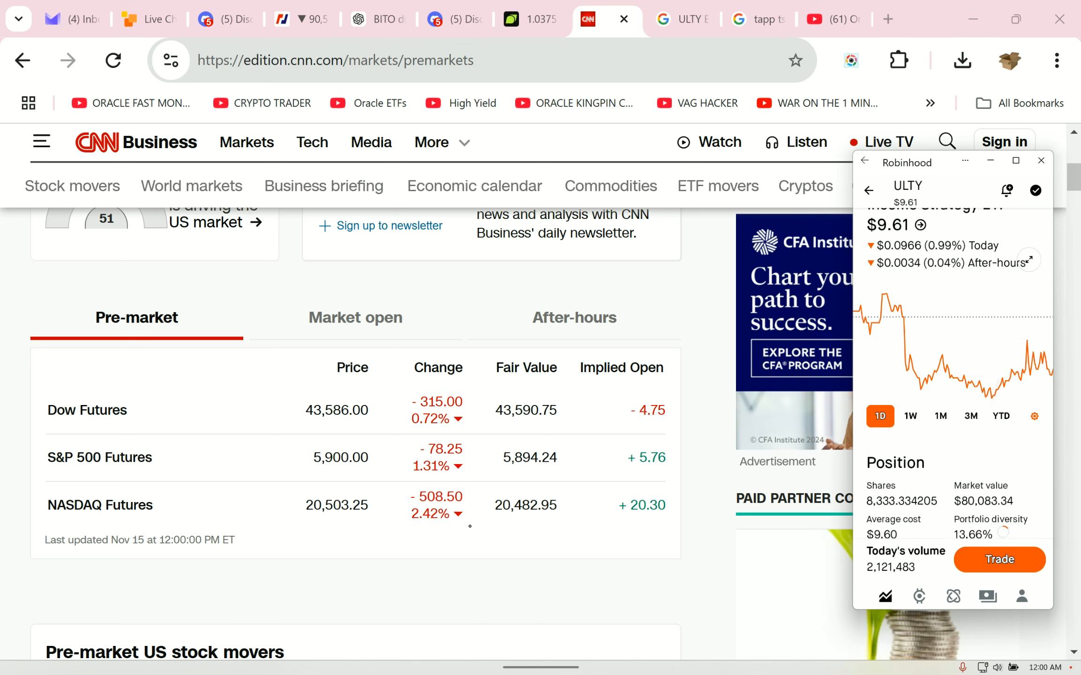
{"action": "scroll", "scroll_direction": "down", "scroll_amount": 3}
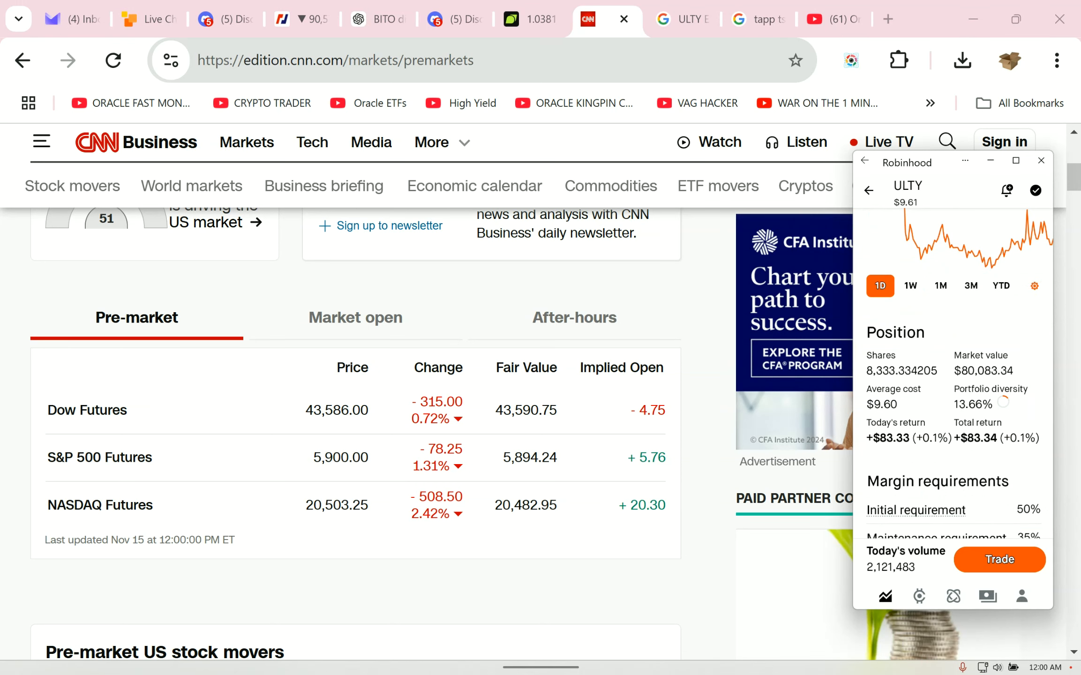
{"action": "mouse_move", "coordinate": [1012, 467]}
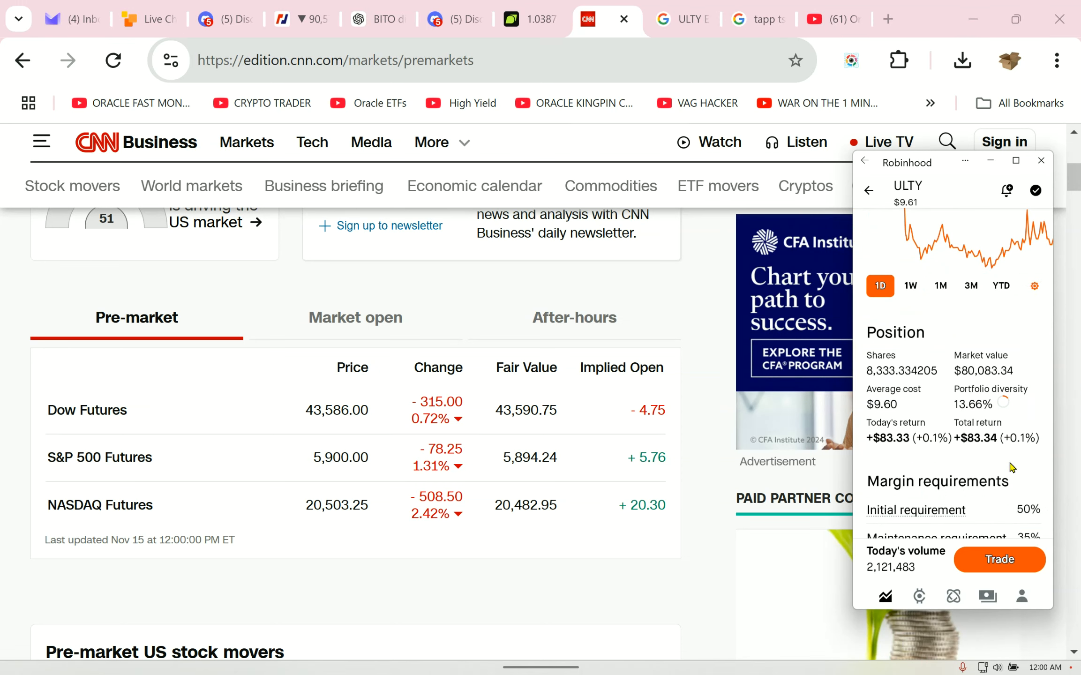
{"action": "mouse_move", "coordinate": [650, 647]}
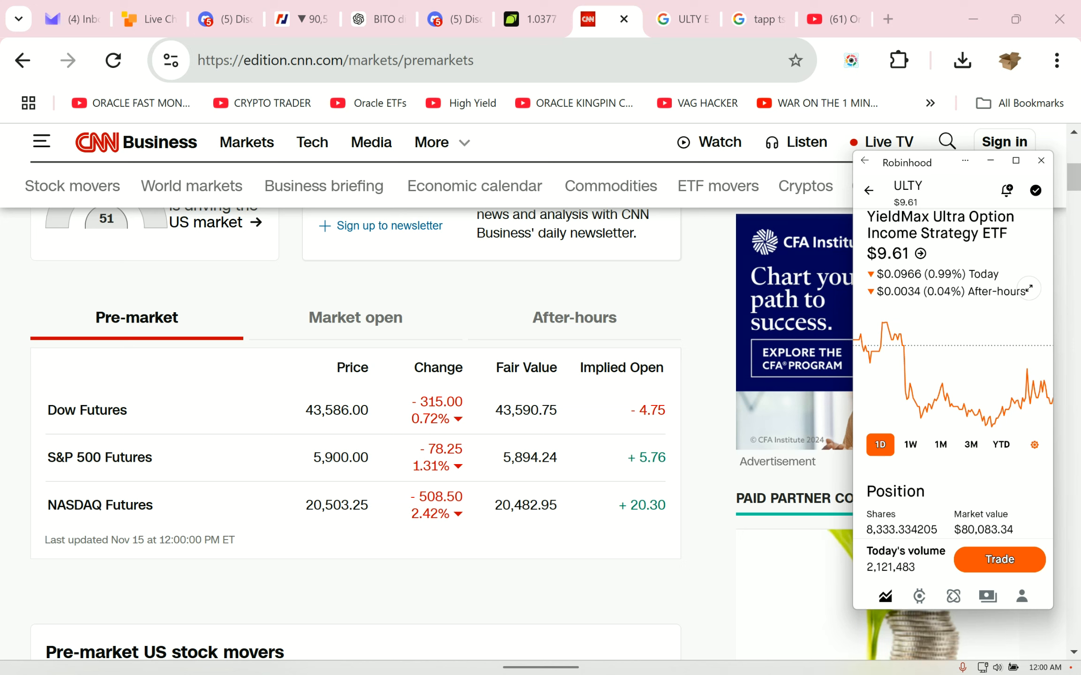
{"action": "mouse_move", "coordinate": [863, 430]}
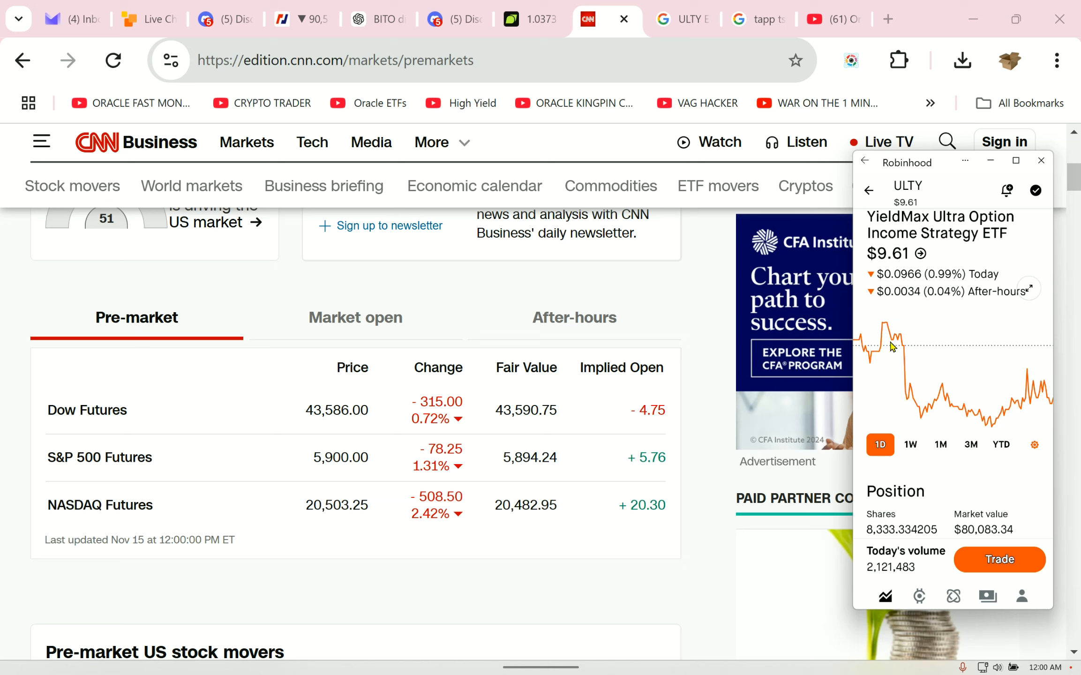
{"action": "mouse_move", "coordinate": [915, 333]}
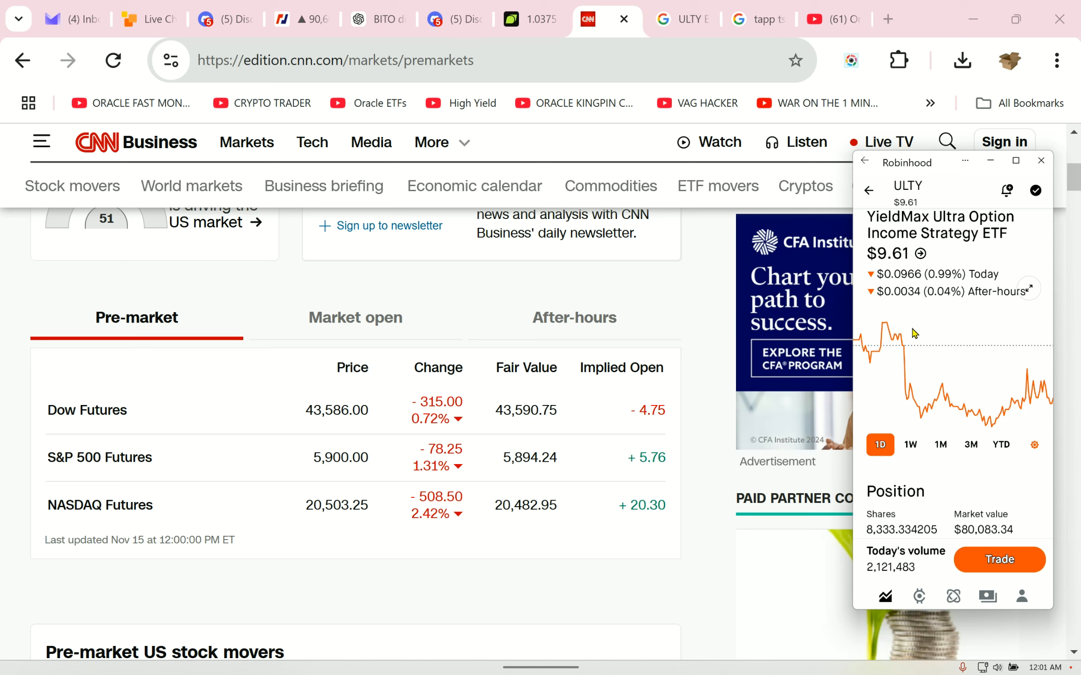
{"action": "mouse_move", "coordinate": [912, 334]}
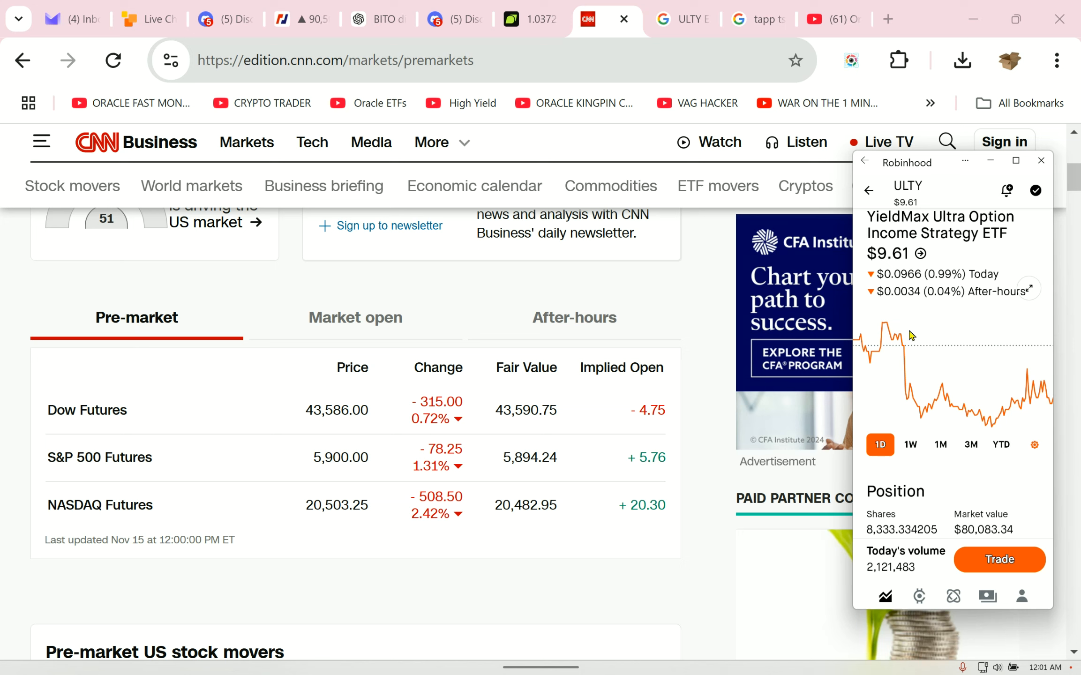
{"action": "mouse_move", "coordinate": [666, 257]}
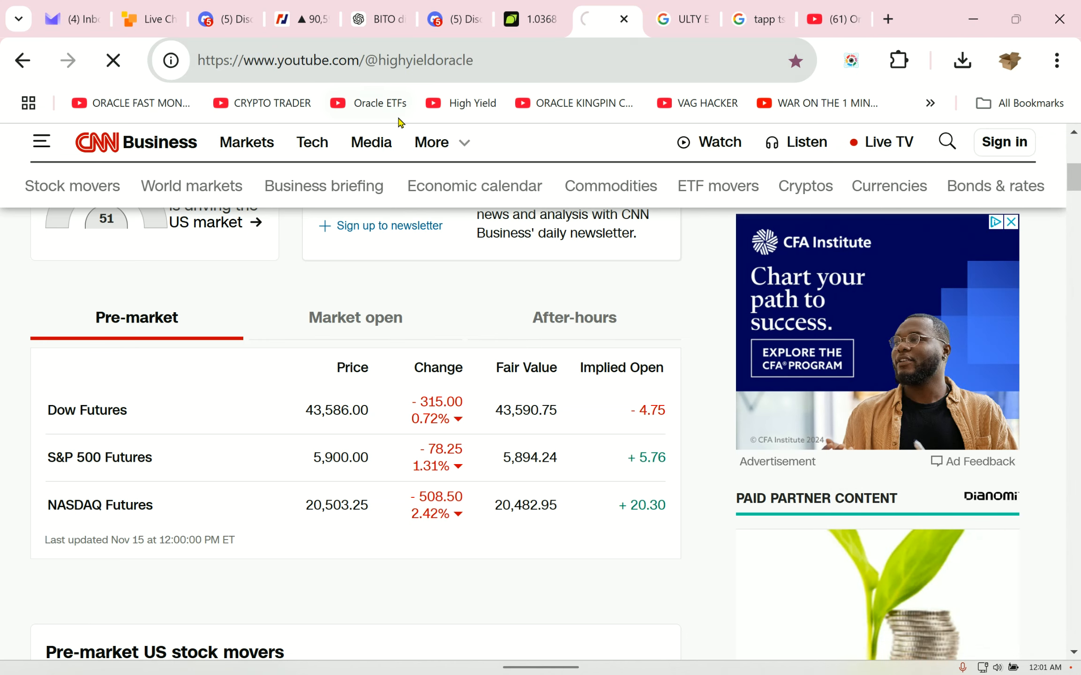
Browse the High Yield channel's Videos list of recent ULTY and XDTE uploads
{"action": "left_click", "coordinate": [379, 103]}
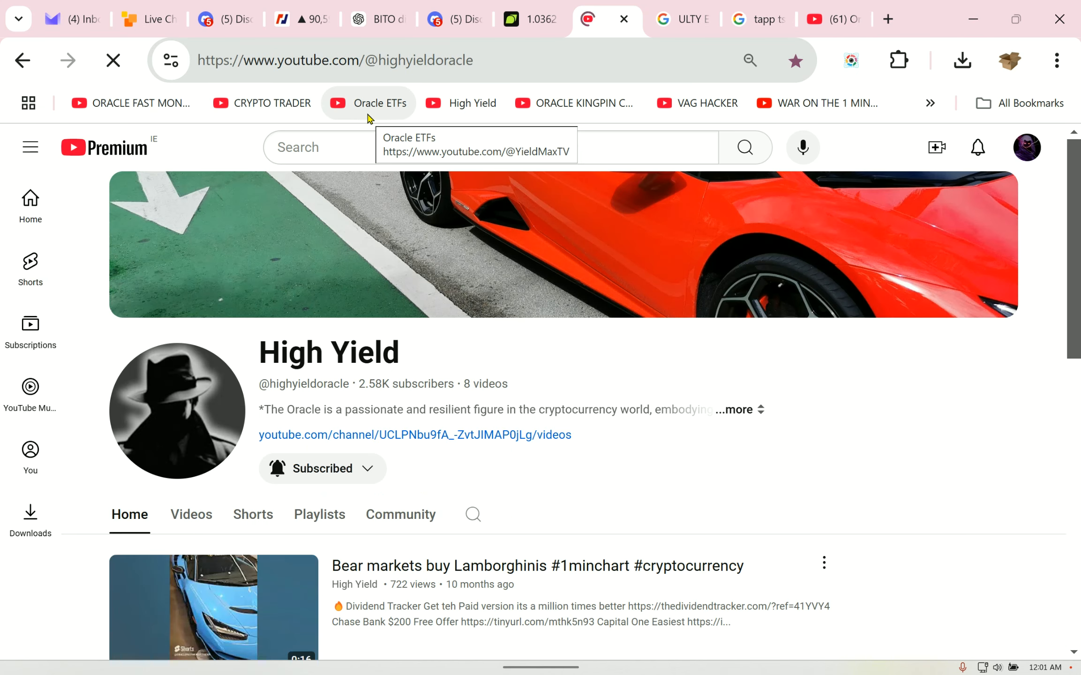
{"action": "left_click", "coordinate": [191, 514]}
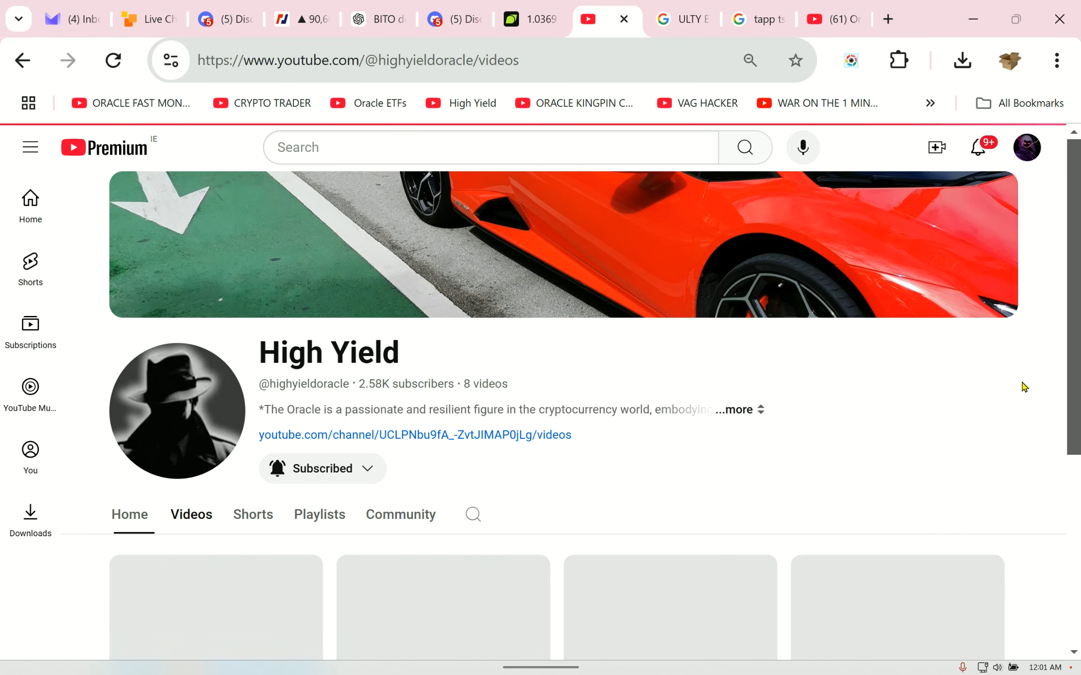
{"action": "scroll", "scroll_direction": "down", "scroll_amount": 3}
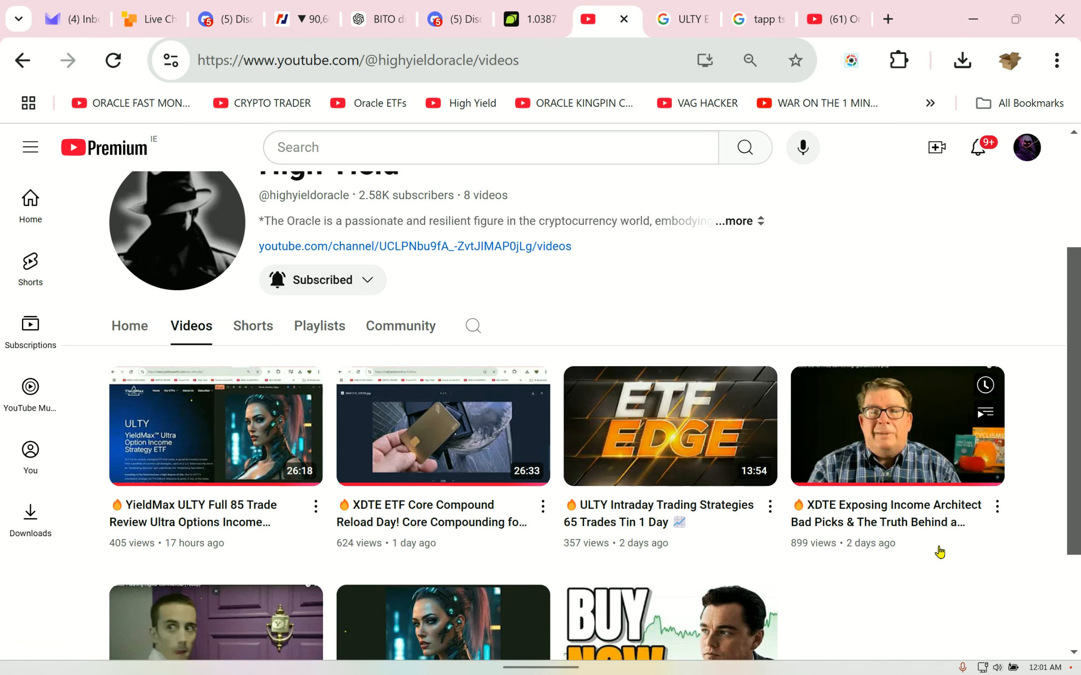
{"action": "mouse_move", "coordinate": [939, 538]}
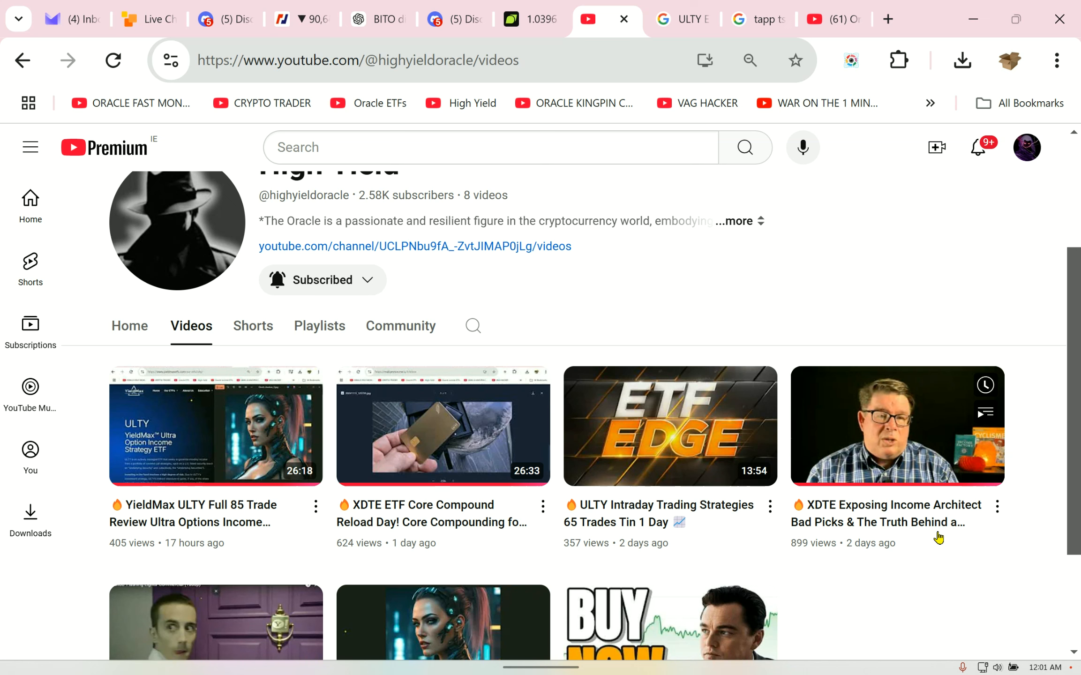
{"action": "mouse_move", "coordinate": [939, 537]}
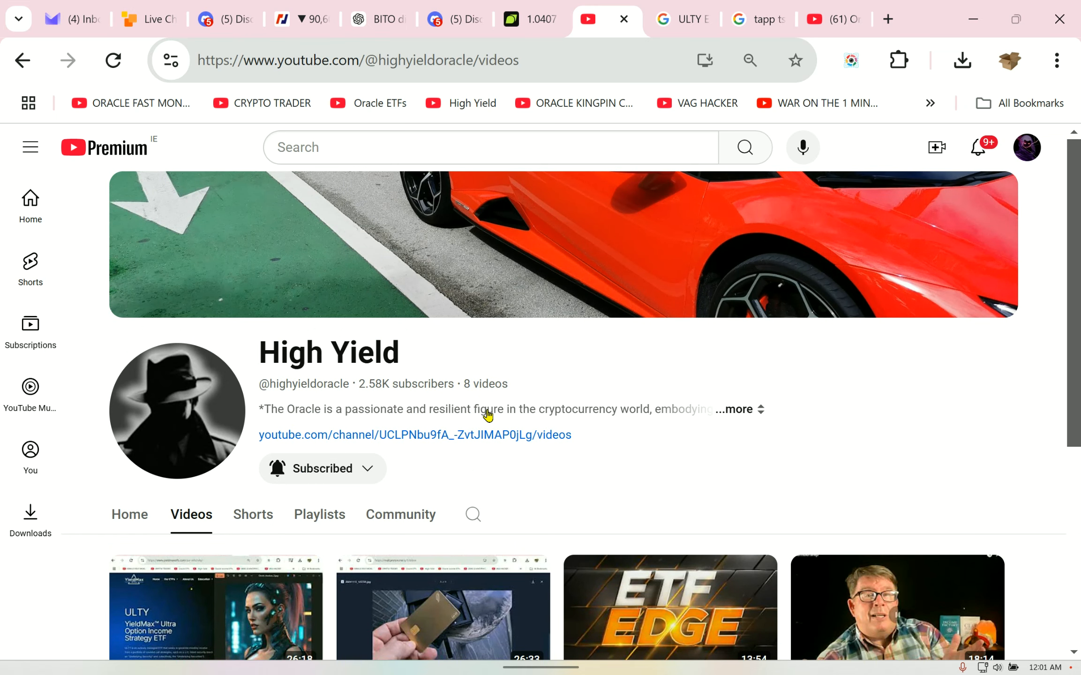
{"action": "scroll", "scroll_direction": "down", "scroll_amount": 3}
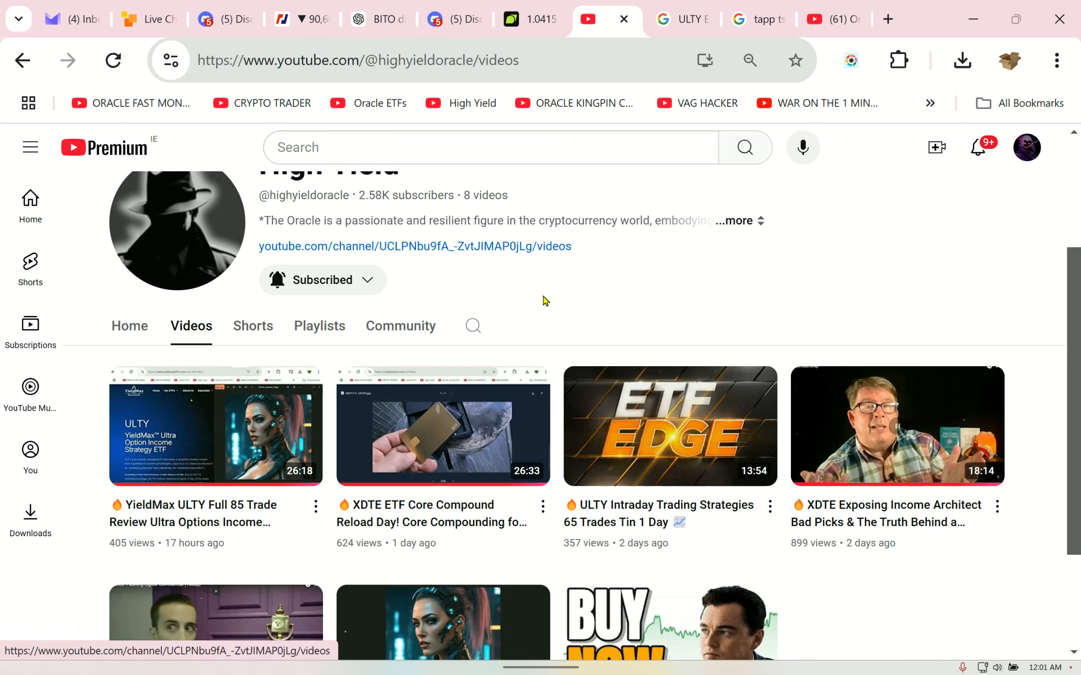
Play High Yield's 'YieldMax ULTY Full 85 Trade Review' video
{"action": "left_click", "coordinate": [216, 426]}
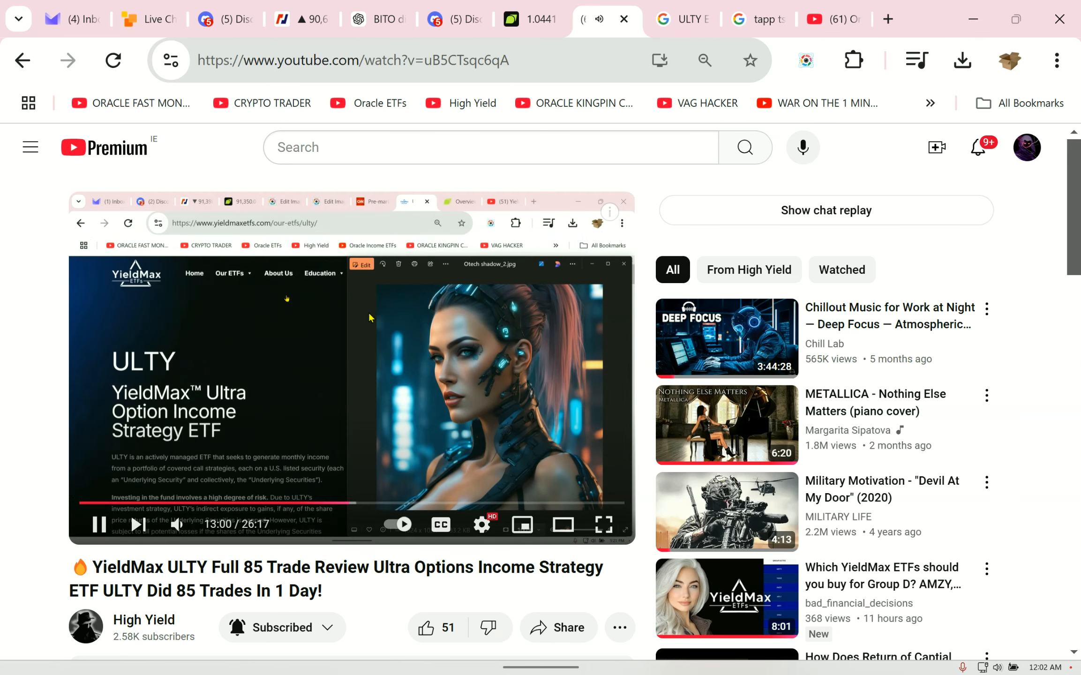
{"action": "mouse_move", "coordinate": [522, 525]}
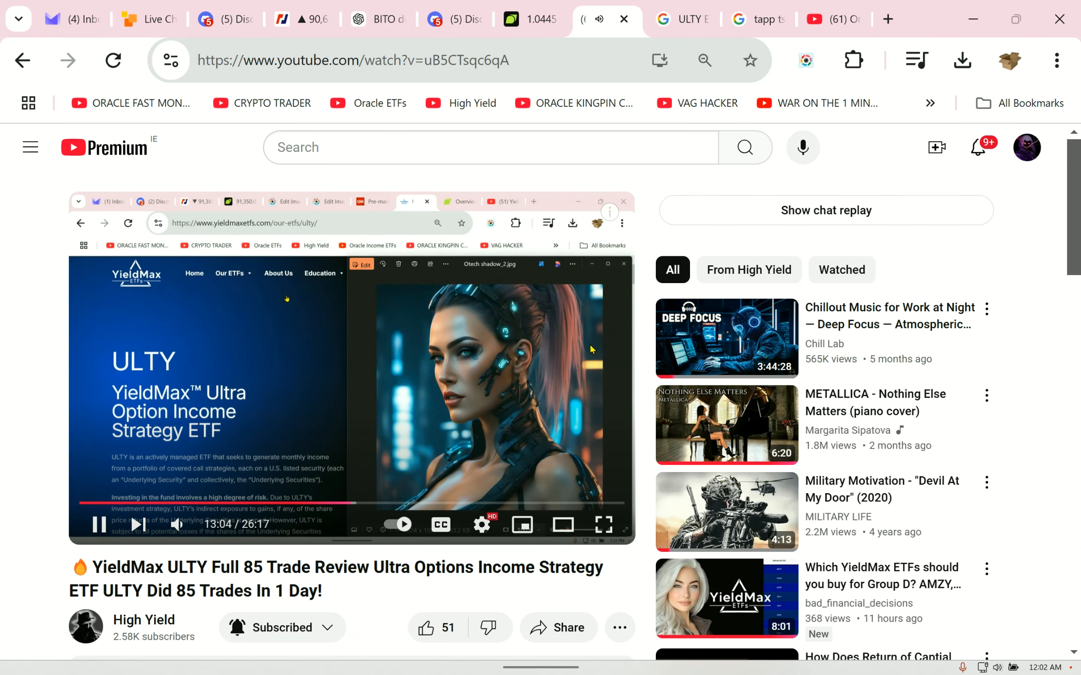
{"action": "mouse_move", "coordinate": [575, 381]}
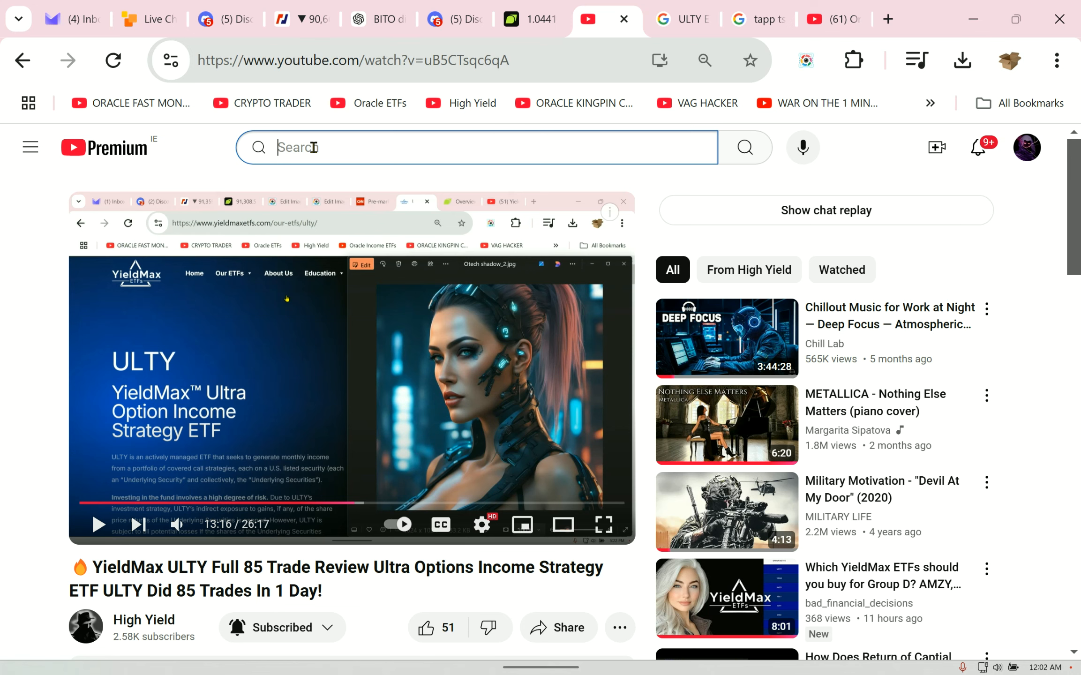
Search YouTube for 'oracle etfs' and look through the results
{"action": "type", "text": "oracle etf"}
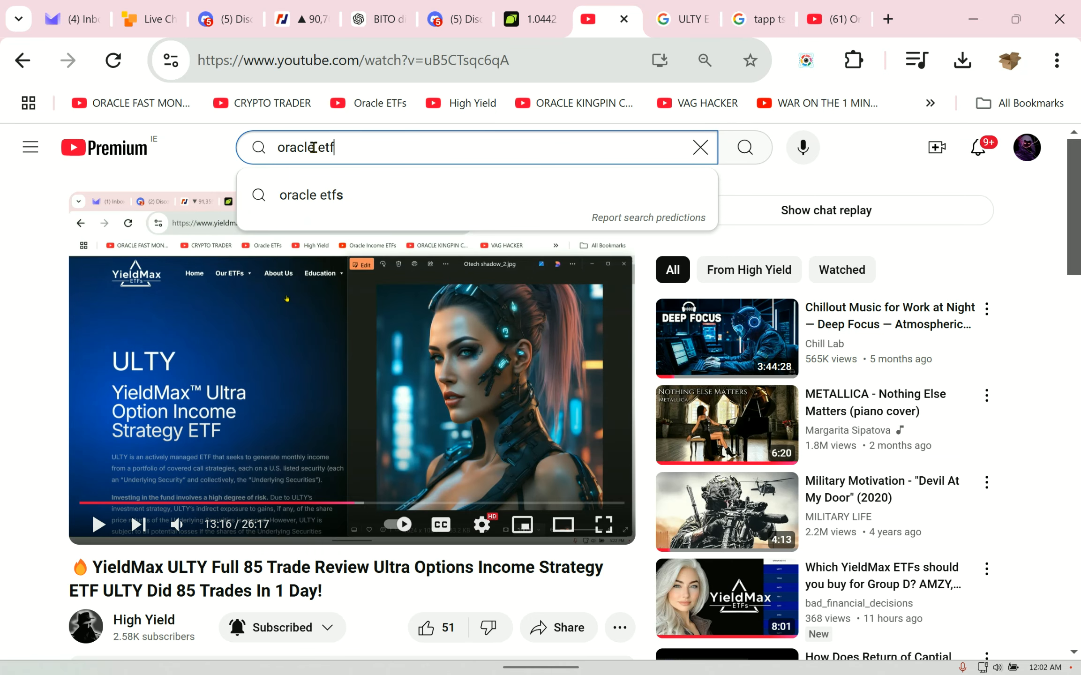
{"action": "key", "text": "Enter"}
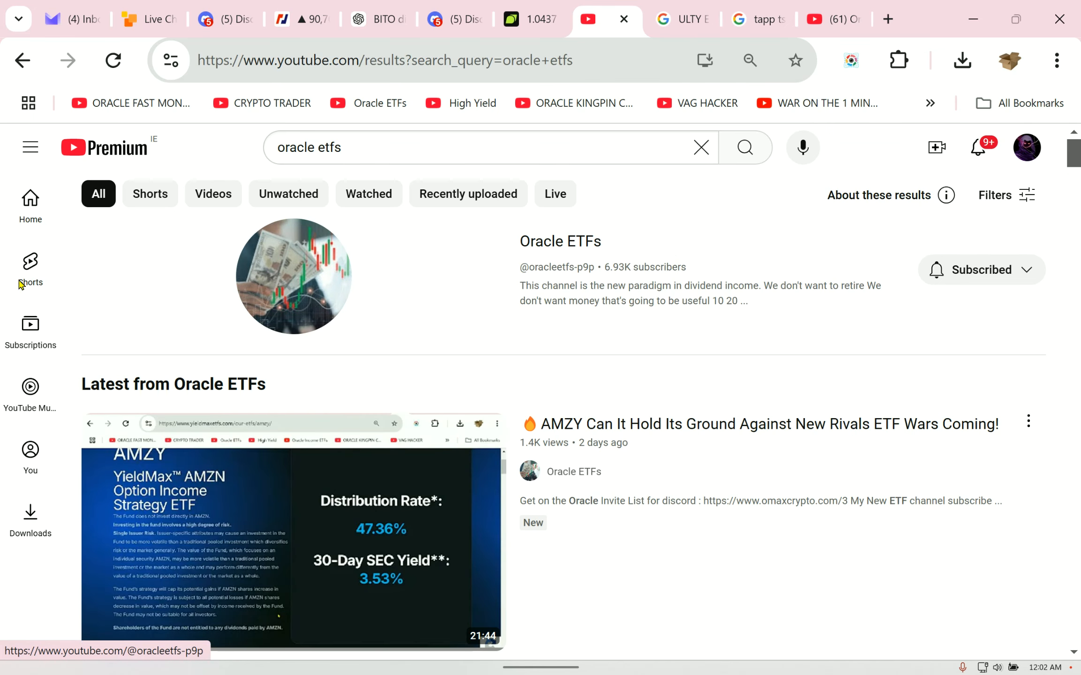
{"action": "scroll", "scroll_direction": "down", "scroll_amount": 3}
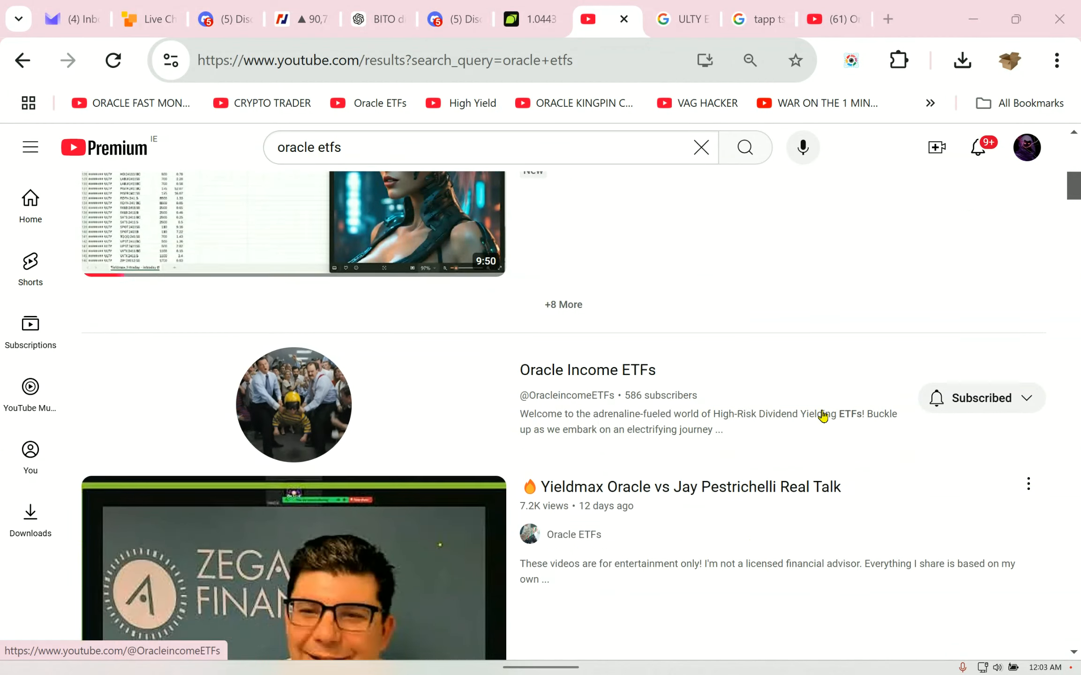
{"action": "scroll", "scroll_direction": "down", "scroll_amount": 3}
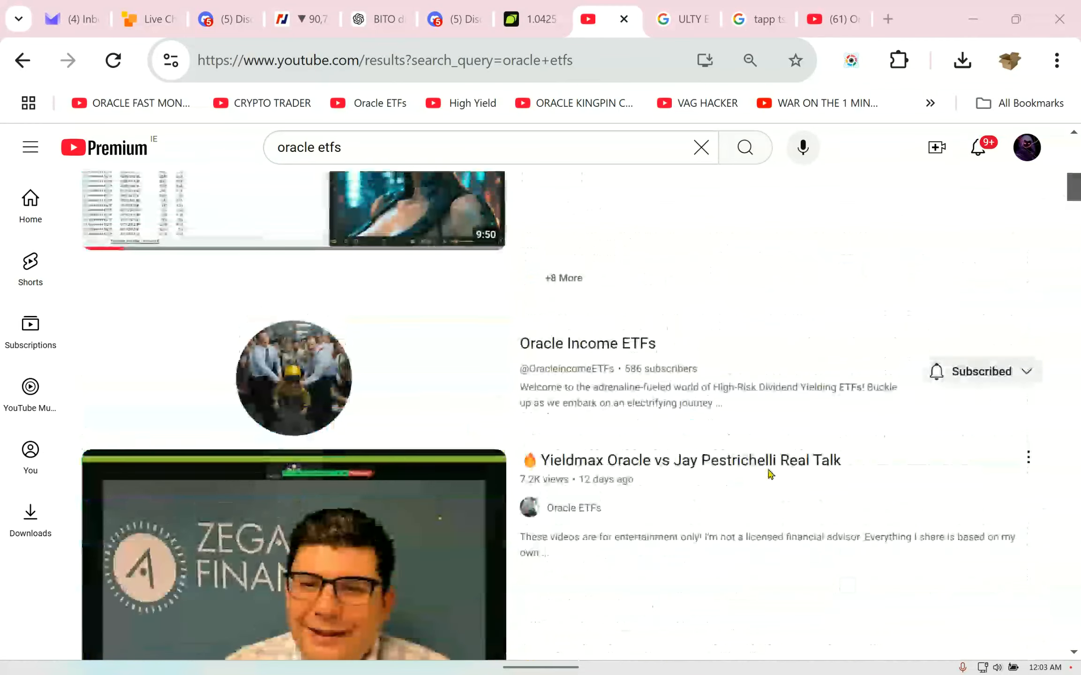
Refine the search to 'oracle income etfs', then switch to the Google ULTY ETF quote
{"action": "type", "text": "oracle income etfs"}
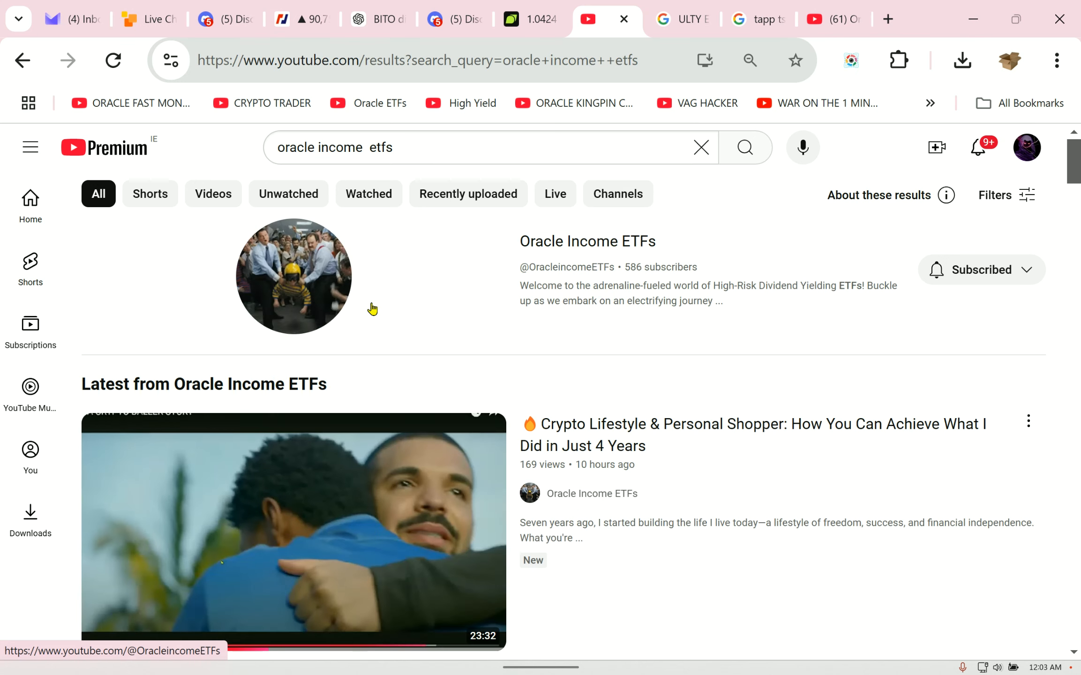
{"action": "mouse_move", "coordinate": [285, 311]}
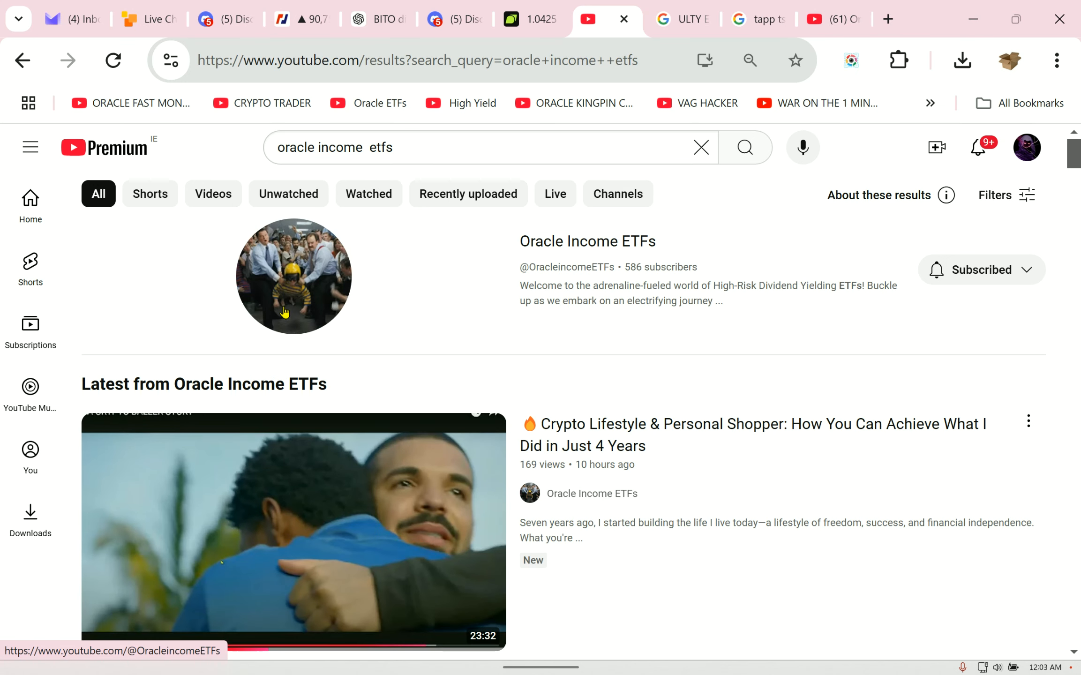
{"action": "scroll", "scroll_direction": "down", "scroll_amount": 3}
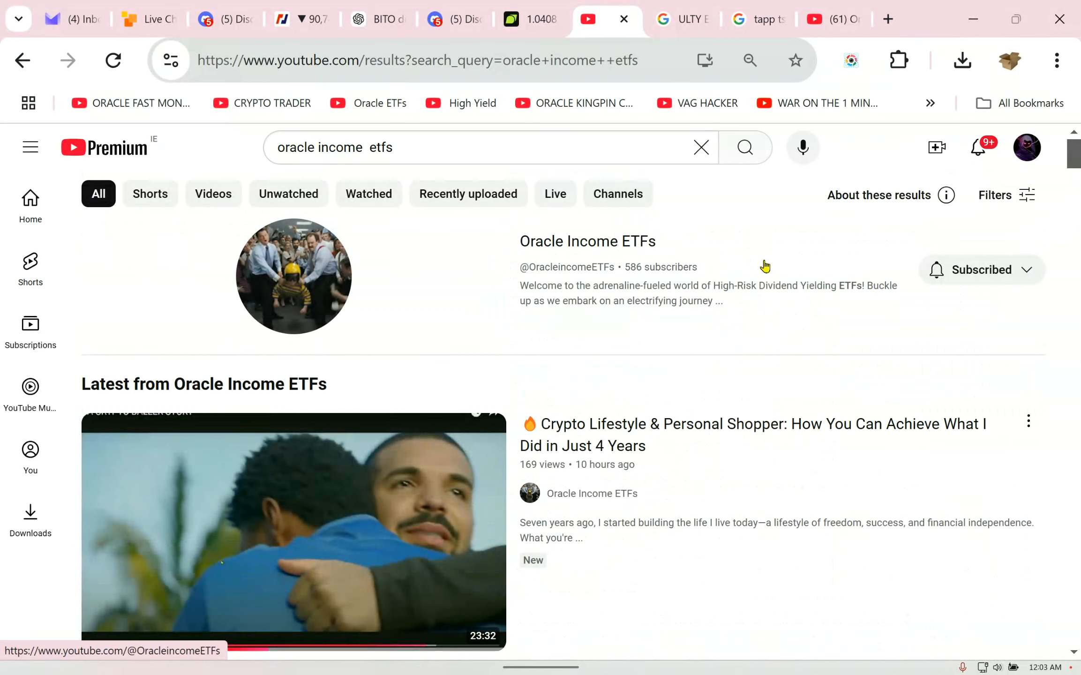
{"action": "left_click", "coordinate": [682, 18]}
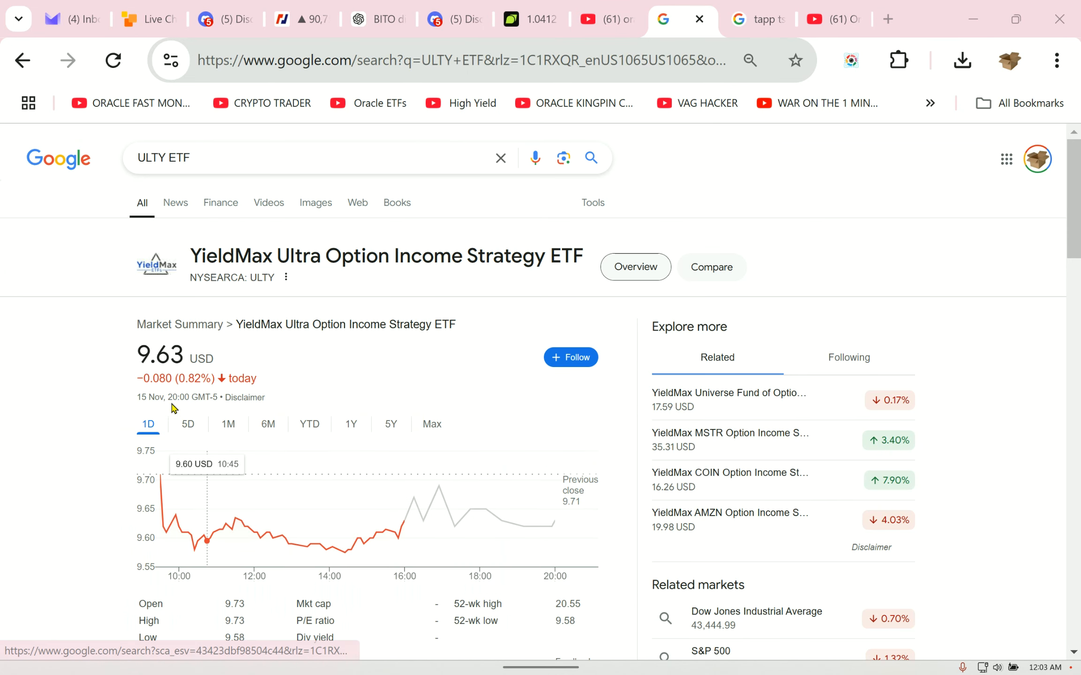
{"action": "mouse_move", "coordinate": [520, 422]}
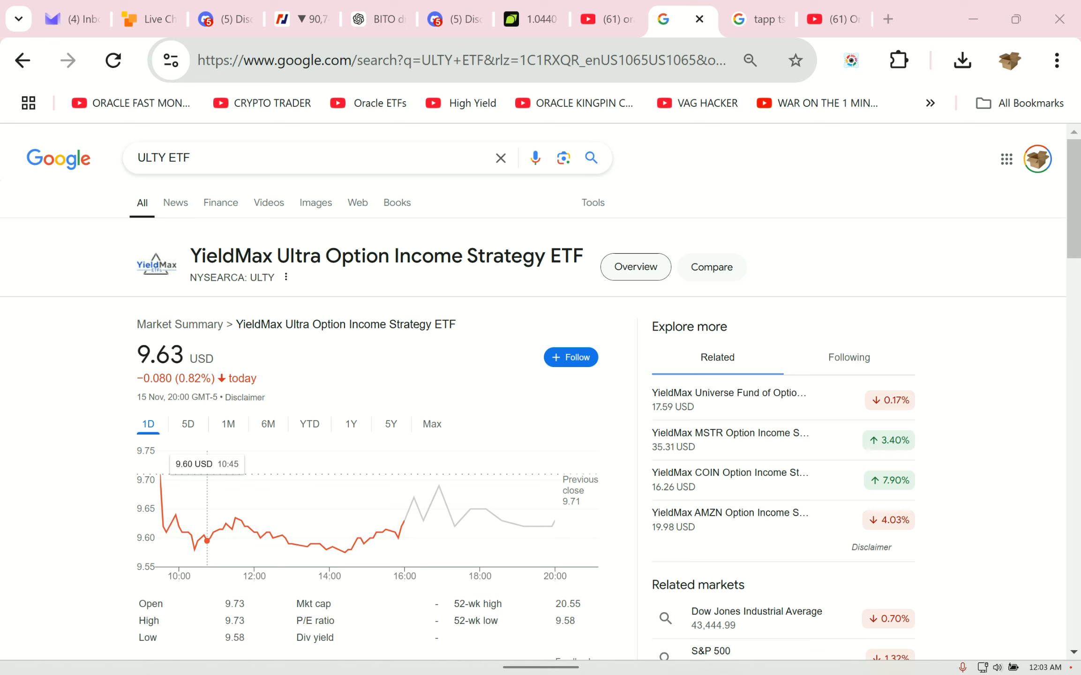
{"action": "mouse_move", "coordinate": [40, 278]}
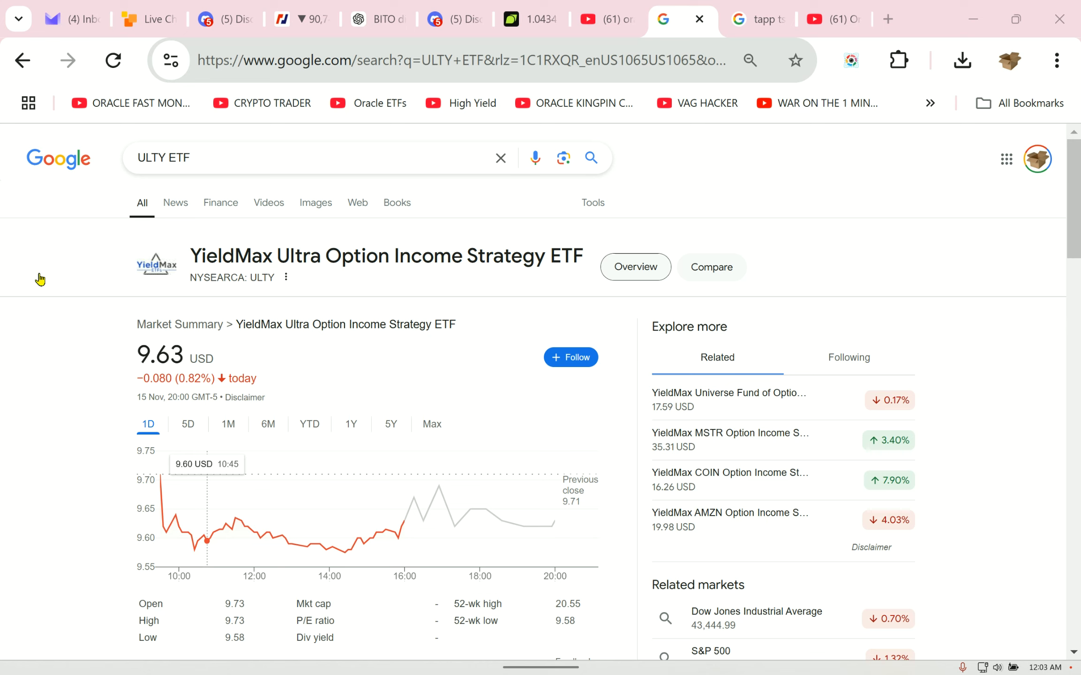
{"action": "mouse_move", "coordinate": [382, 372]}
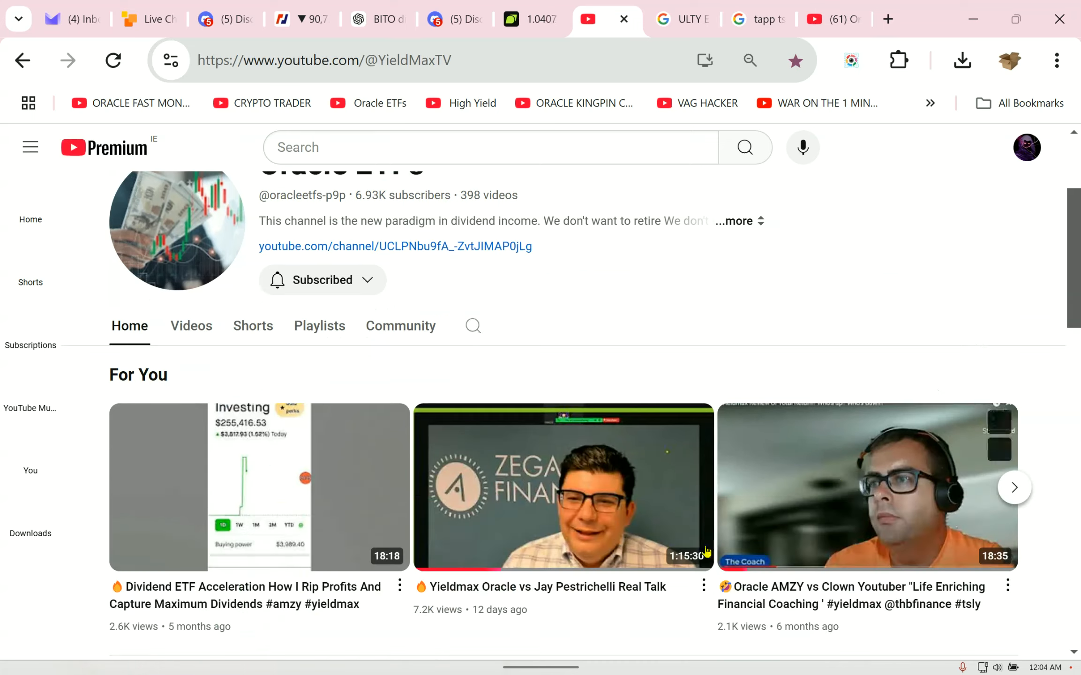
Watch the Yieldmax Oracle Real Talk interview full screen, then leave full screen
{"action": "left_click", "coordinate": [564, 487]}
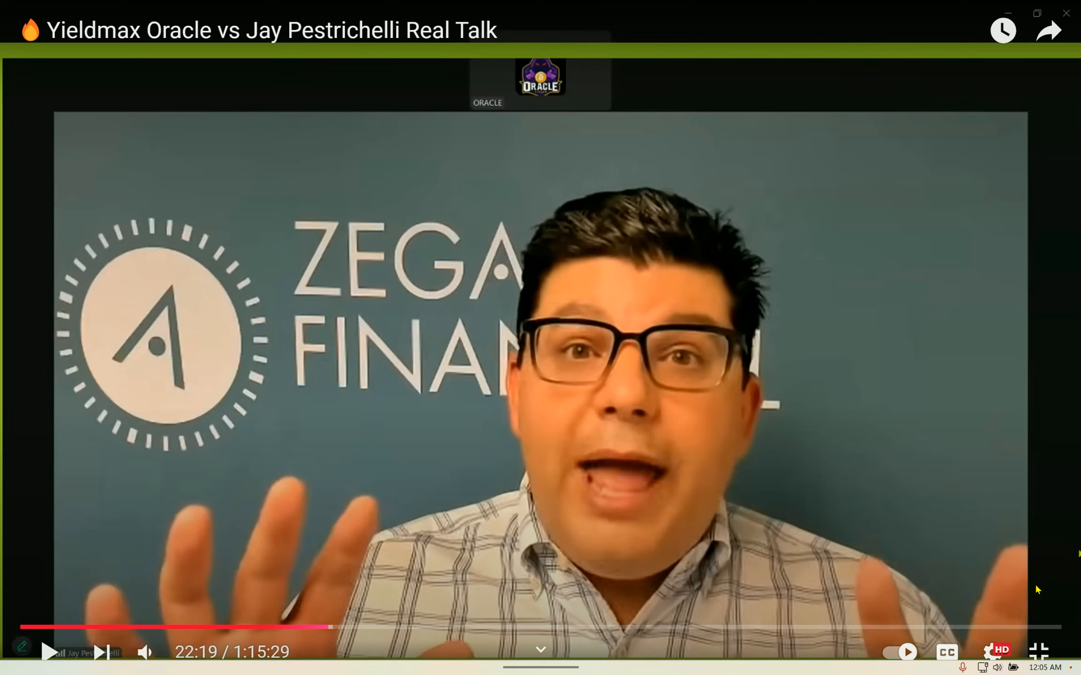
{"action": "left_click", "coordinate": [1040, 650]}
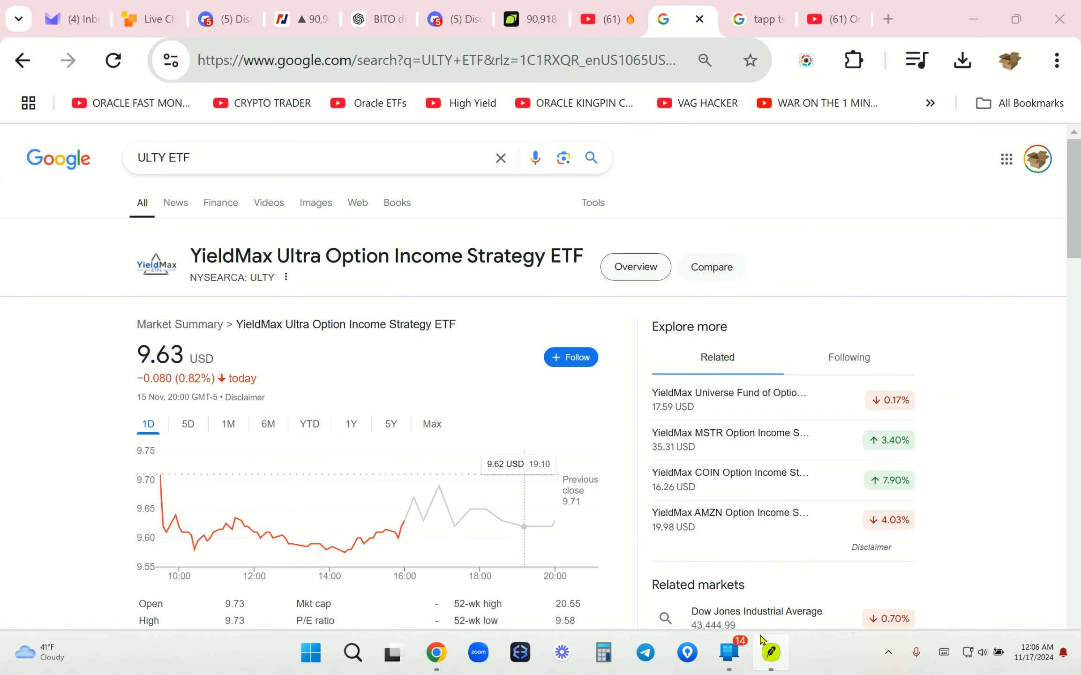
View the Discord #dtu channel's ULTY pre-ex-dividend screenshot enlarged beside the Robinhood ULTY position
{"action": "left_click", "coordinate": [770, 651]}
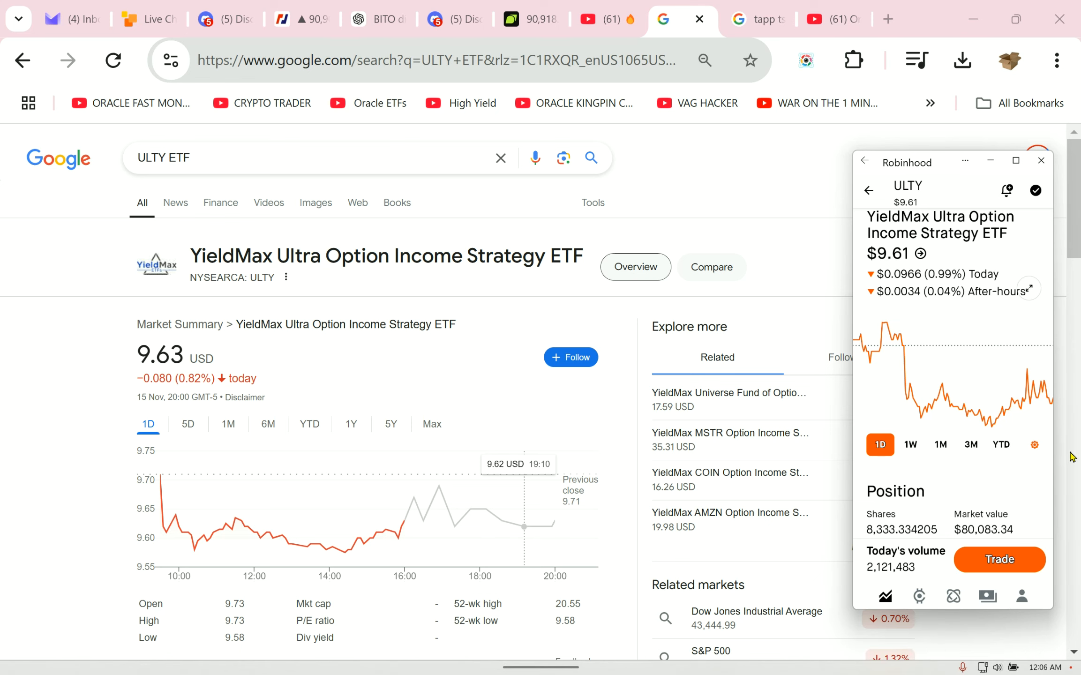
{"action": "mouse_move", "coordinate": [902, 279]}
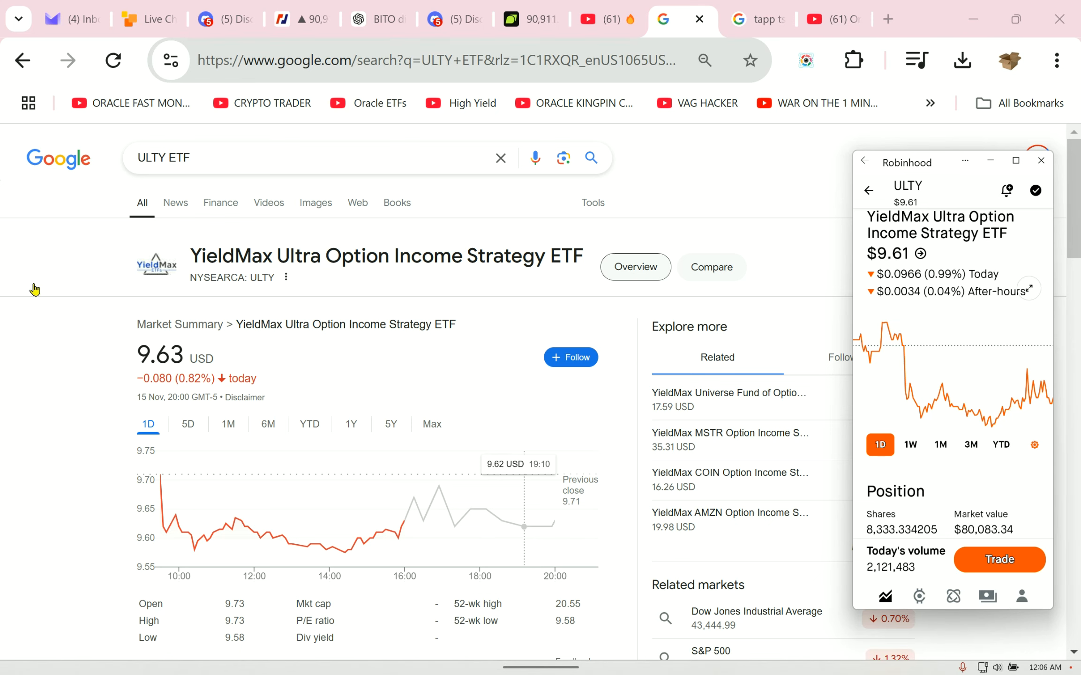
{"action": "left_click", "coordinate": [226, 18]}
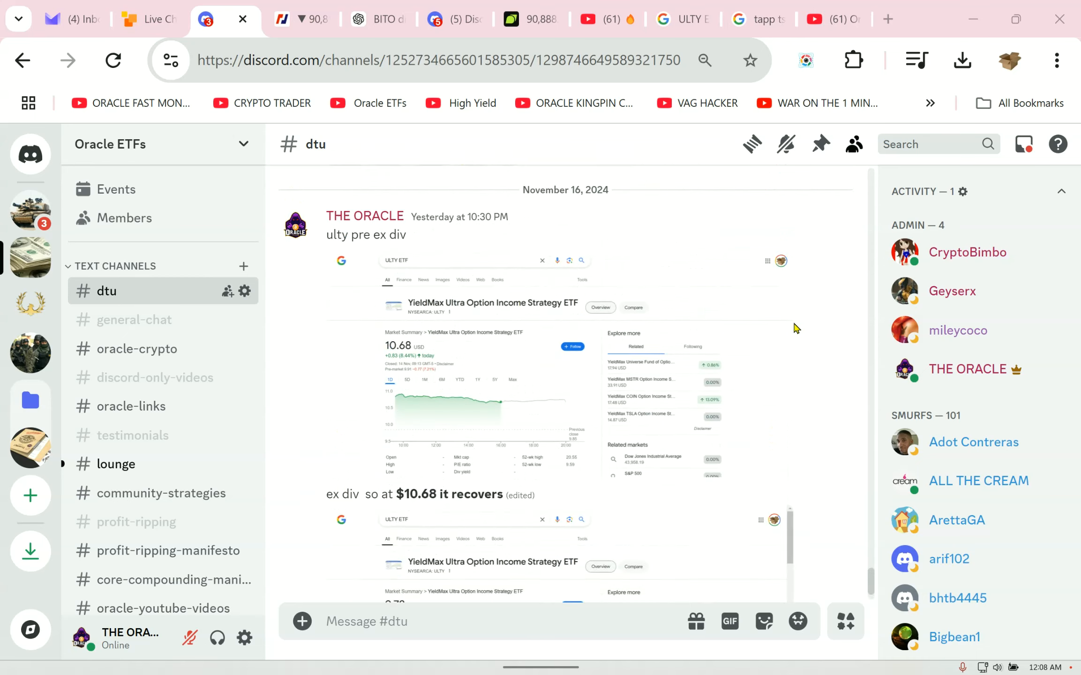
{"action": "scroll", "scroll_direction": "down", "scroll_amount": 3}
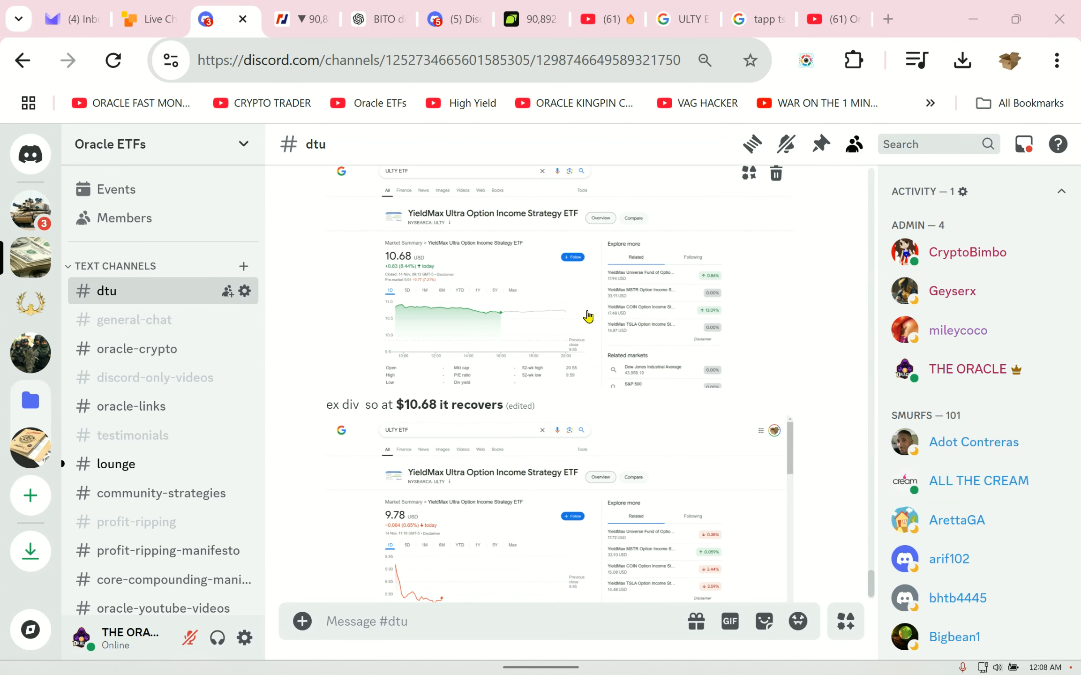
{"action": "left_click", "coordinate": [483, 290]}
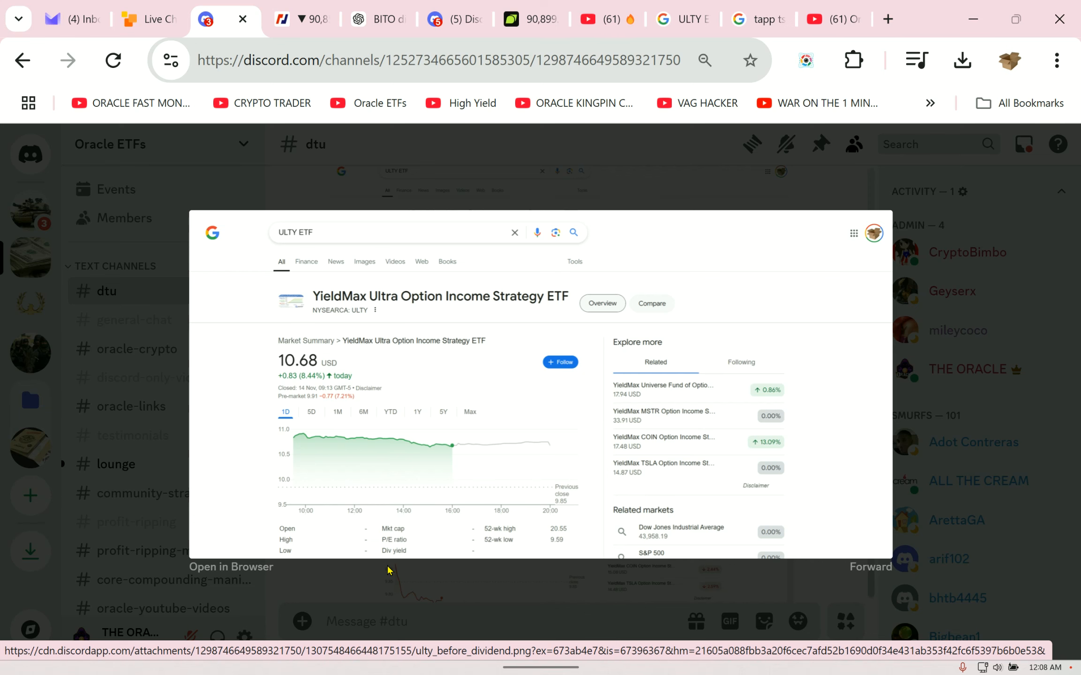
{"action": "mouse_move", "coordinate": [478, 153]}
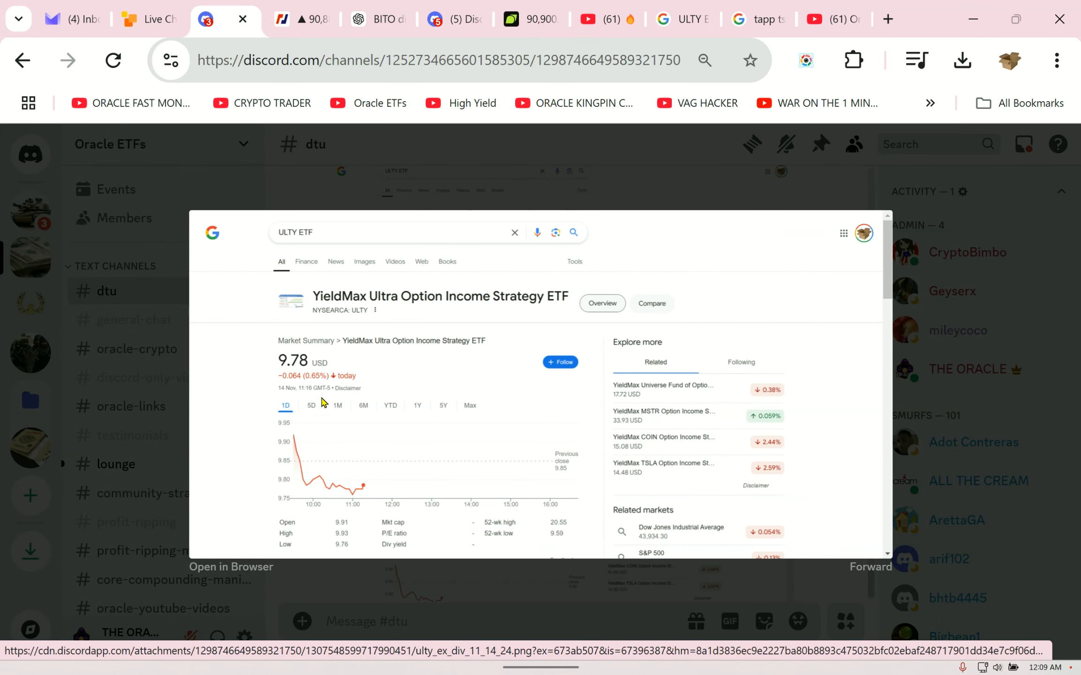
{"action": "mouse_move", "coordinate": [394, 184]}
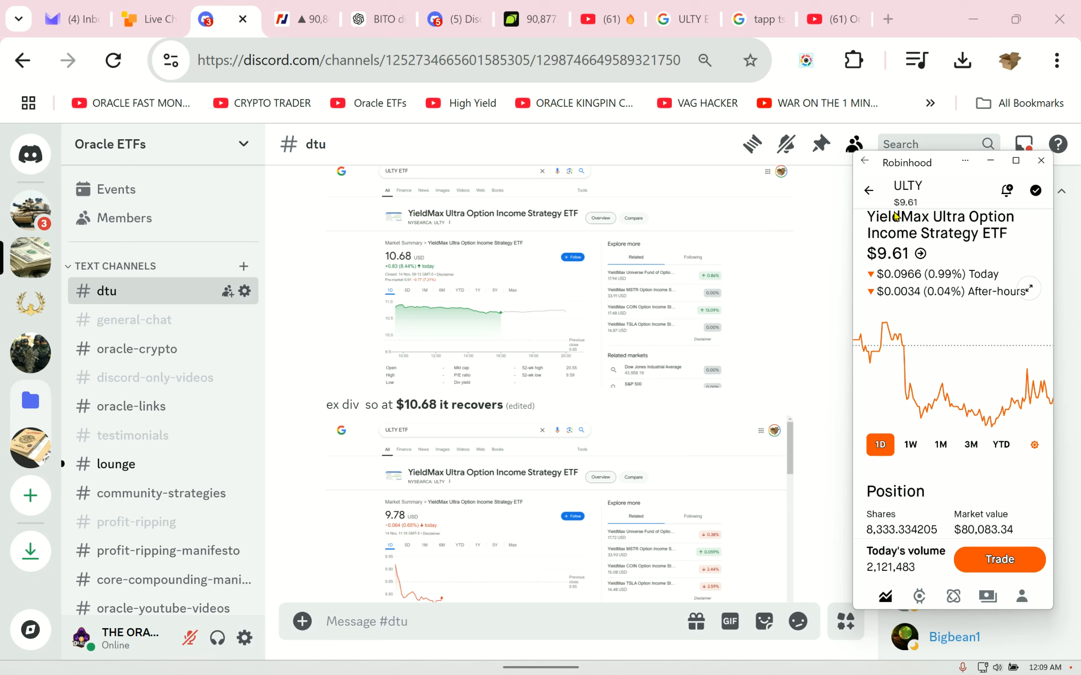
Go back to the Robinhood Investing overview with the stocks watchlist
{"action": "left_click", "coordinate": [869, 191]}
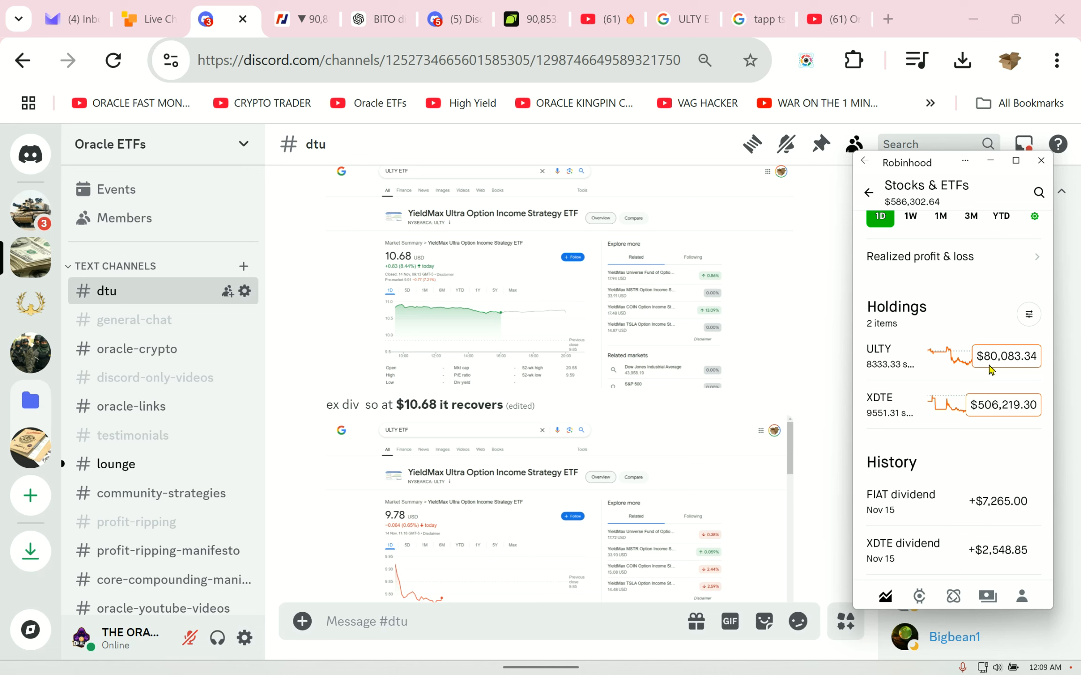
{"action": "mouse_move", "coordinate": [1001, 365]}
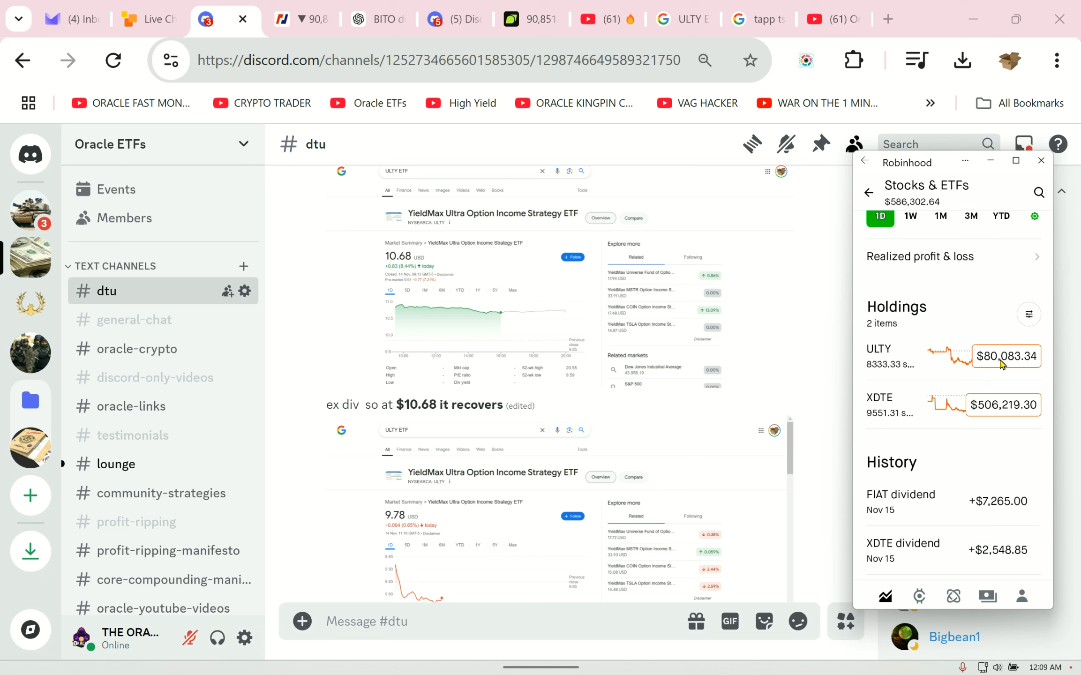
{"action": "mouse_move", "coordinate": [998, 421]}
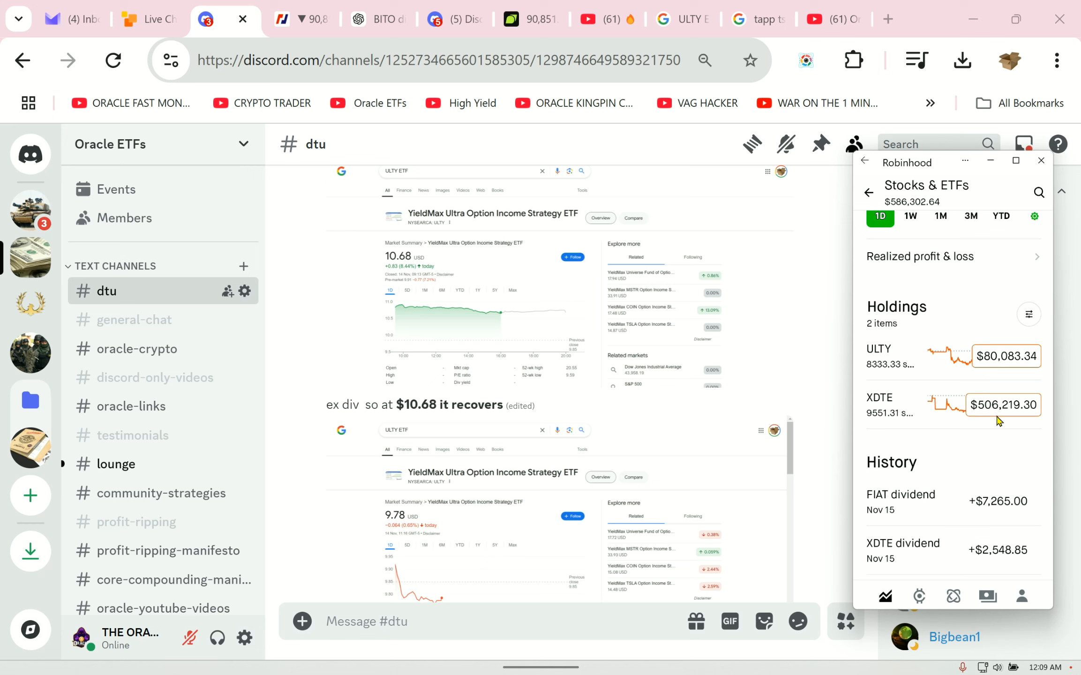
{"action": "mouse_move", "coordinate": [997, 421]}
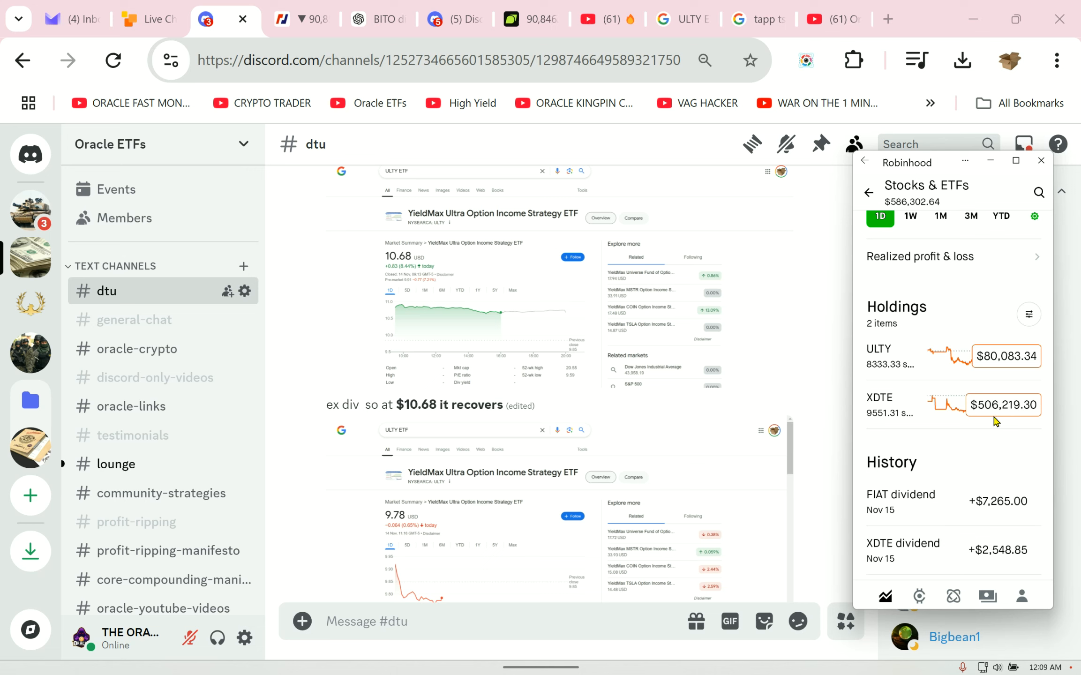
{"action": "mouse_move", "coordinate": [903, 422]}
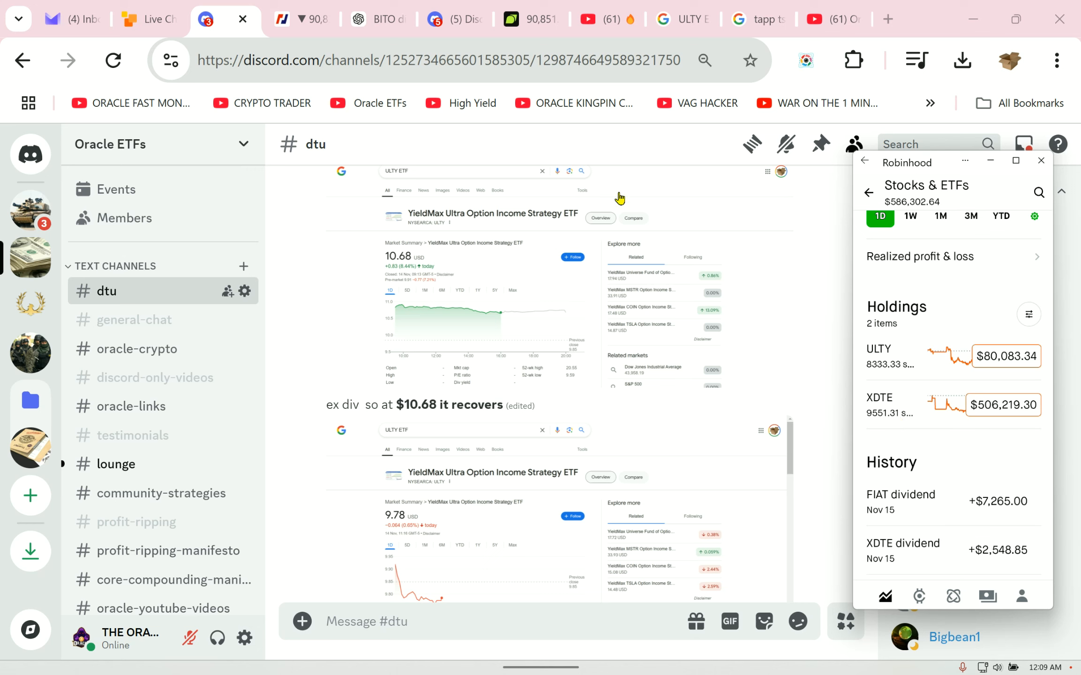
{"action": "mouse_move", "coordinate": [623, 200]}
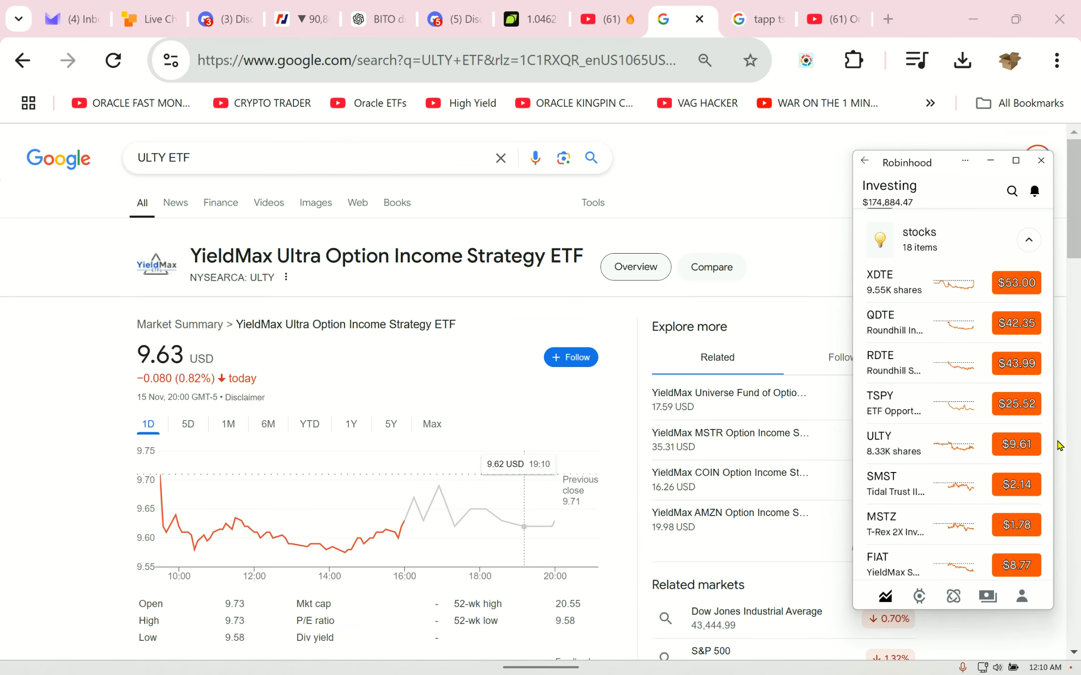
{"action": "mouse_move", "coordinate": [965, 504]}
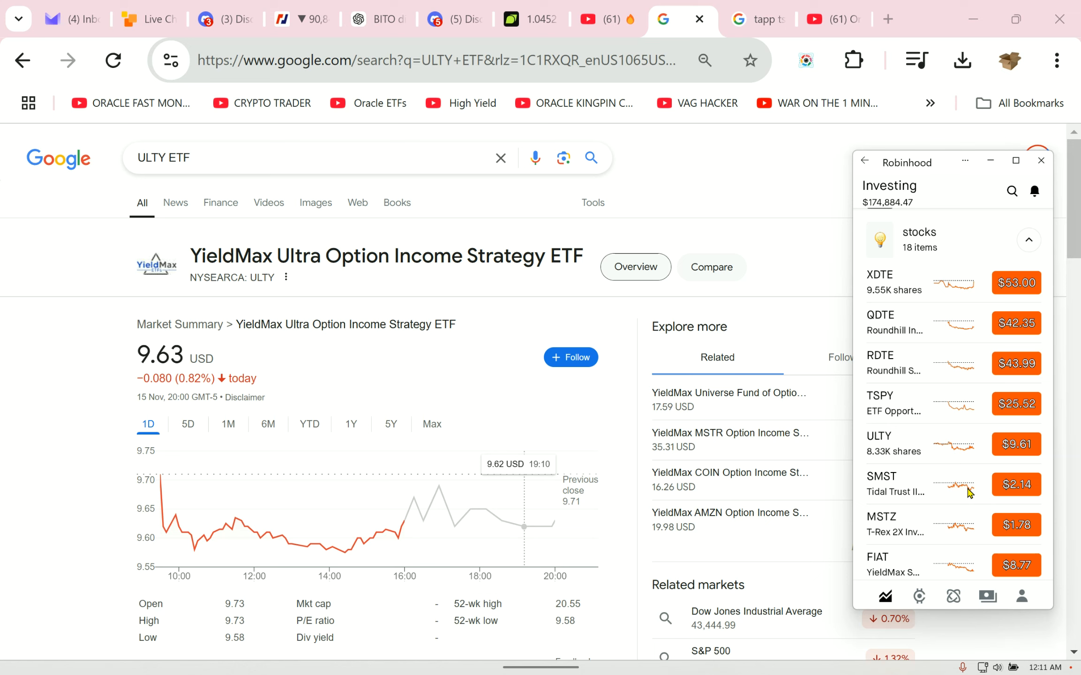
Check the SMST fund page from the watchlist and return to Investing
{"action": "left_click", "coordinate": [896, 483]}
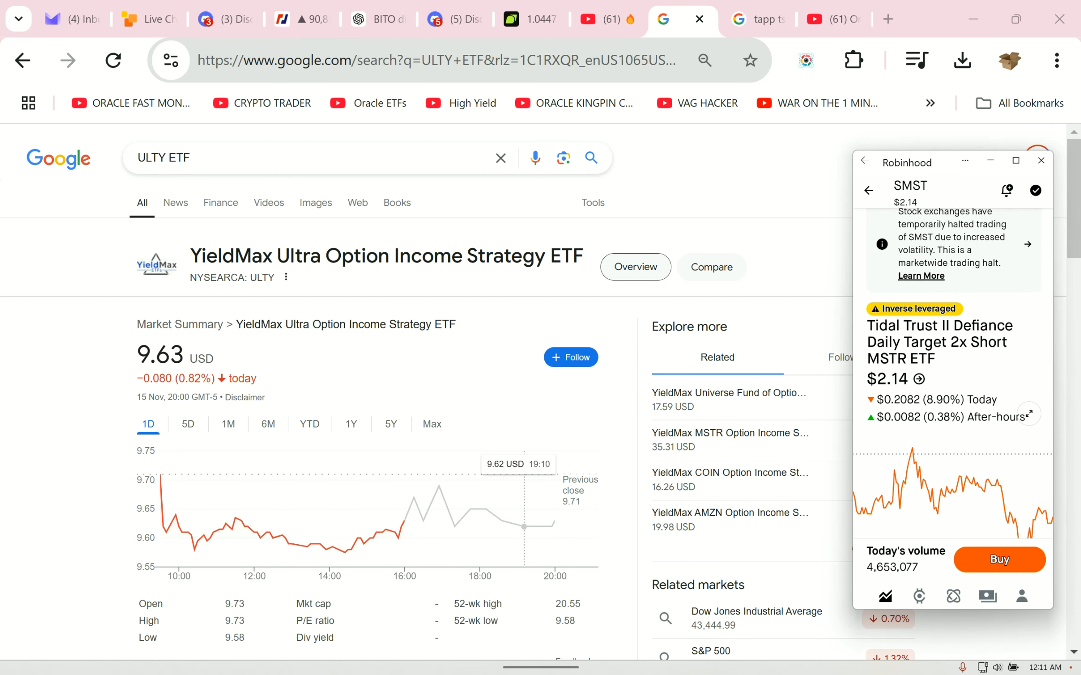
{"action": "scroll", "scroll_direction": "down", "scroll_amount": 3}
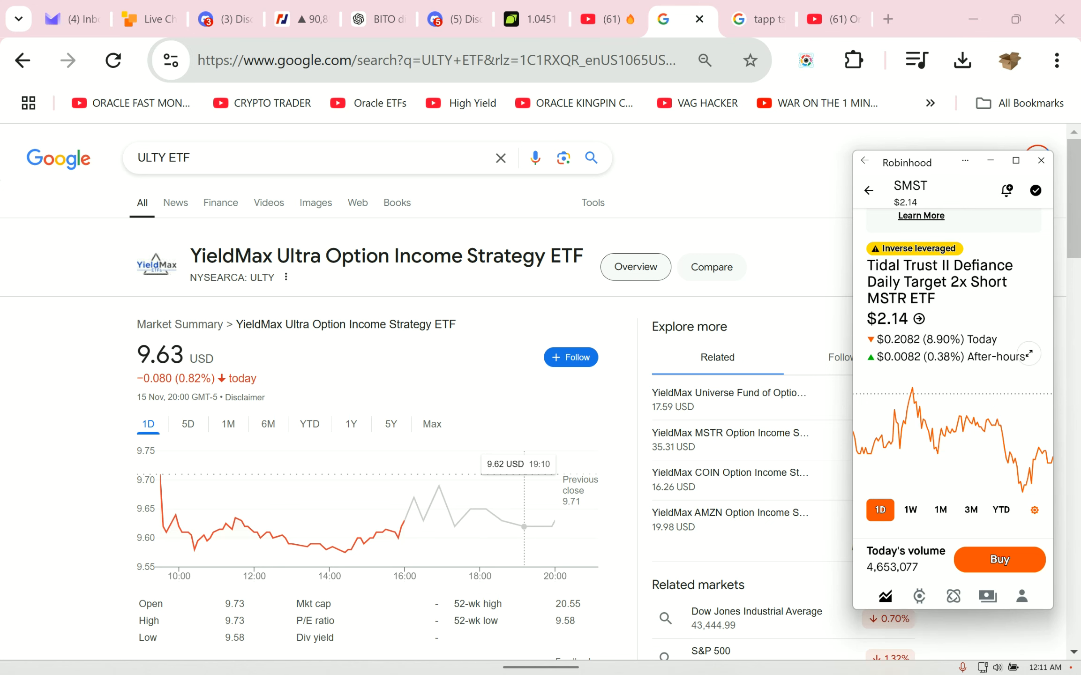
{"action": "left_click", "coordinate": [869, 190]}
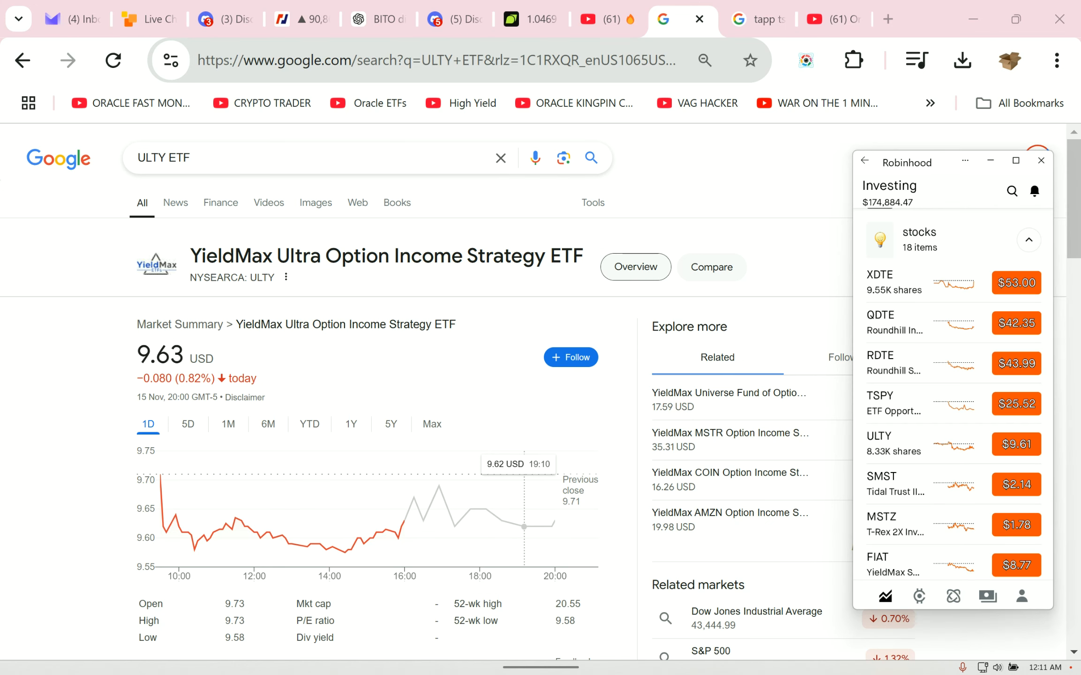
Bring up the MSTZ fund page and scroll to its About description
{"action": "left_click", "coordinate": [896, 483]}
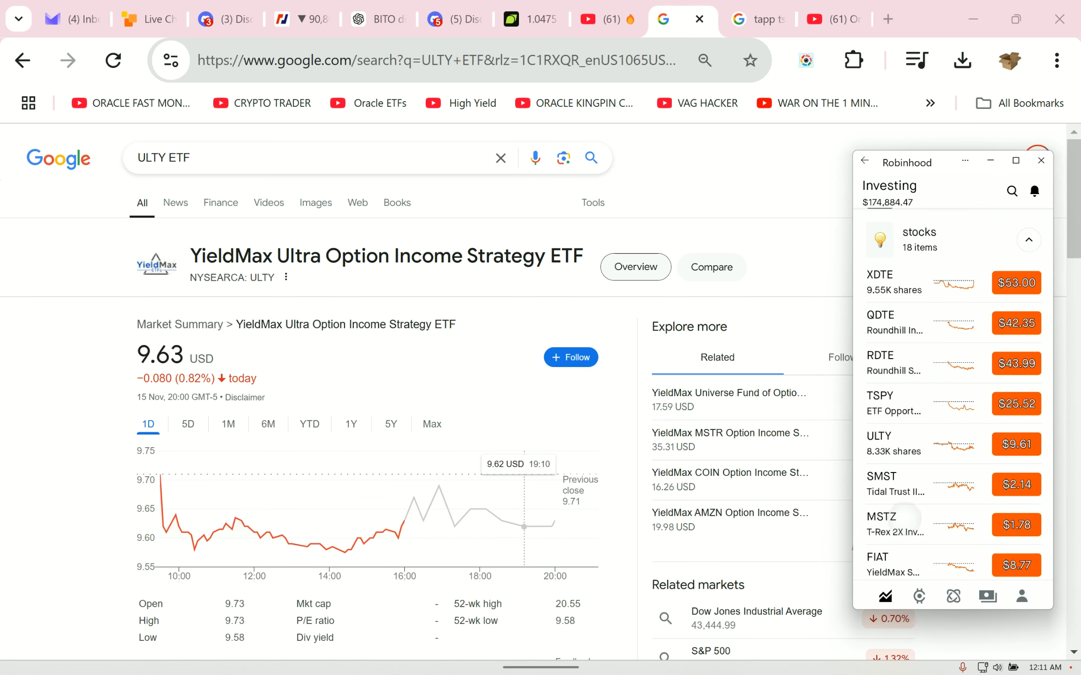
{"action": "left_click", "coordinate": [896, 524]}
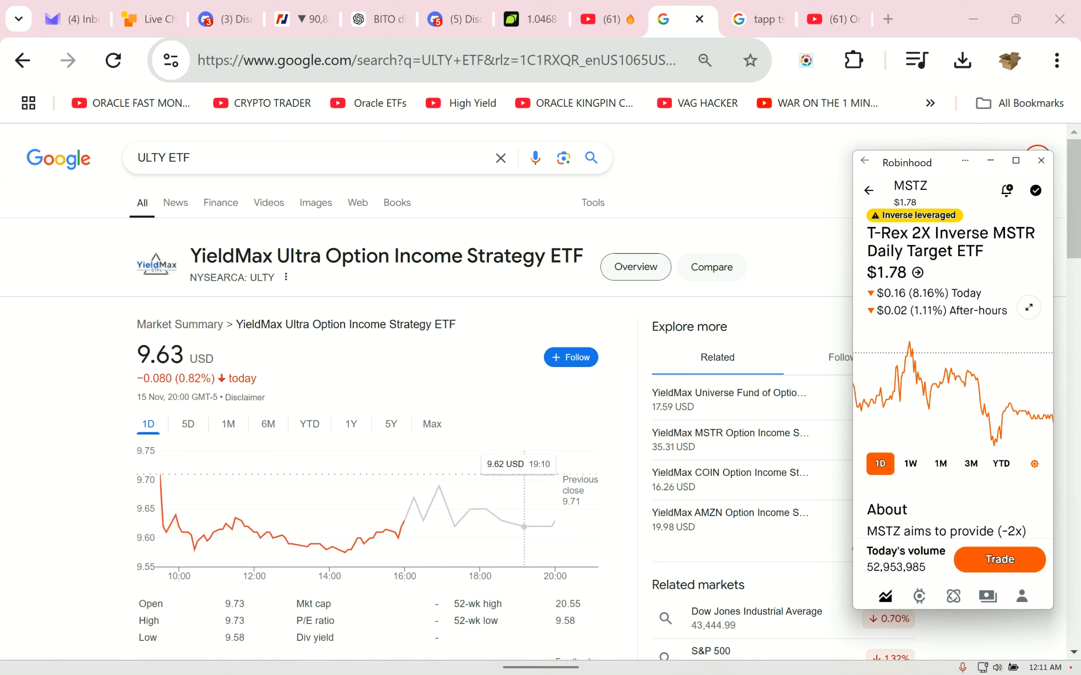
{"action": "scroll", "scroll_direction": "down", "scroll_amount": 3}
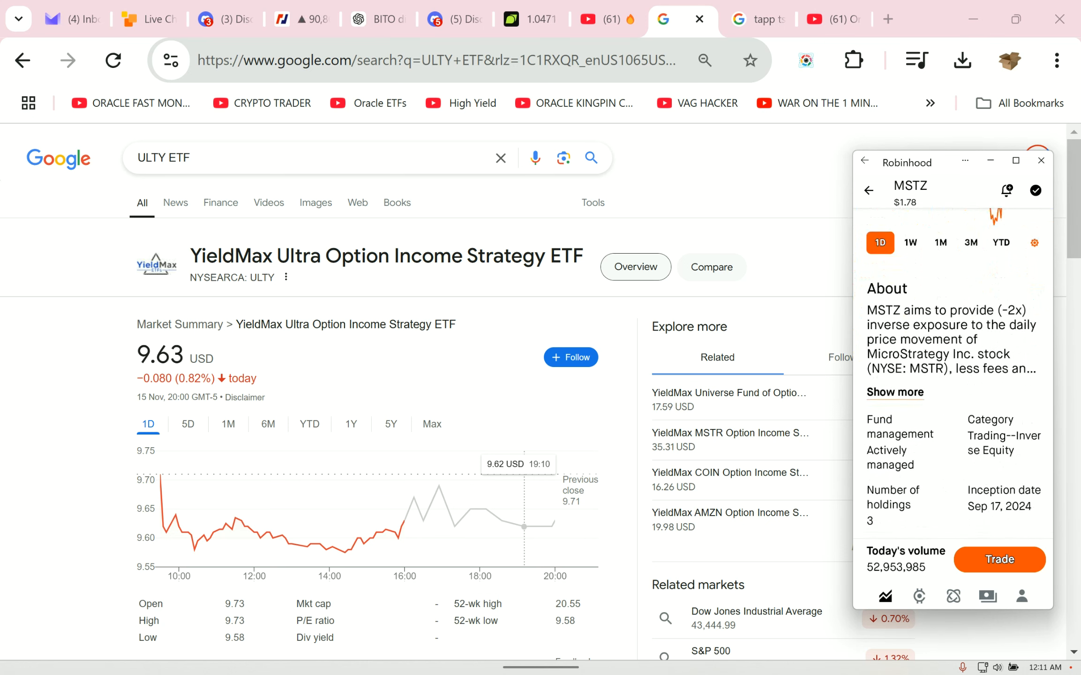
{"action": "scroll", "scroll_direction": "down", "scroll_amount": 3}
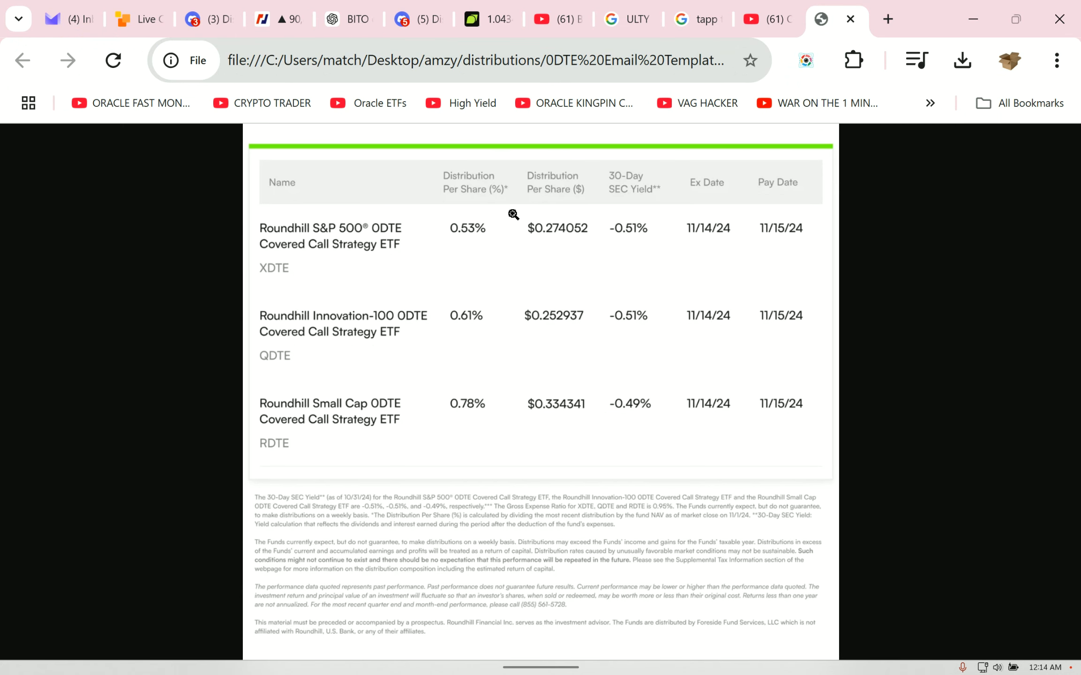
{"action": "mouse_move", "coordinate": [708, 327]}
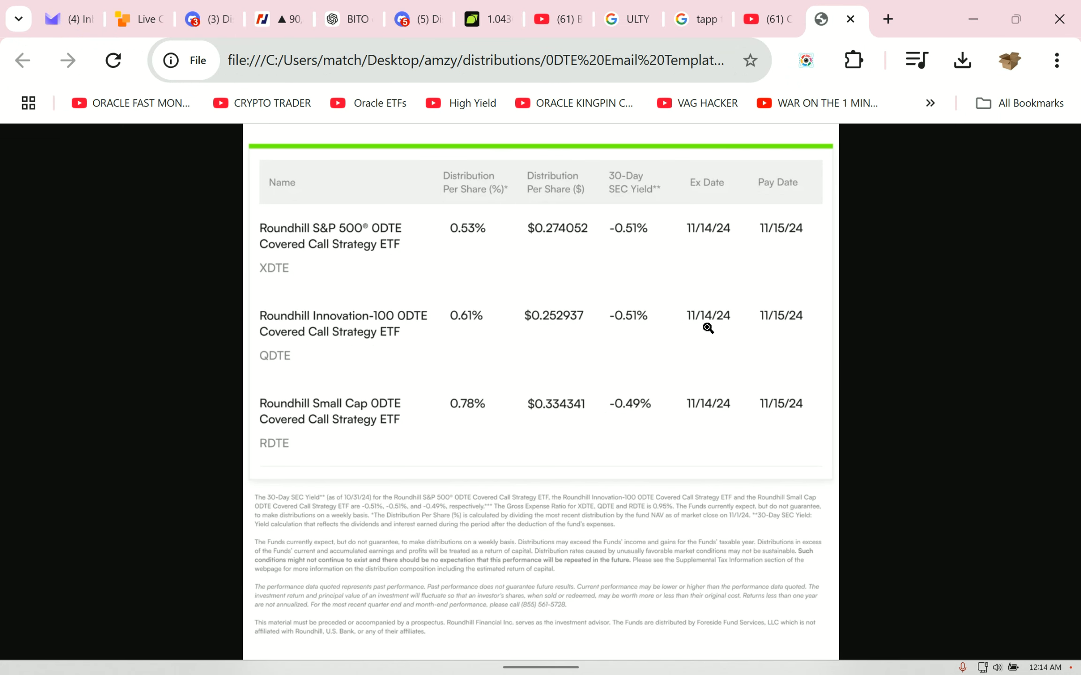
{"action": "mouse_move", "coordinate": [708, 315]}
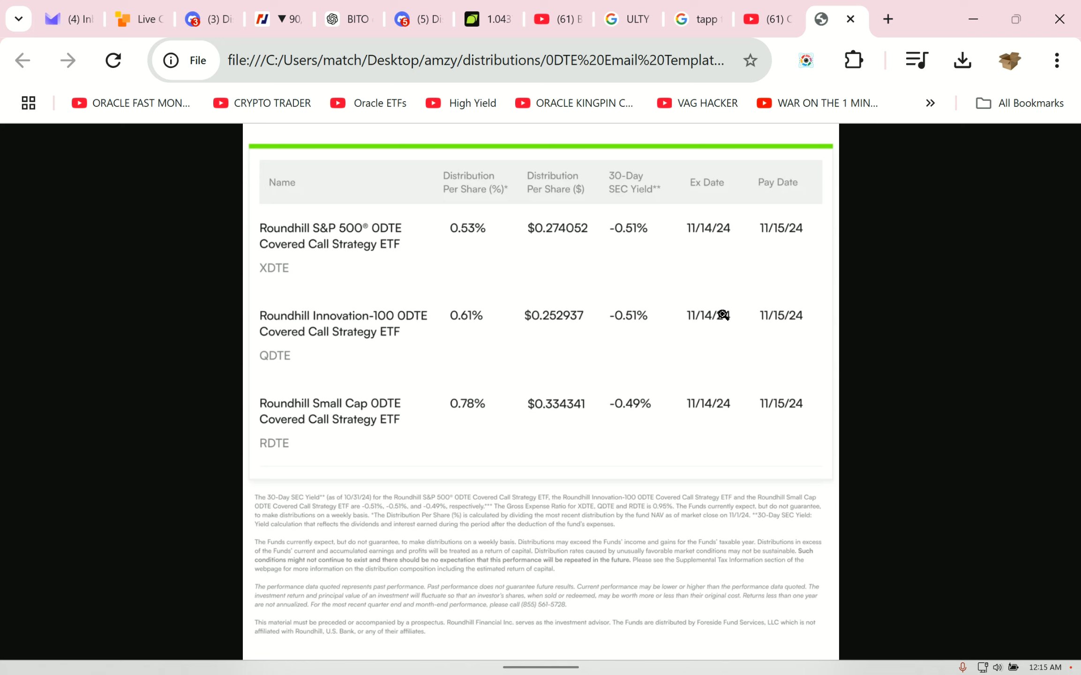
{"action": "mouse_move", "coordinate": [564, 360]}
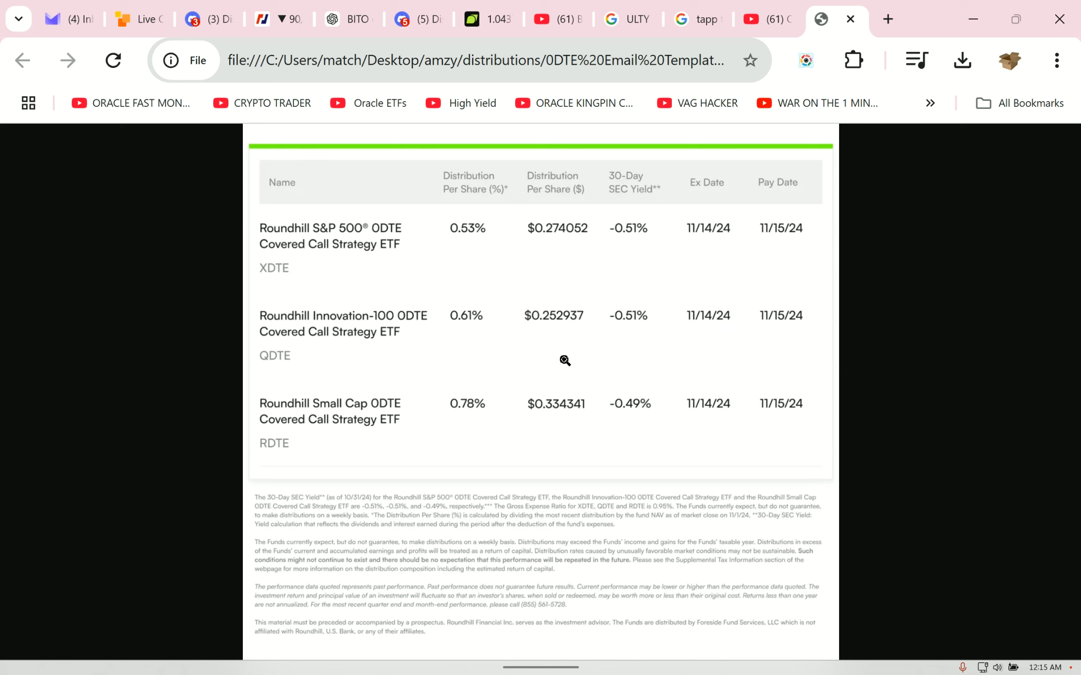
{"action": "mouse_move", "coordinate": [562, 361]}
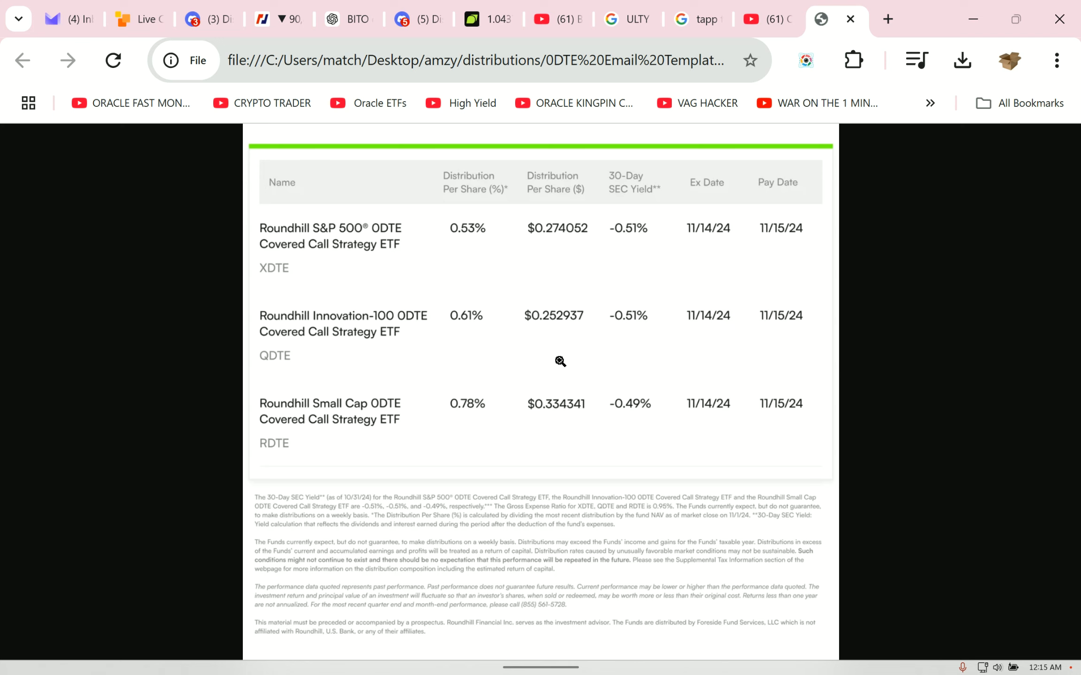
{"action": "mouse_move", "coordinate": [971, 191]}
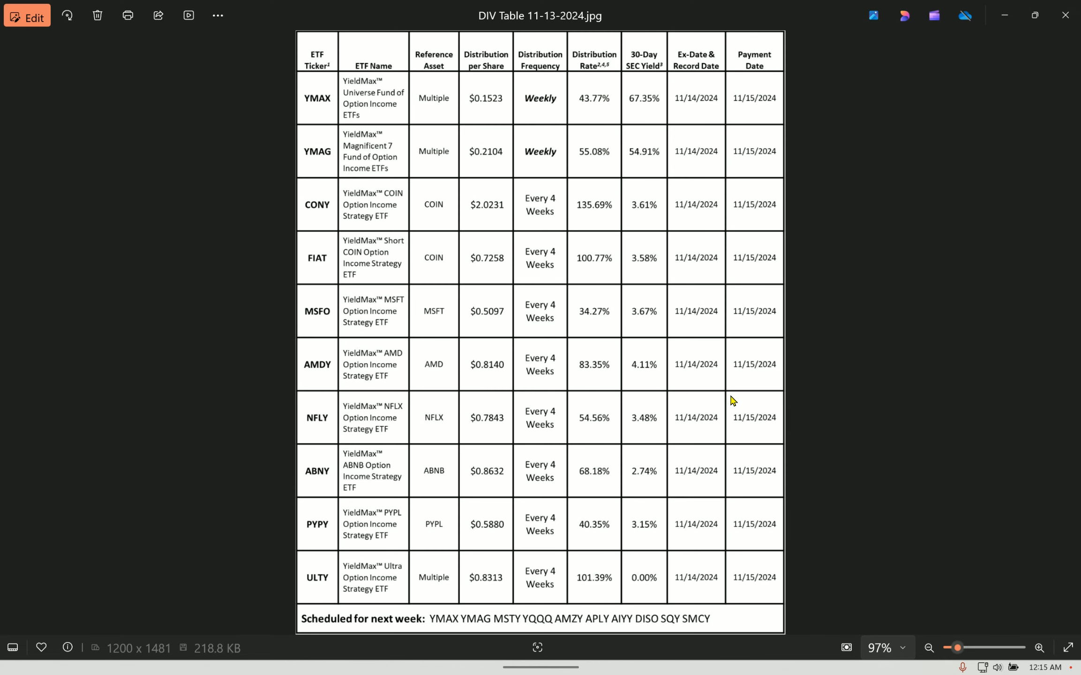
{"action": "mouse_move", "coordinate": [772, 347]}
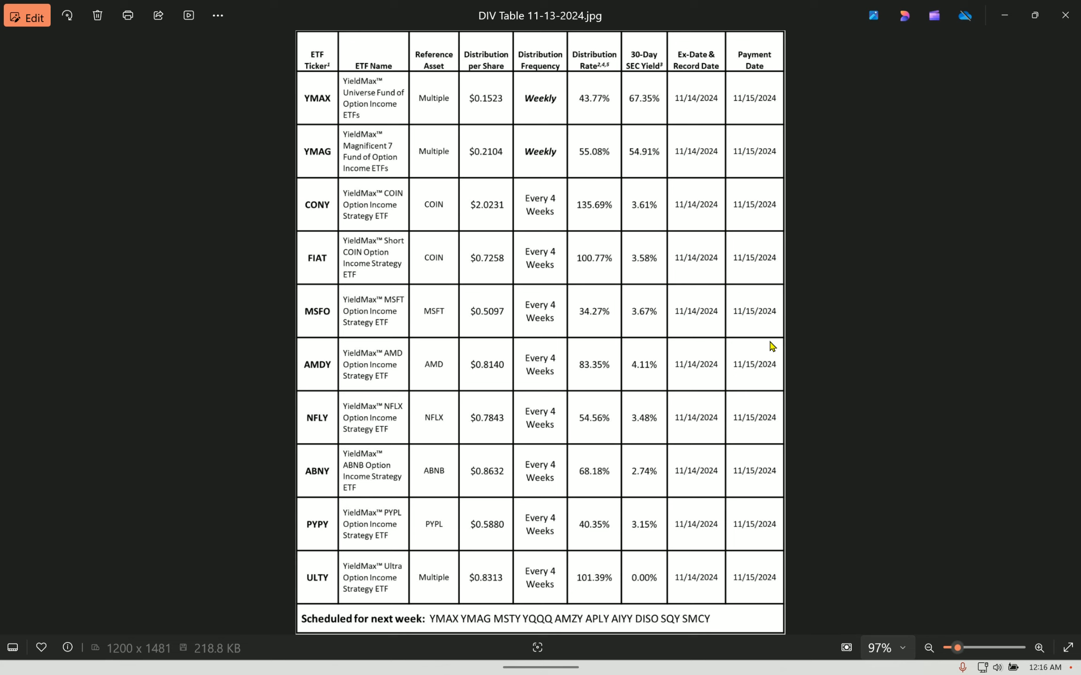
{"action": "mouse_move", "coordinate": [833, 249]}
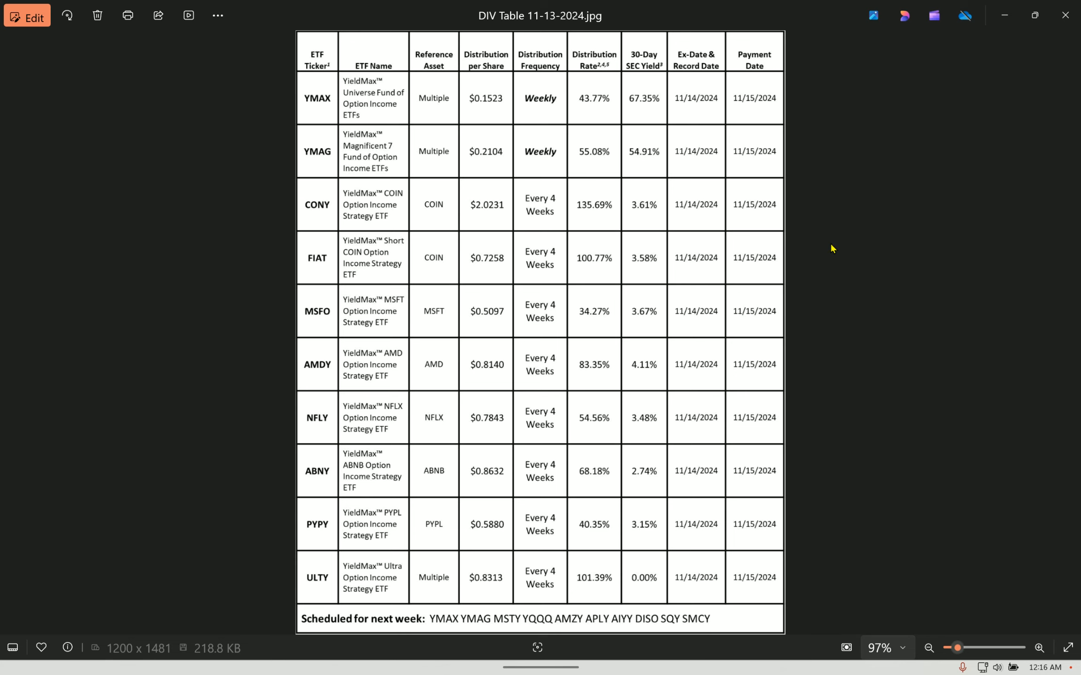
{"action": "mouse_move", "coordinate": [971, 182]}
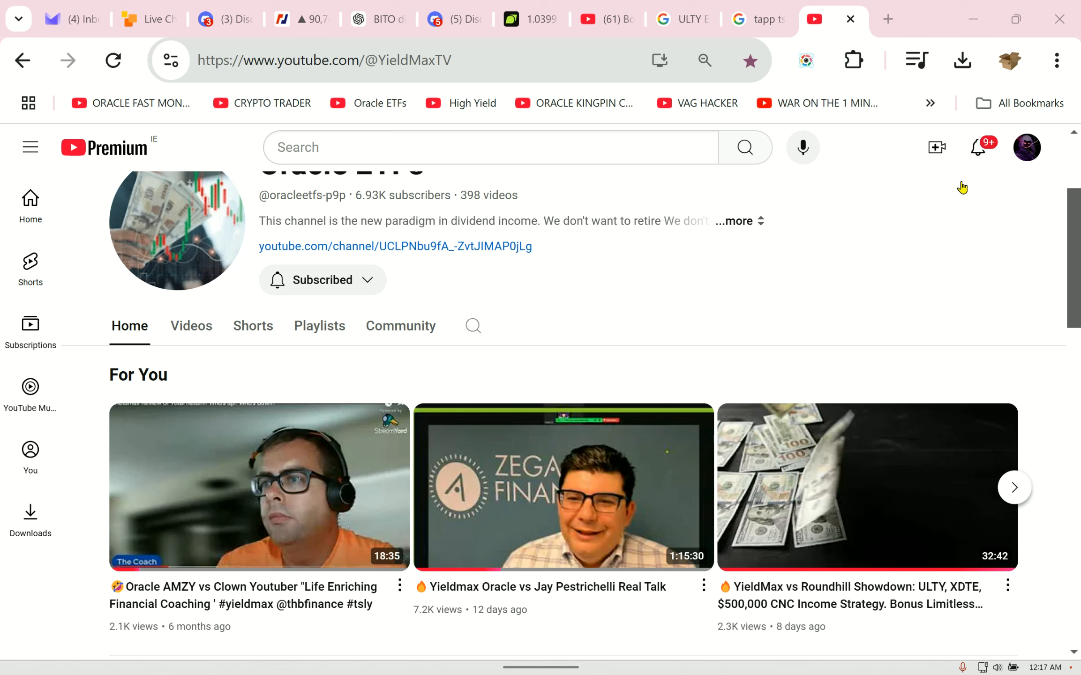
{"action": "mouse_move", "coordinate": [311, 475]}
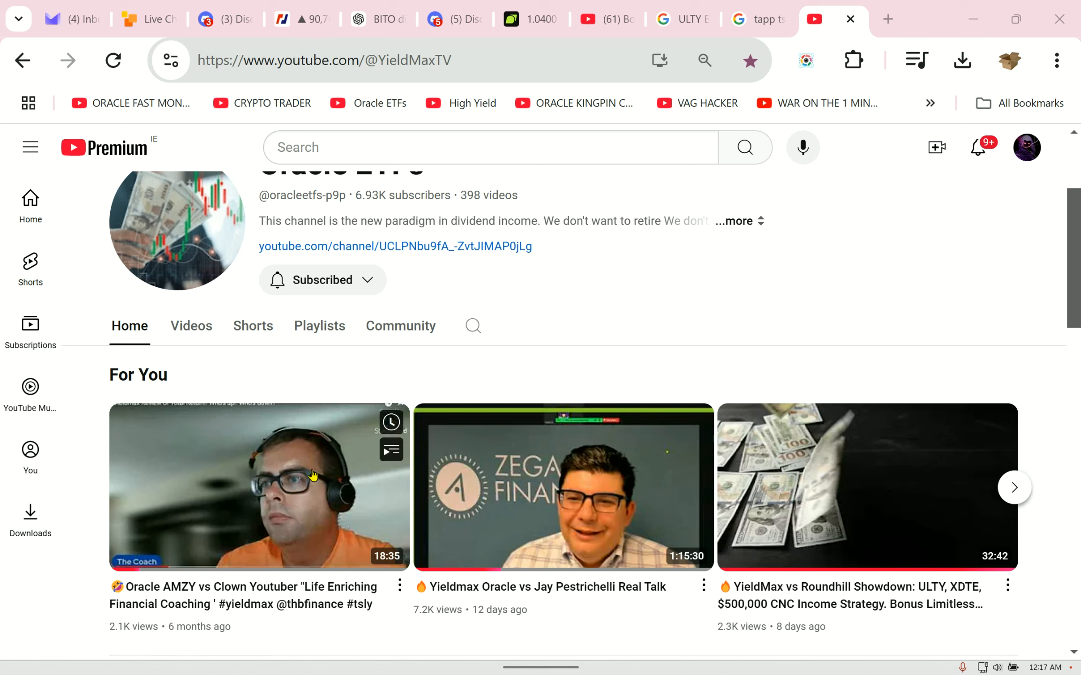
{"action": "mouse_move", "coordinate": [518, 335]}
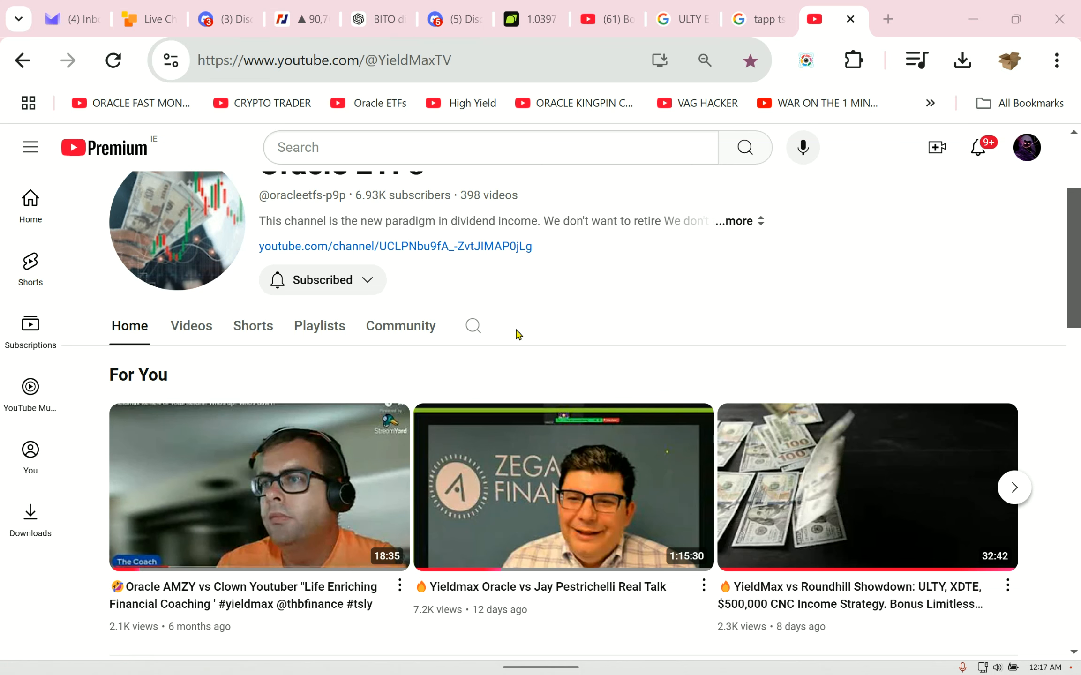
{"action": "mouse_move", "coordinate": [505, 343]}
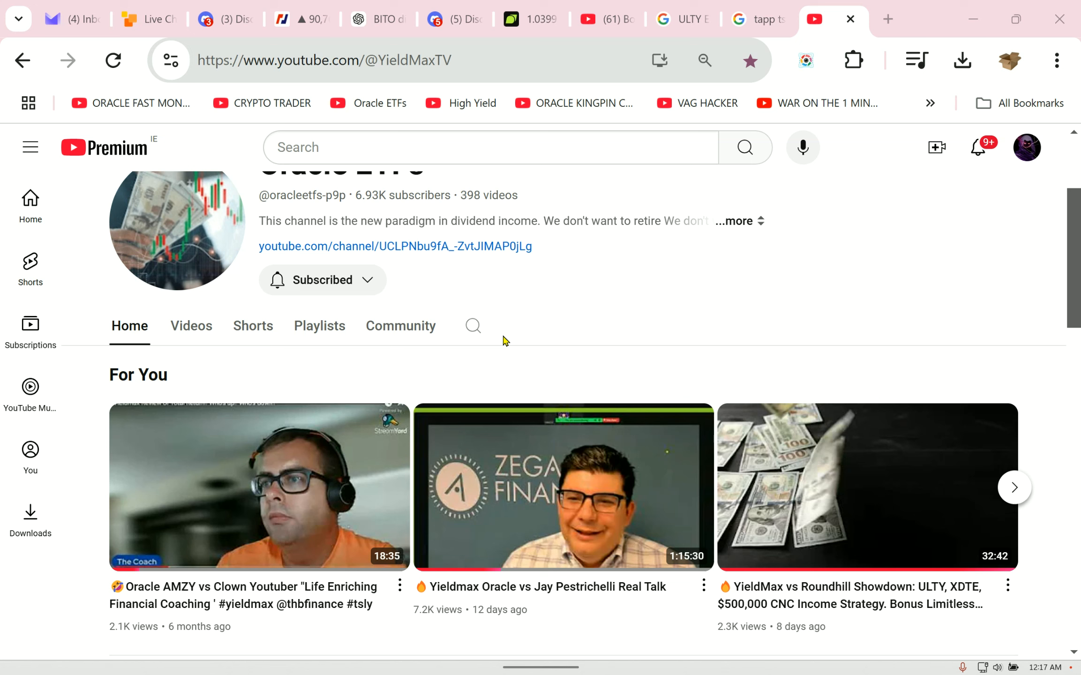
{"action": "mouse_move", "coordinate": [702, 361]}
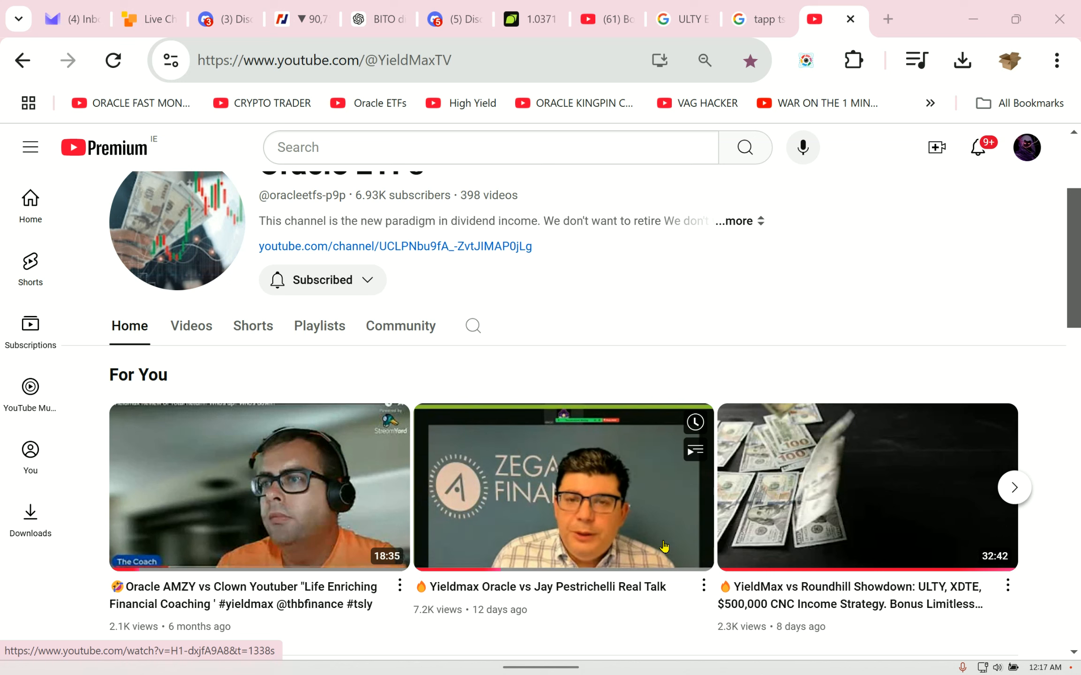
{"action": "mouse_move", "coordinate": [656, 545]}
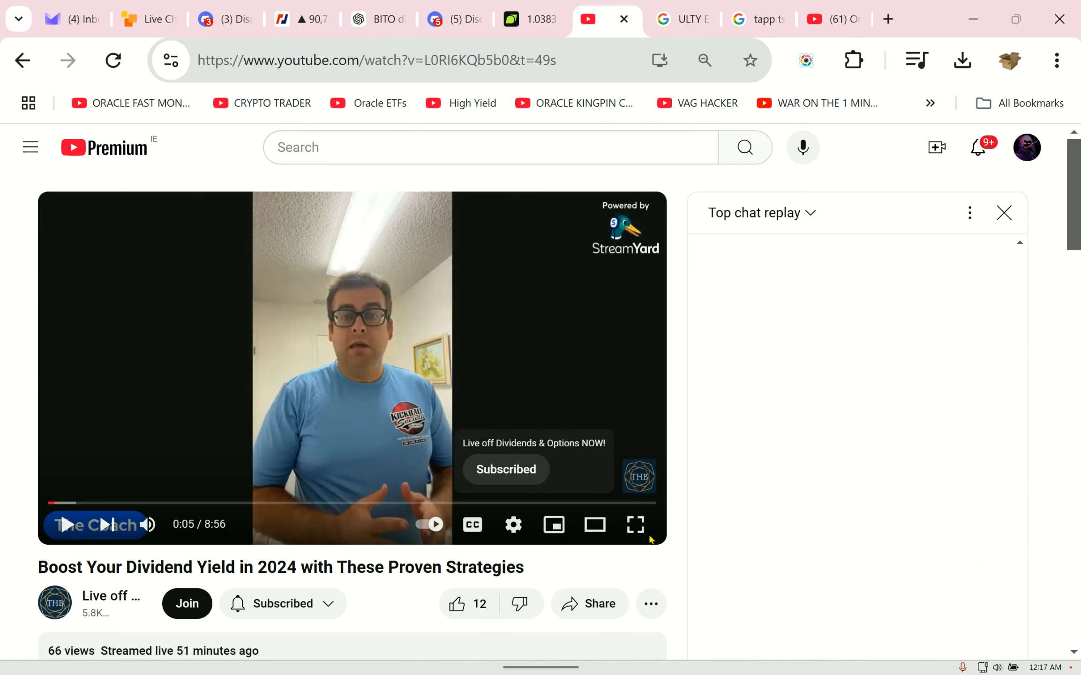
{"action": "left_click", "coordinate": [678, 18]}
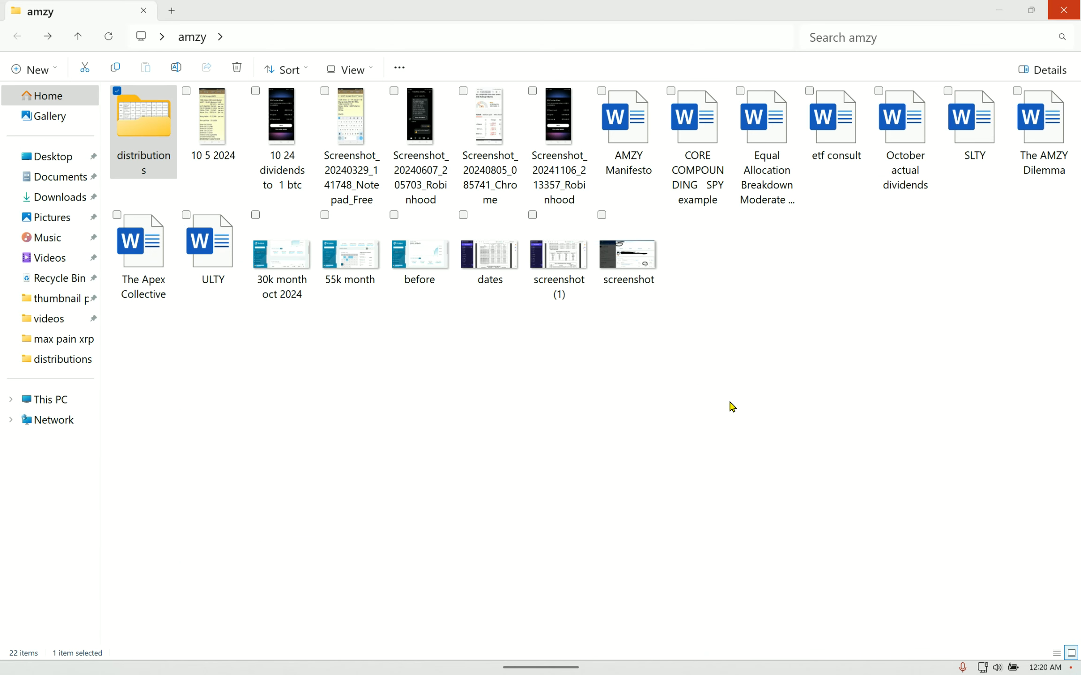
View the 'screenshot (1)' image of YieldMax's distribution groups from the amzy folder
{"action": "left_click", "coordinate": [558, 255]}
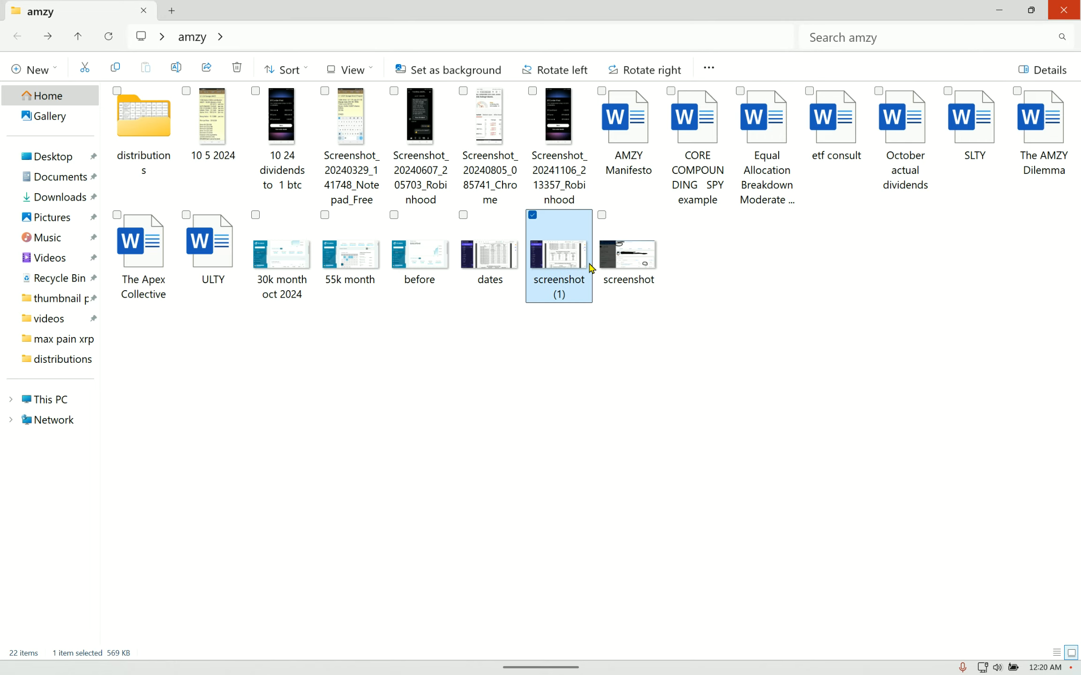
{"action": "double_click", "coordinate": [559, 251]}
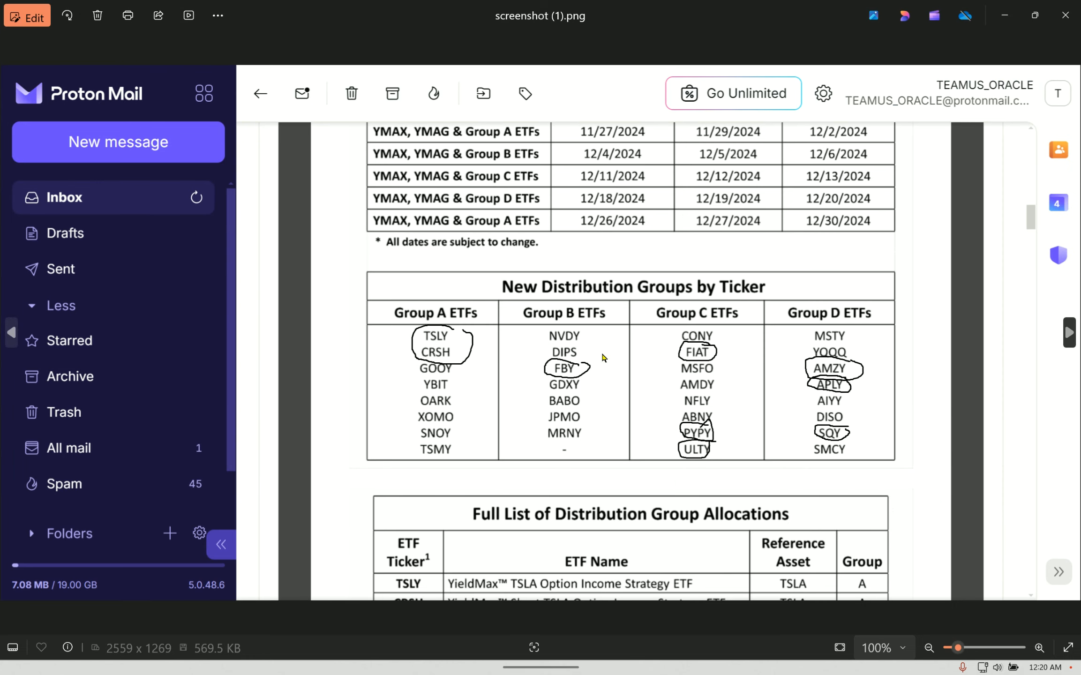
{"action": "mouse_move", "coordinate": [1064, 15]}
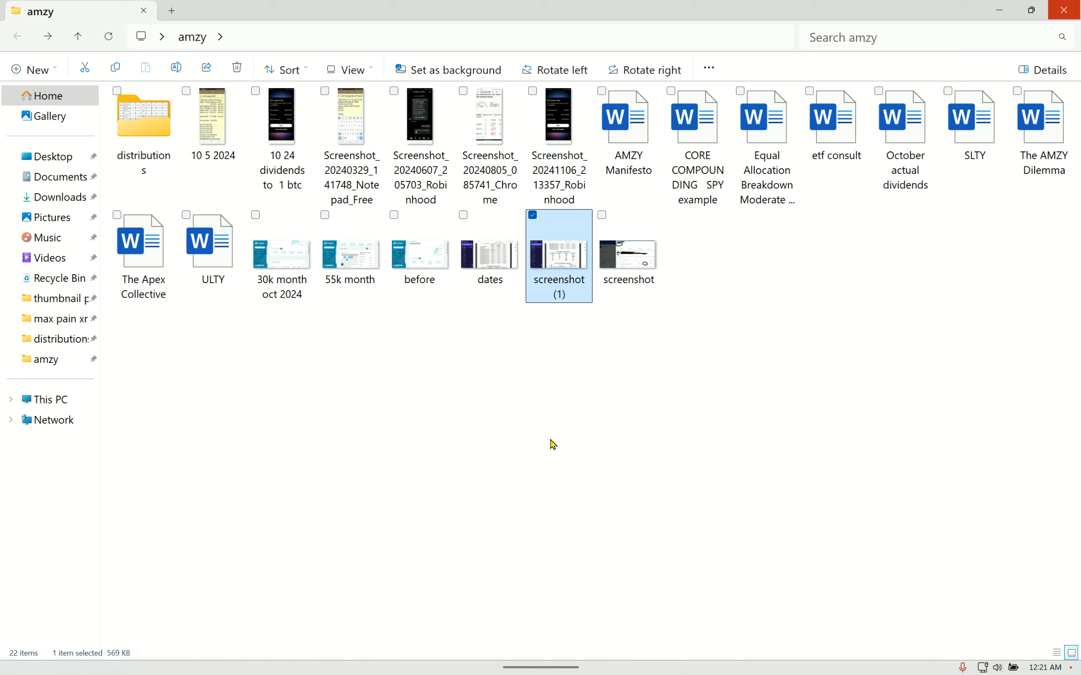
{"action": "mouse_move", "coordinate": [546, 447]}
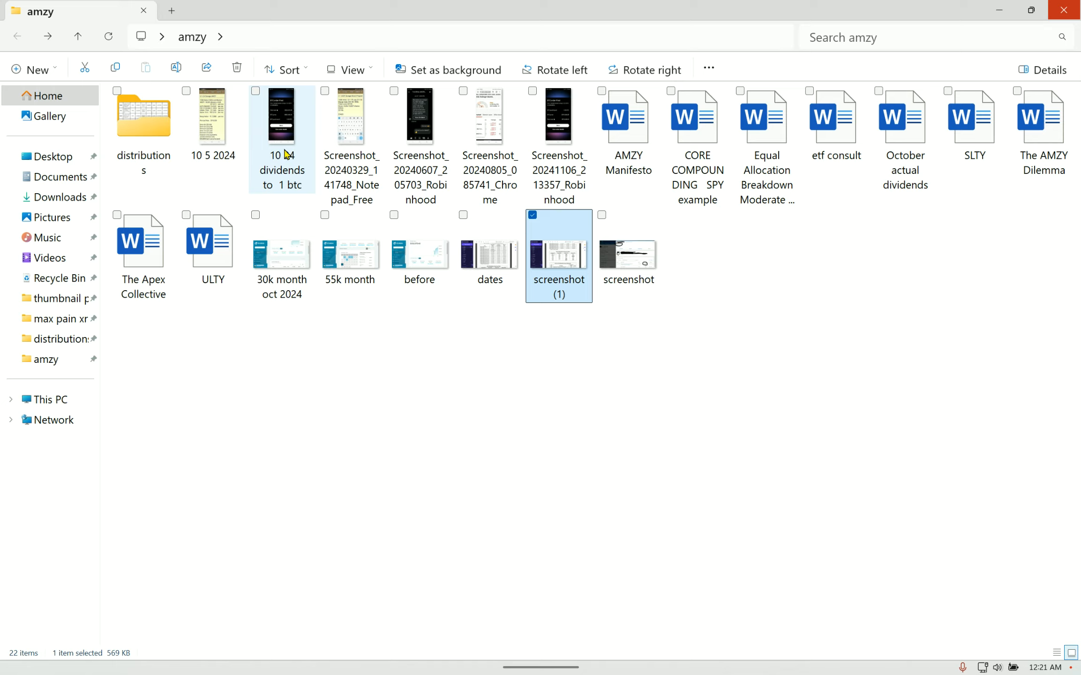
Compare the earlier and later 1 BTC purchase confirmation images
{"action": "double_click", "coordinate": [281, 116]}
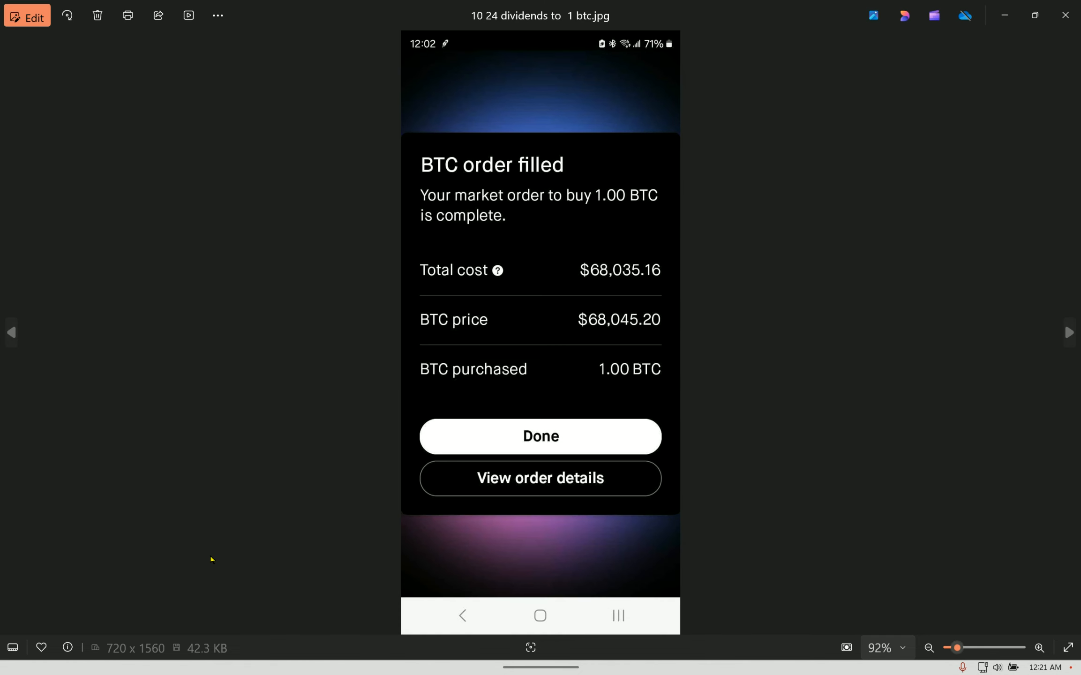
{"action": "mouse_move", "coordinate": [268, 386]}
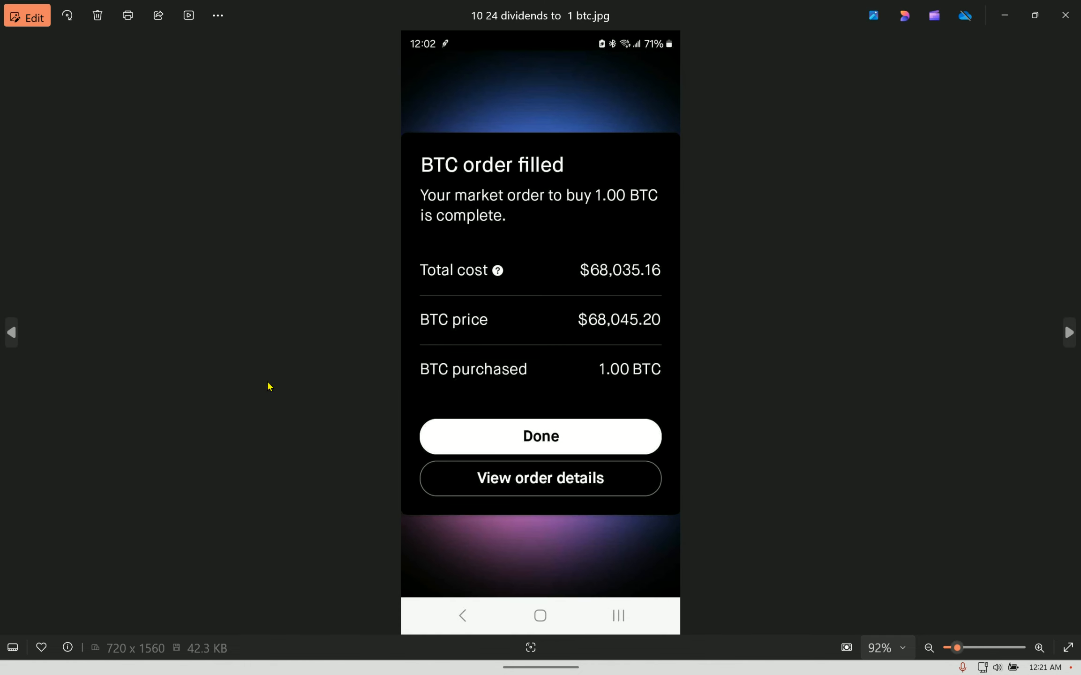
{"action": "mouse_move", "coordinate": [779, 391]}
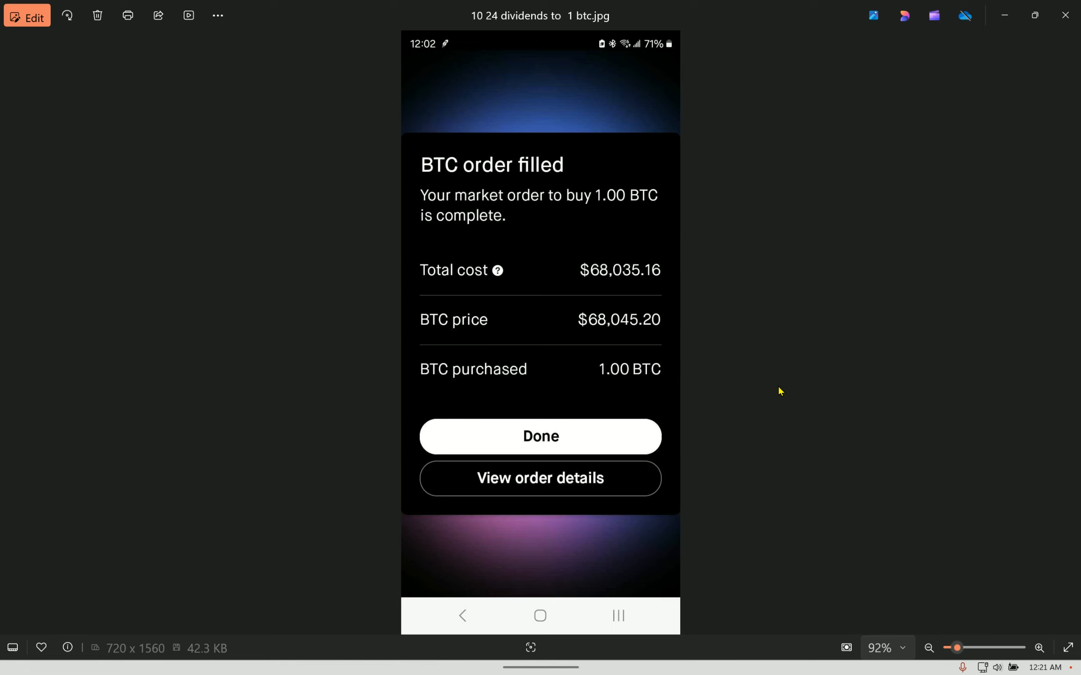
{"action": "mouse_move", "coordinate": [699, 348]}
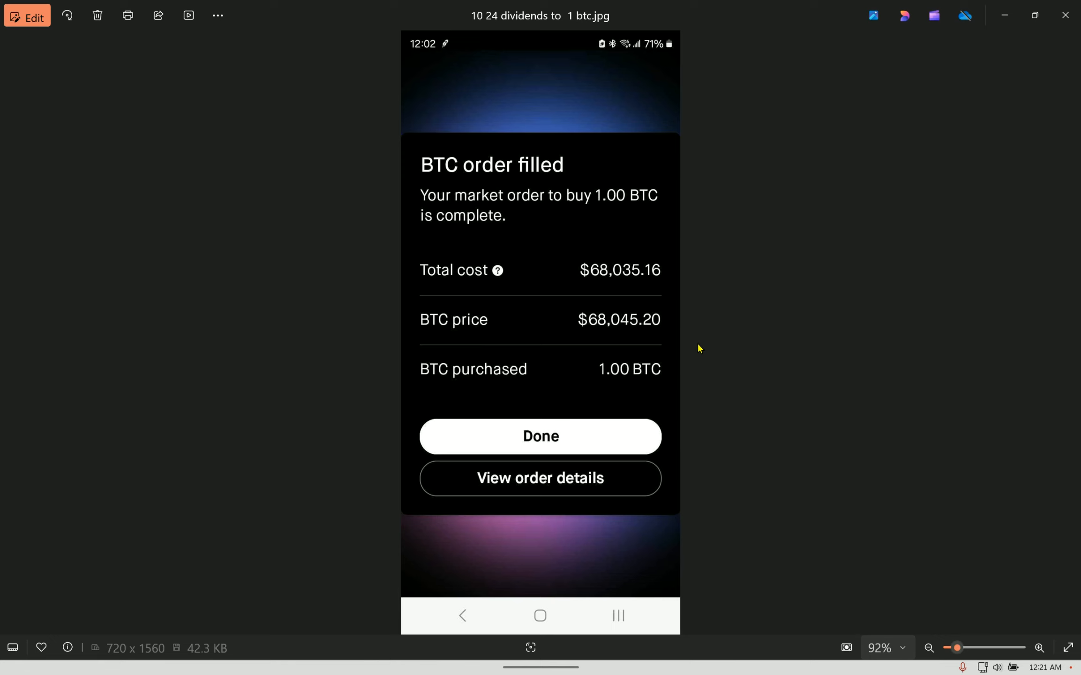
{"action": "mouse_move", "coordinate": [1035, 43]}
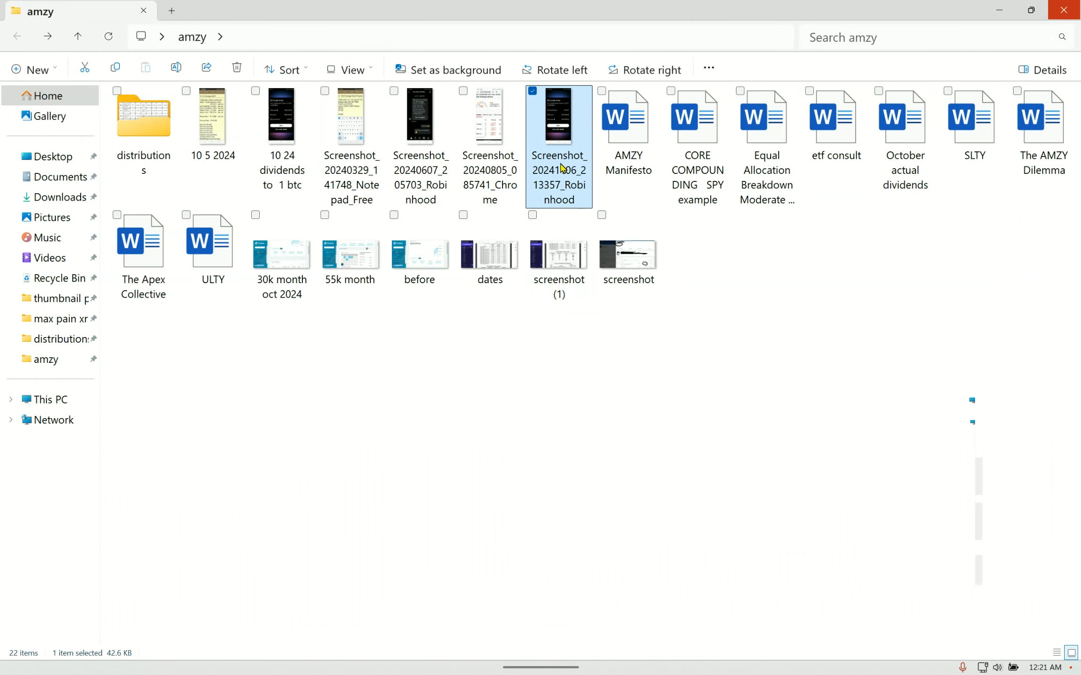
{"action": "double_click", "coordinate": [558, 117]}
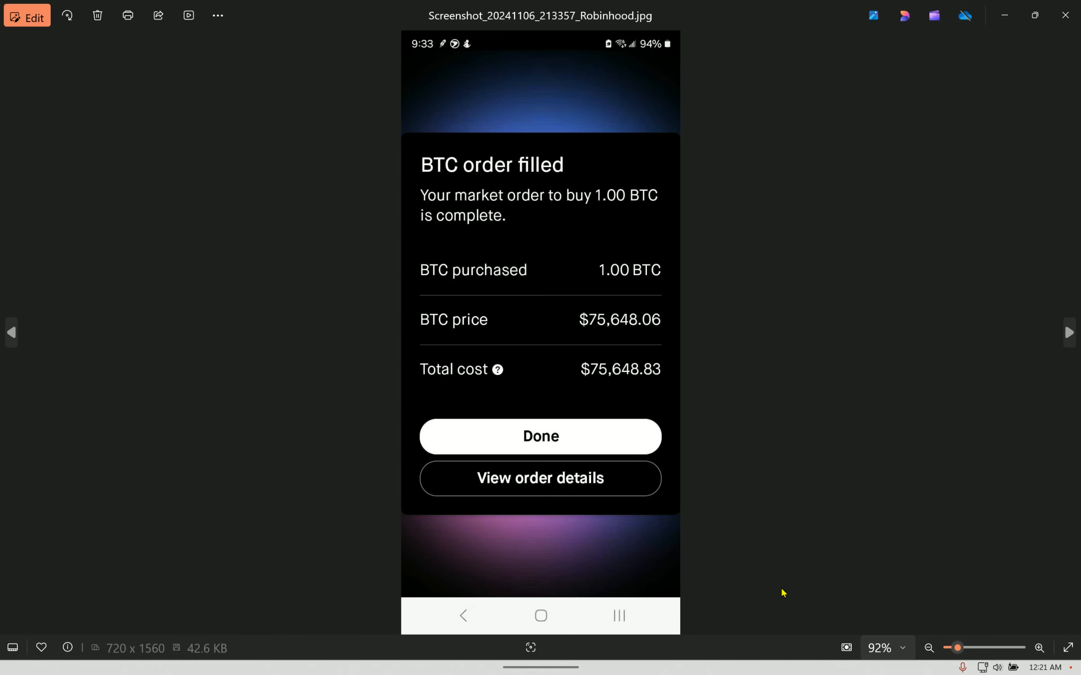
{"action": "mouse_move", "coordinate": [632, 340]}
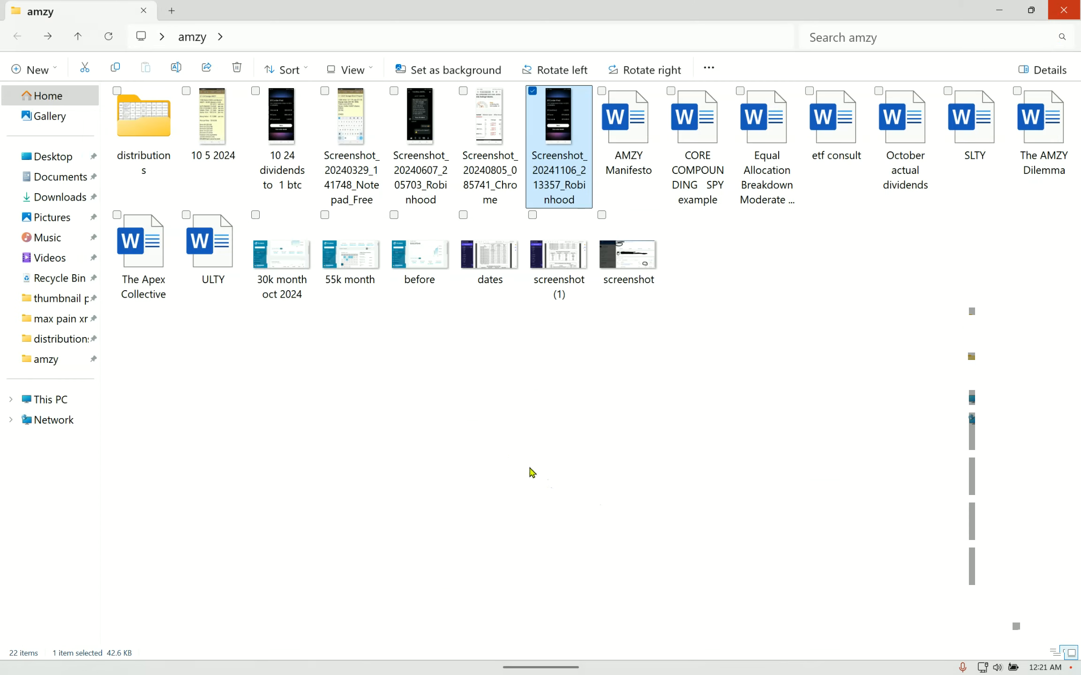
Bring up 'screenshot (1)', the distribution-groups table with AMZY, FIAT and ULTY circled
{"action": "left_click", "coordinate": [559, 255]}
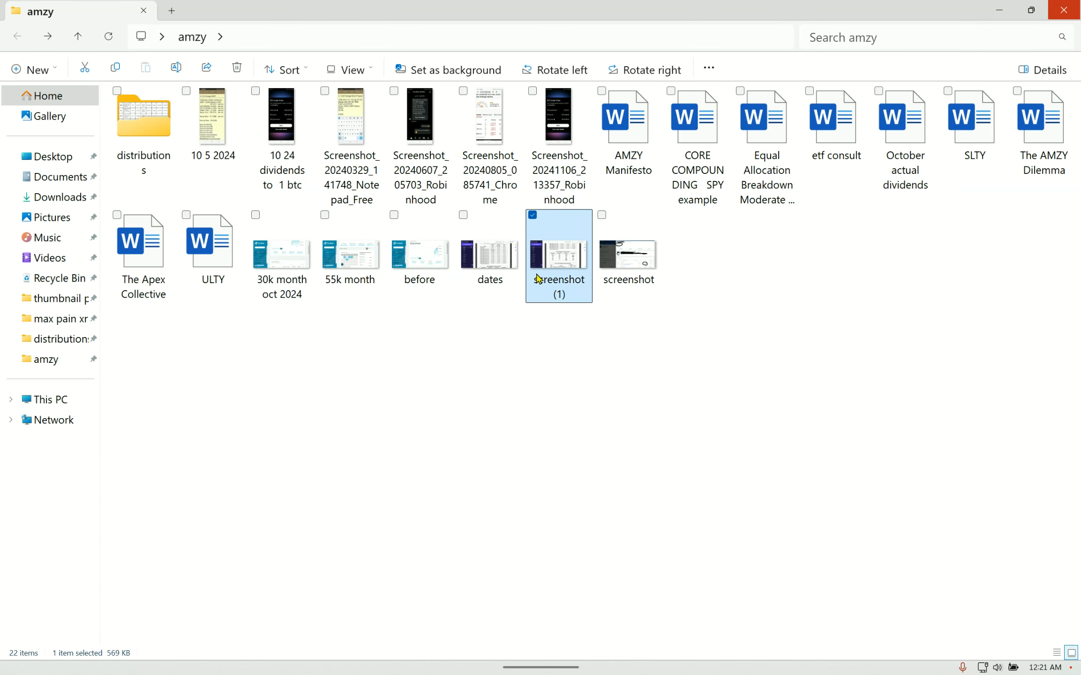
{"action": "double_click", "coordinate": [559, 254]}
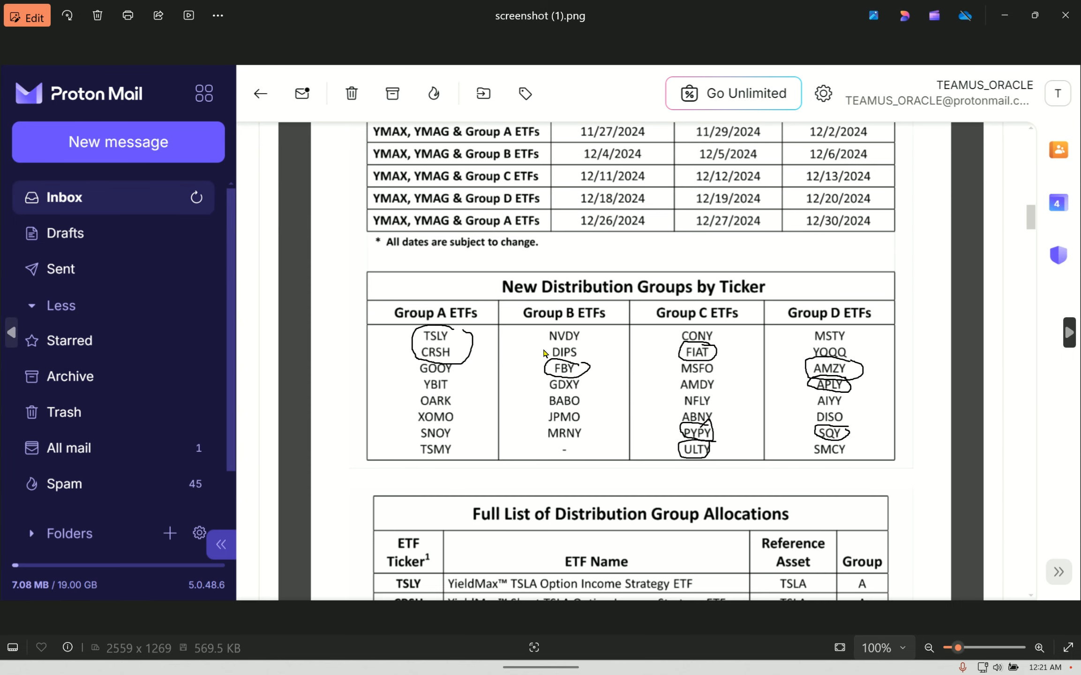
{"action": "mouse_move", "coordinate": [622, 433]}
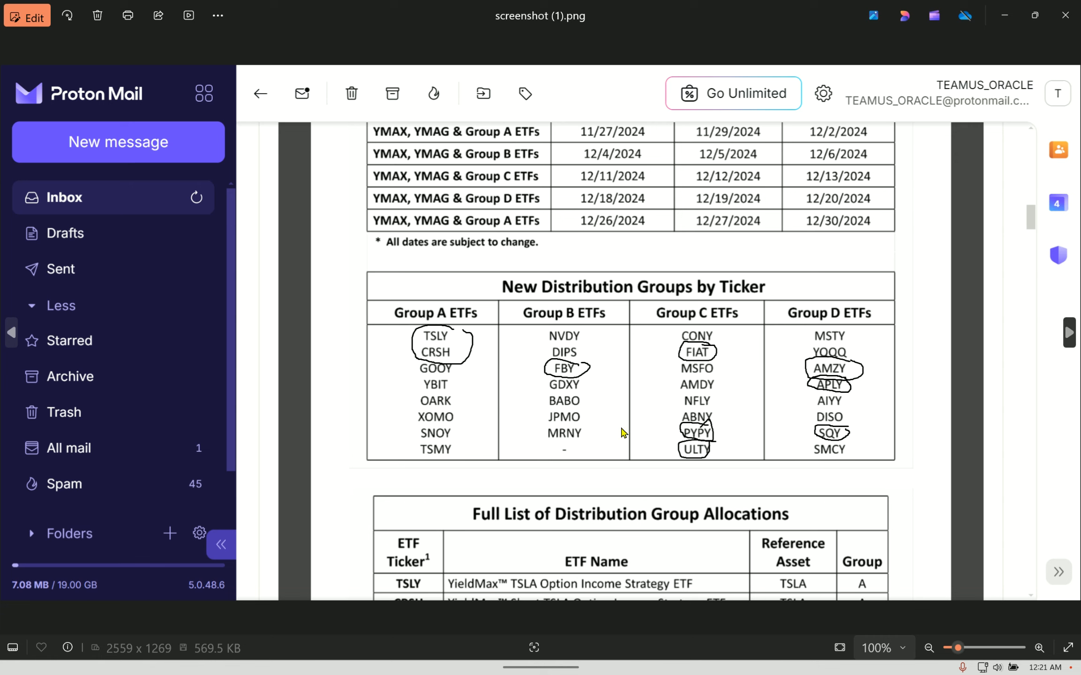
{"action": "mouse_move", "coordinate": [436, 385]}
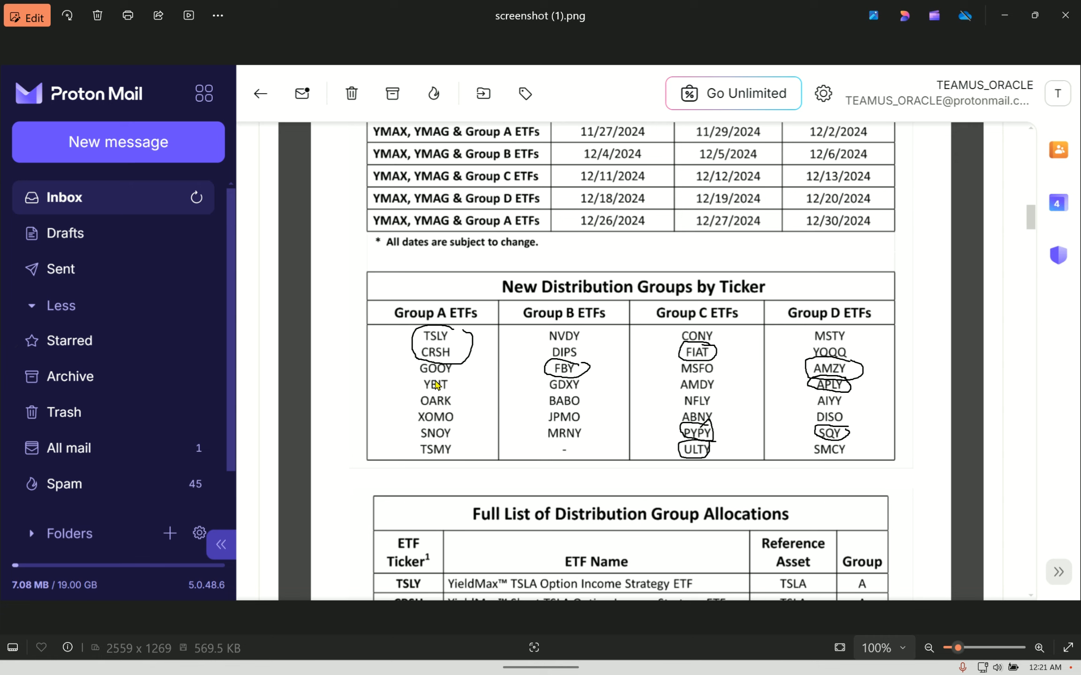
{"action": "mouse_move", "coordinate": [581, 335]}
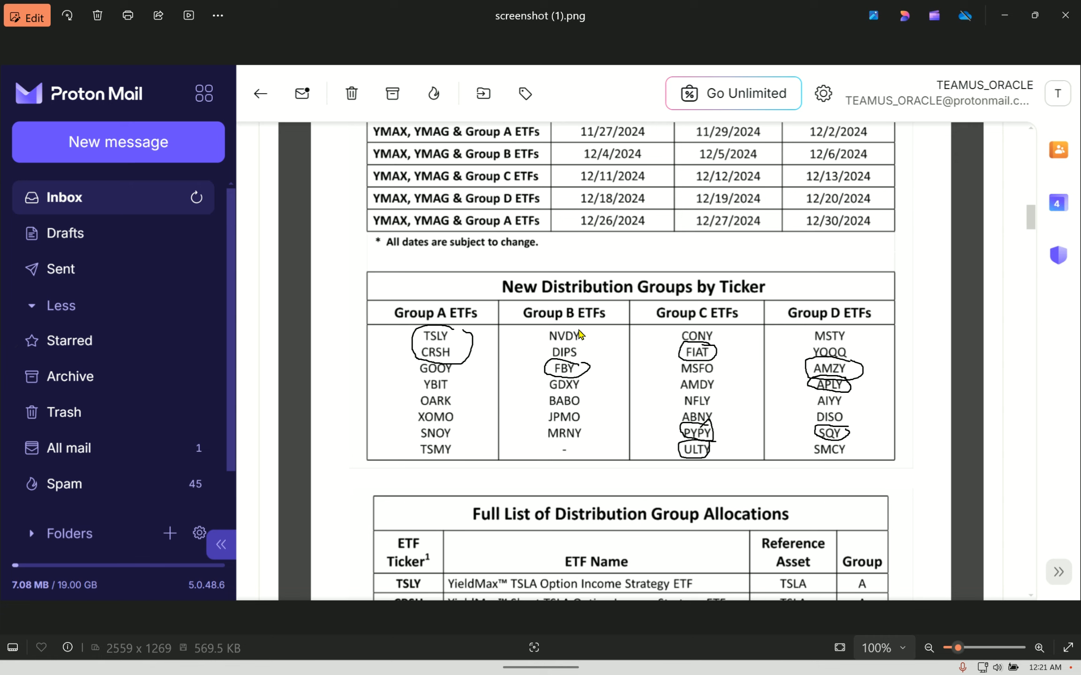
{"action": "mouse_move", "coordinate": [863, 440]}
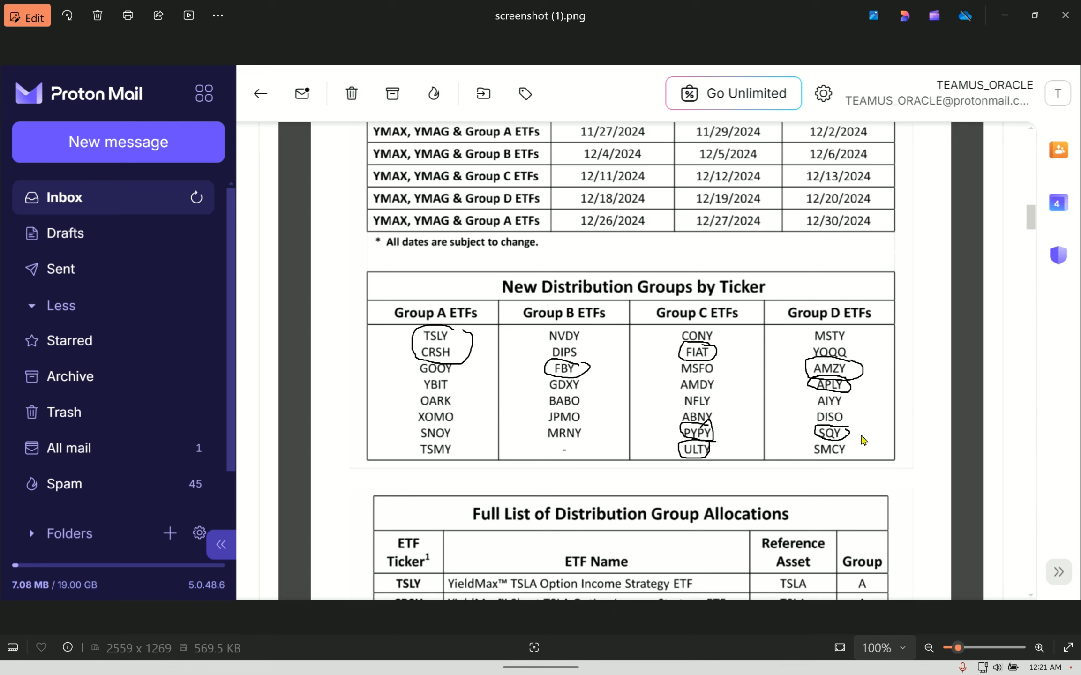
{"action": "mouse_move", "coordinate": [452, 520]}
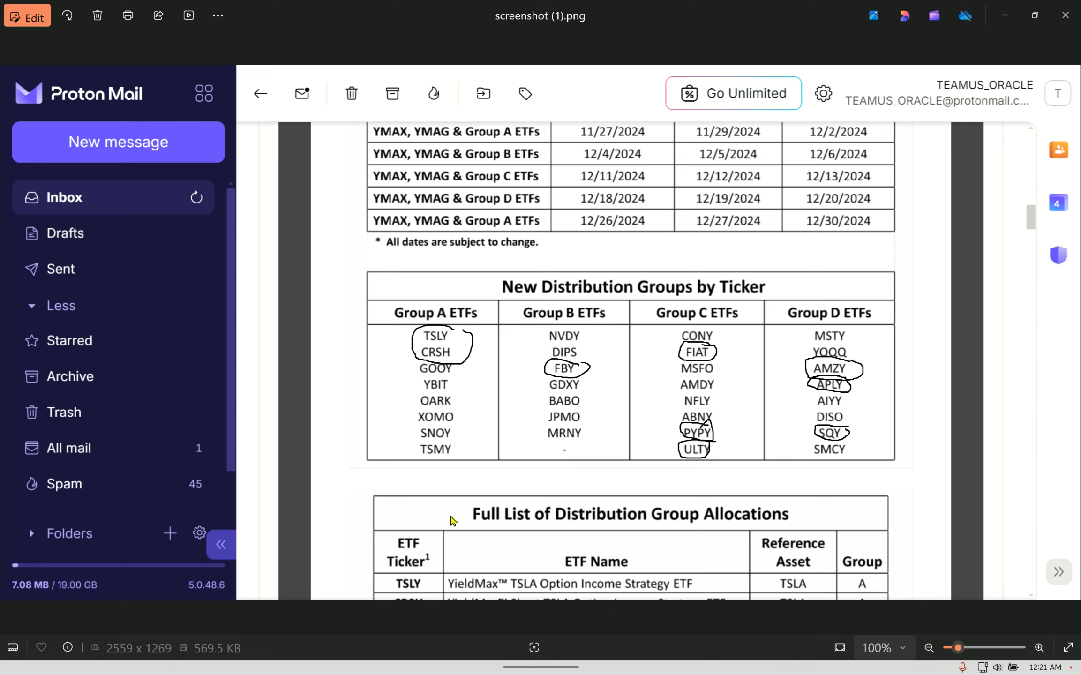
{"action": "mouse_move", "coordinate": [441, 205]}
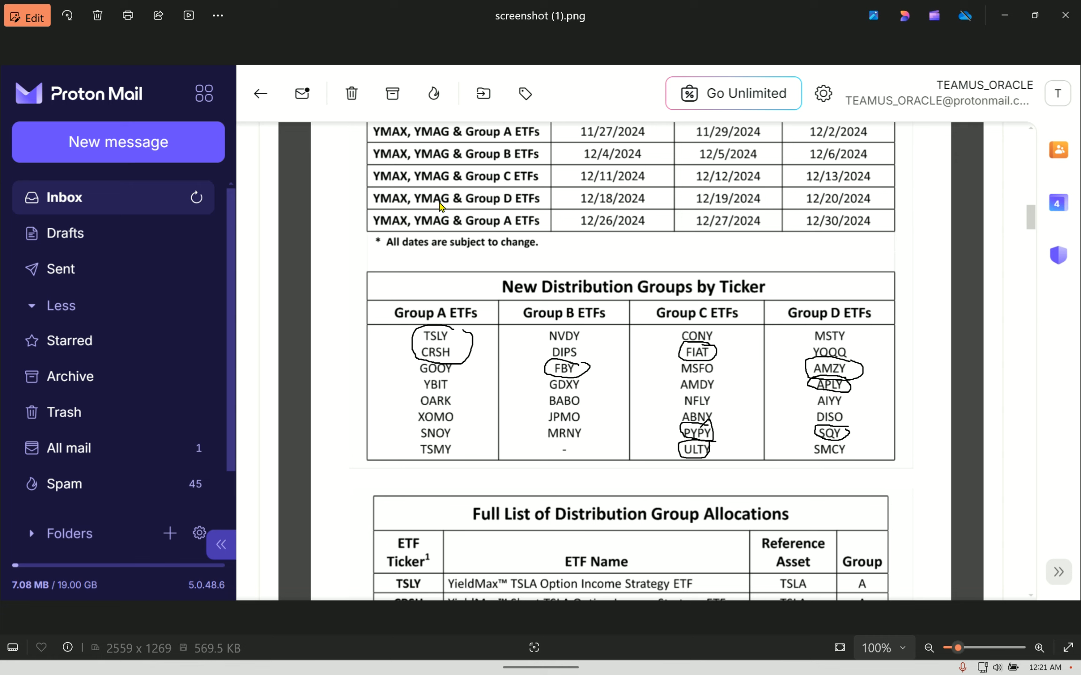
{"action": "mouse_move", "coordinate": [405, 259]}
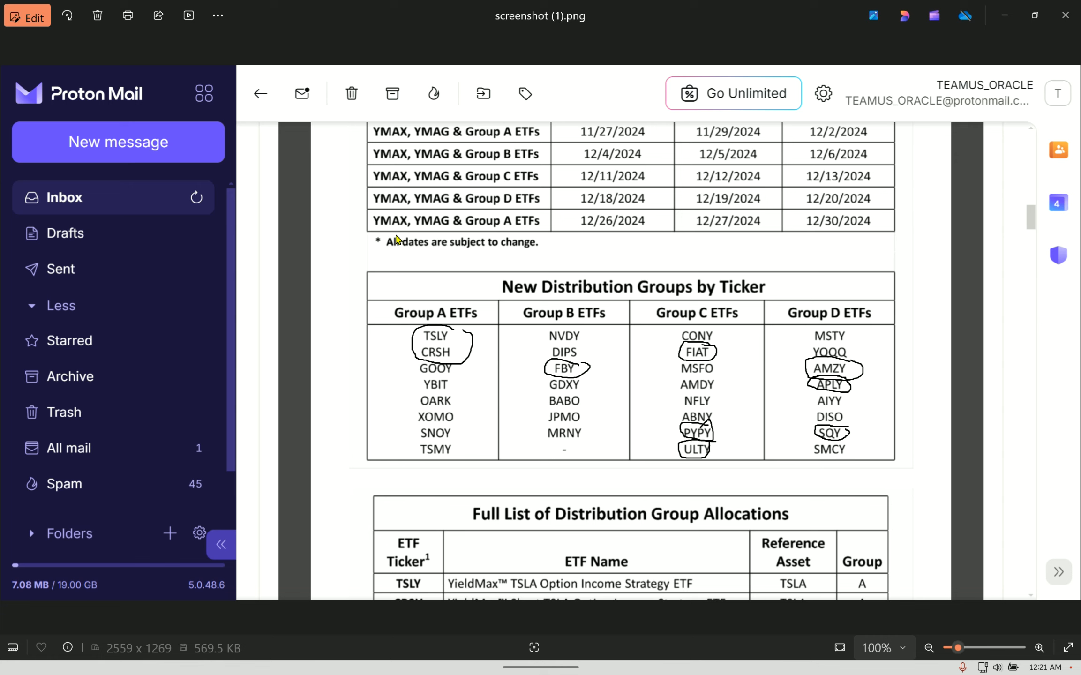
{"action": "mouse_move", "coordinate": [359, 301]}
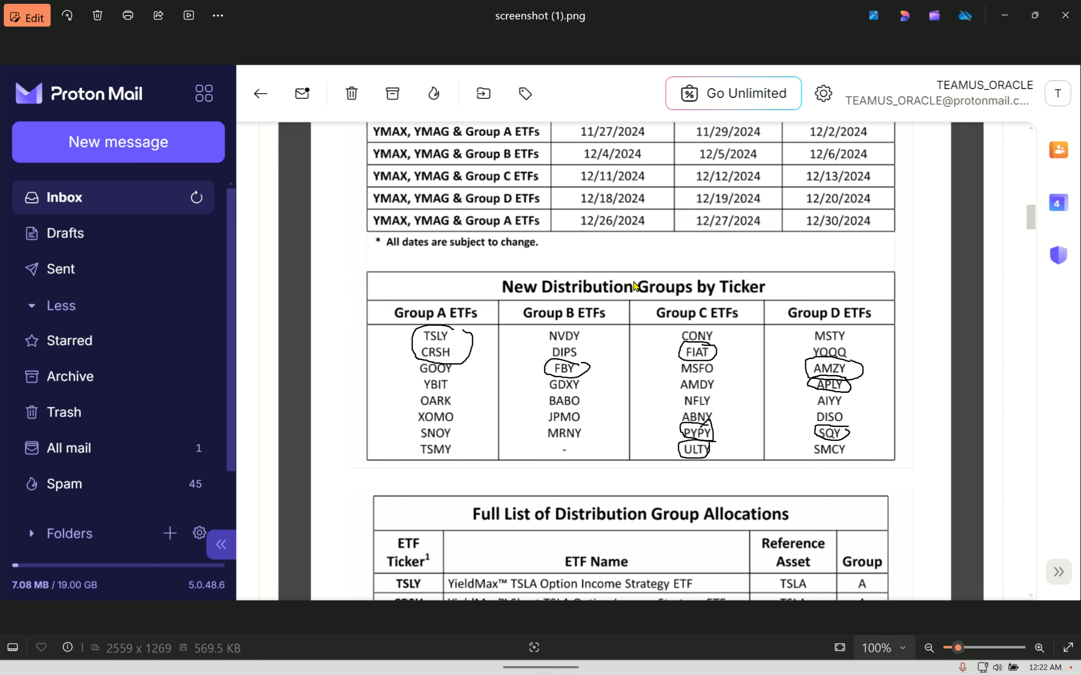
{"action": "mouse_move", "coordinate": [432, 284]}
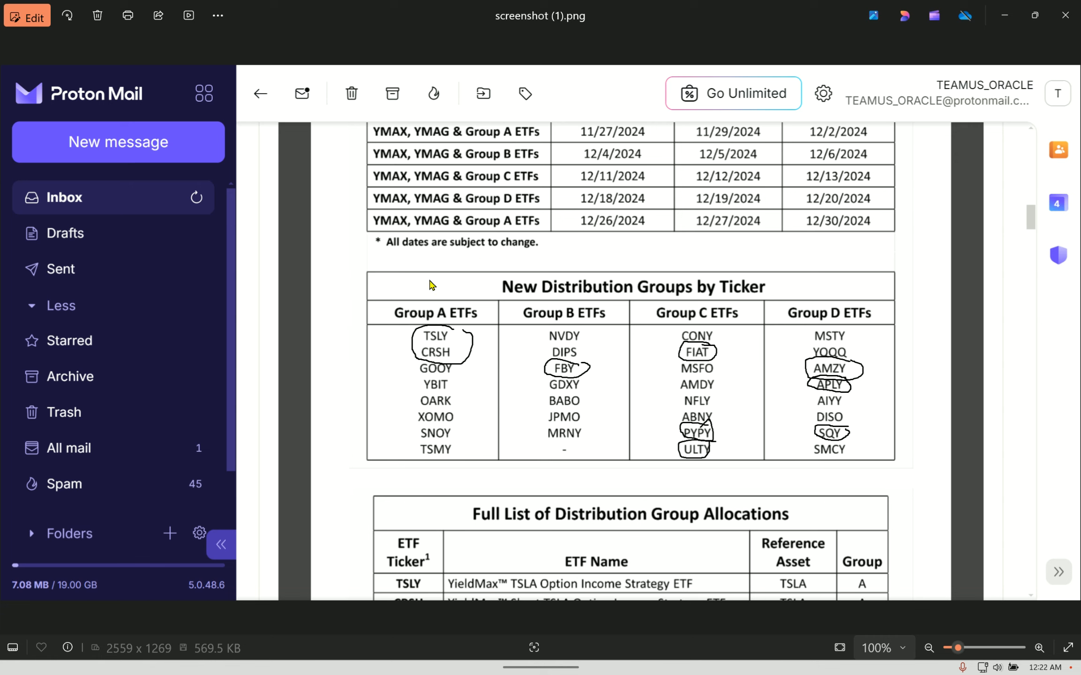
{"action": "mouse_move", "coordinate": [443, 296]}
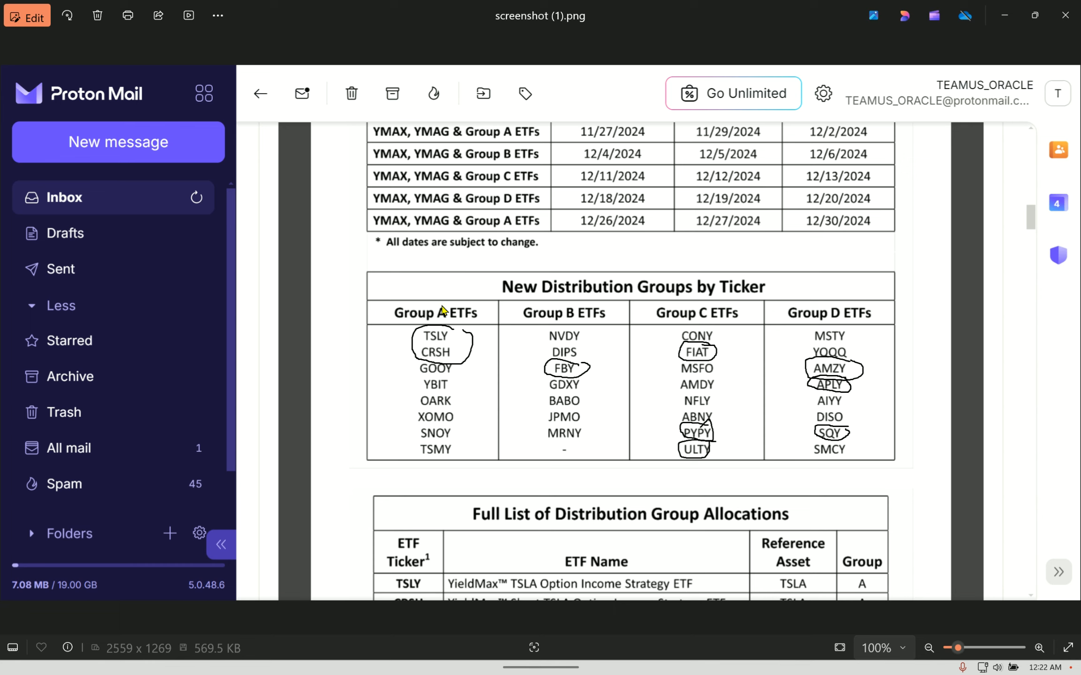
{"action": "mouse_move", "coordinate": [446, 379]}
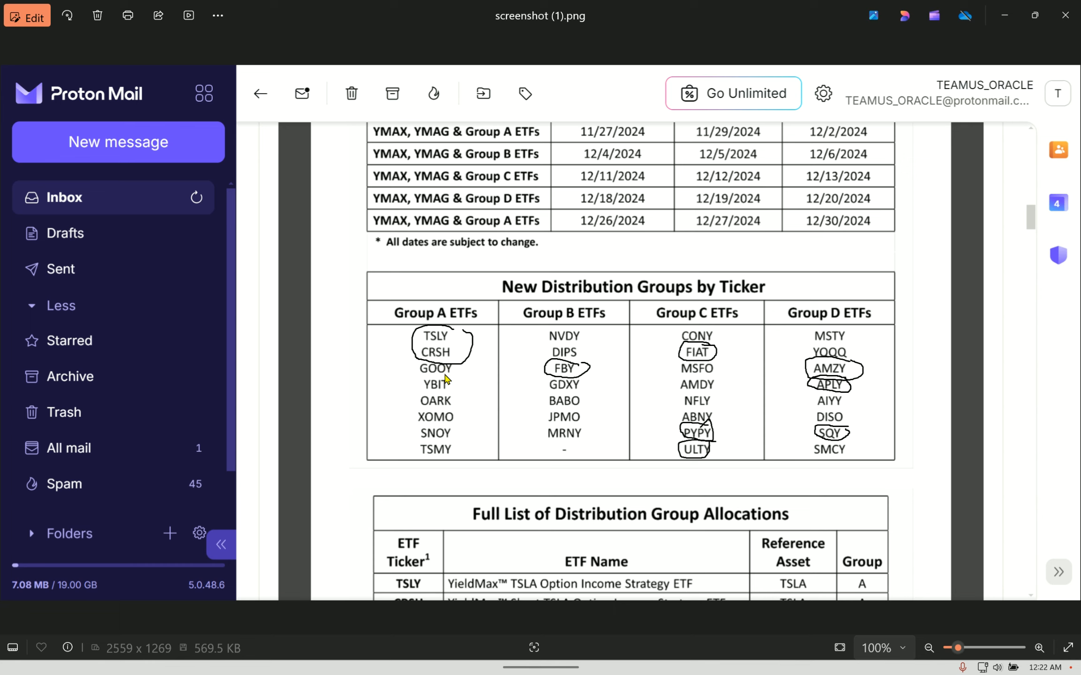
{"action": "mouse_move", "coordinate": [809, 356]}
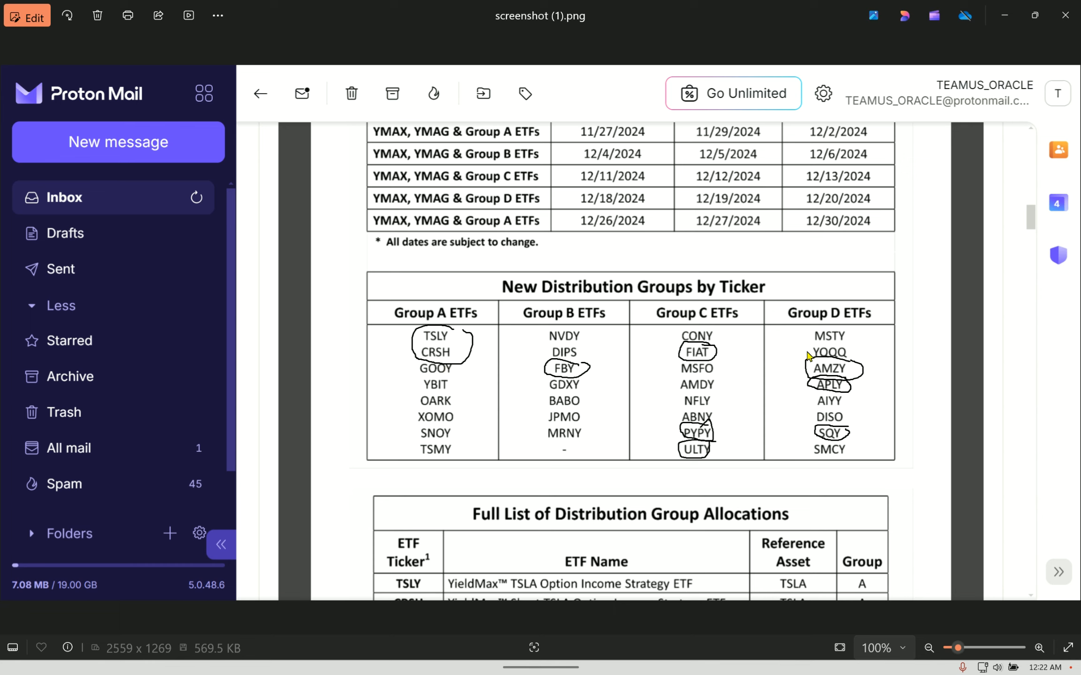
{"action": "mouse_move", "coordinate": [803, 378]}
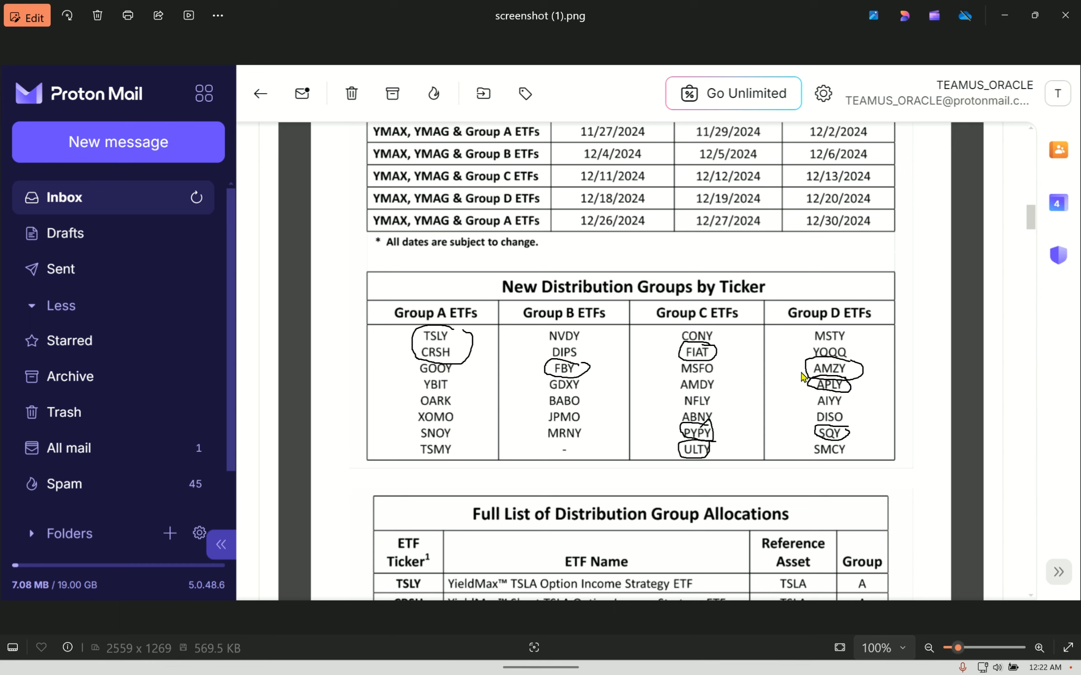
{"action": "mouse_move", "coordinate": [715, 333]}
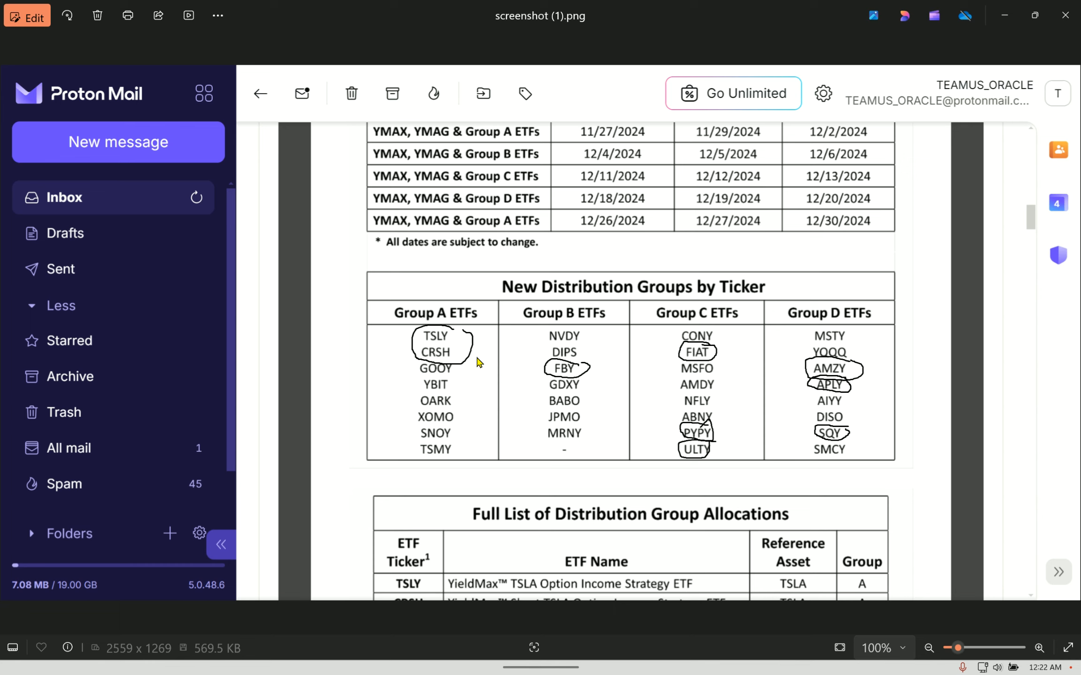
{"action": "mouse_move", "coordinate": [663, 330]}
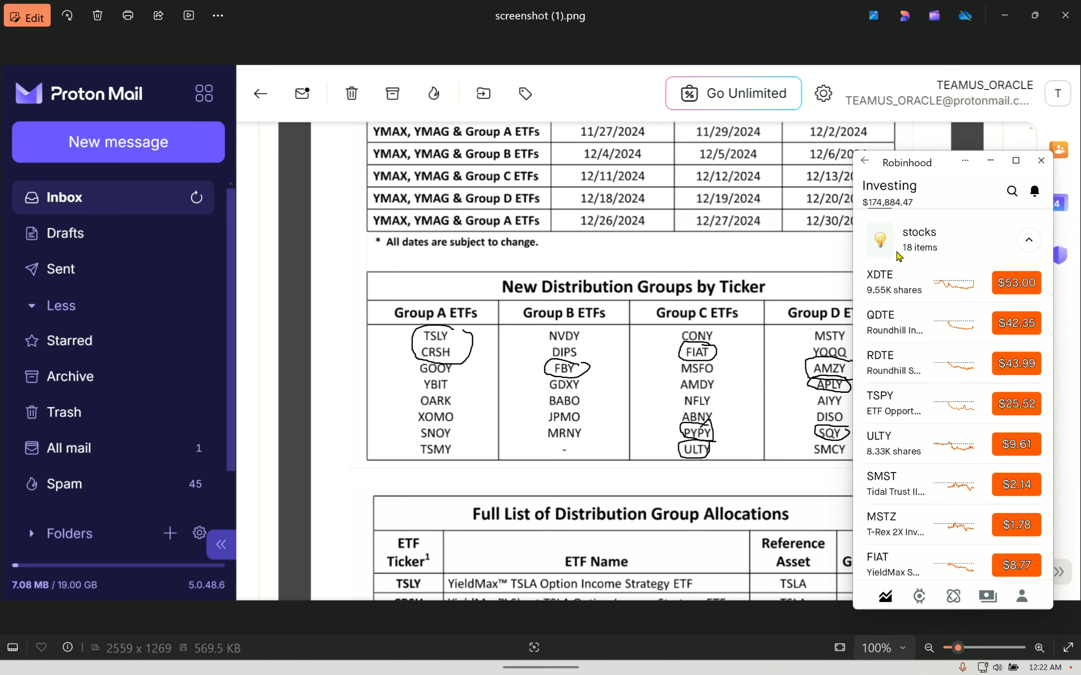
{"action": "mouse_move", "coordinate": [677, 200]}
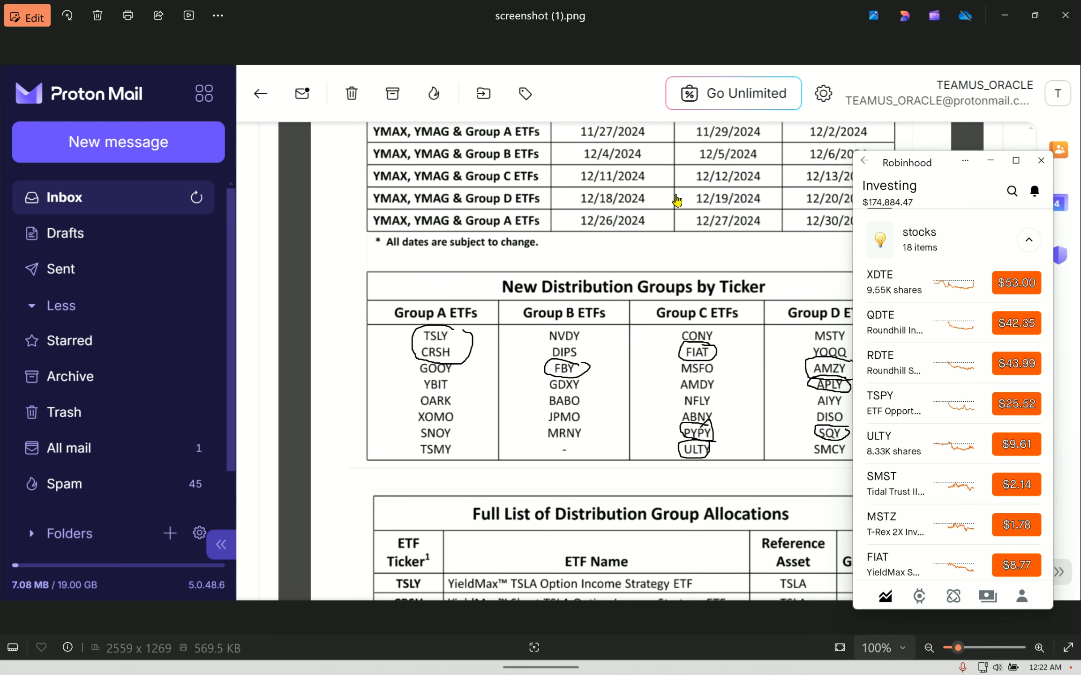
{"action": "mouse_move", "coordinate": [670, 199]}
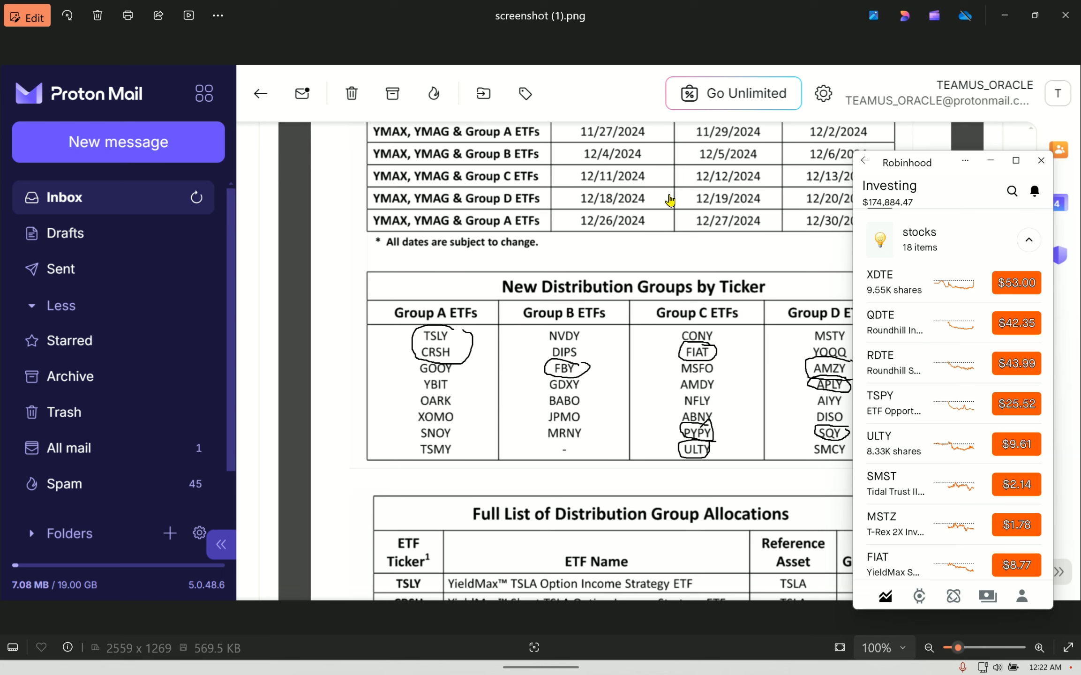
{"action": "mouse_move", "coordinate": [954, 290]}
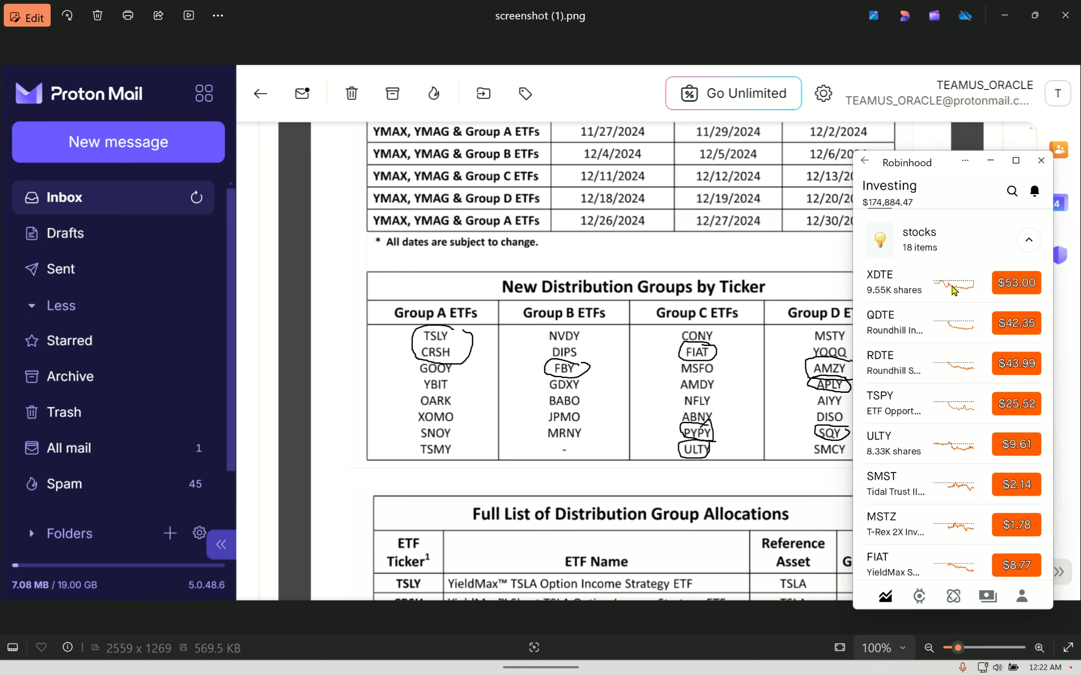
{"action": "left_click", "coordinate": [880, 322]}
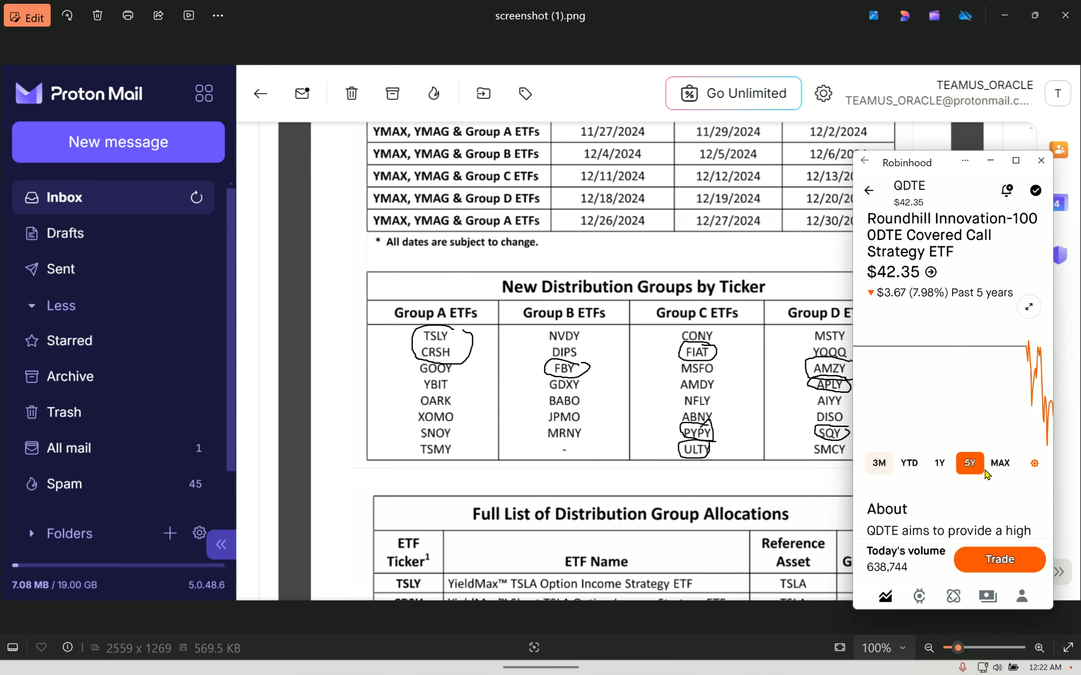
{"action": "left_click", "coordinate": [999, 462]}
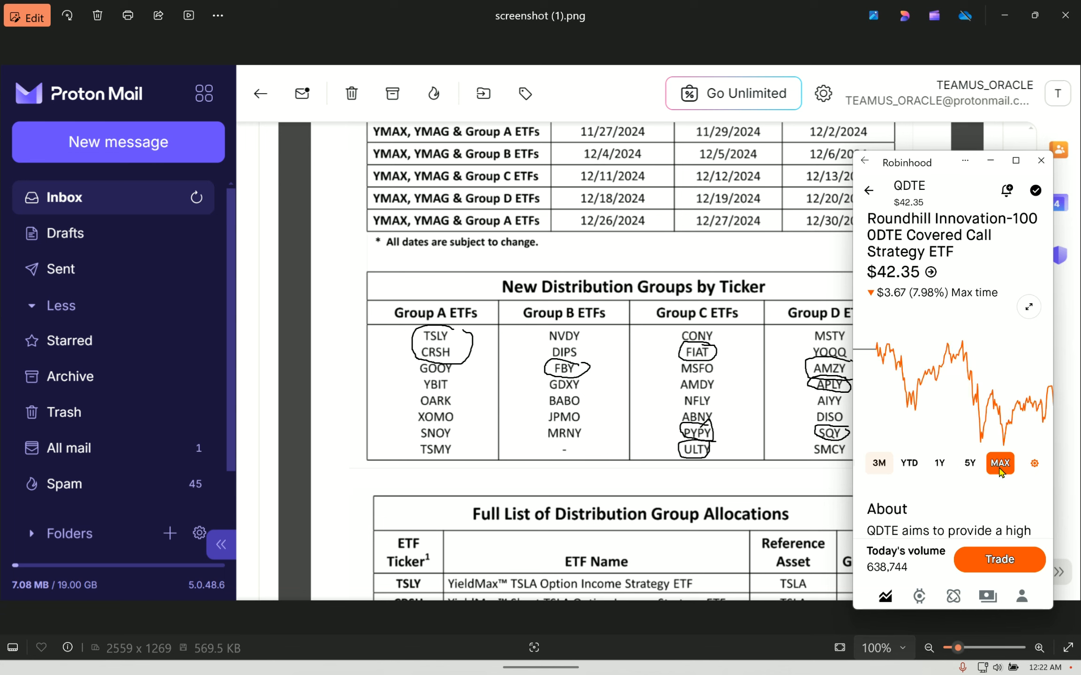
{"action": "mouse_move", "coordinate": [898, 325]}
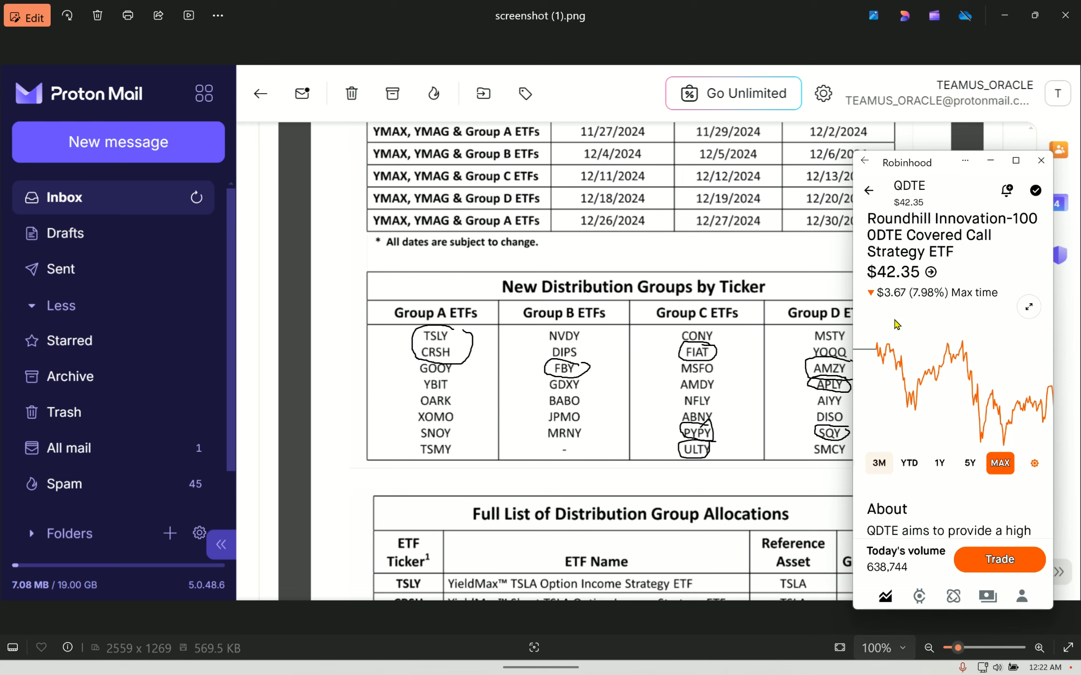
{"action": "mouse_move", "coordinate": [901, 321]}
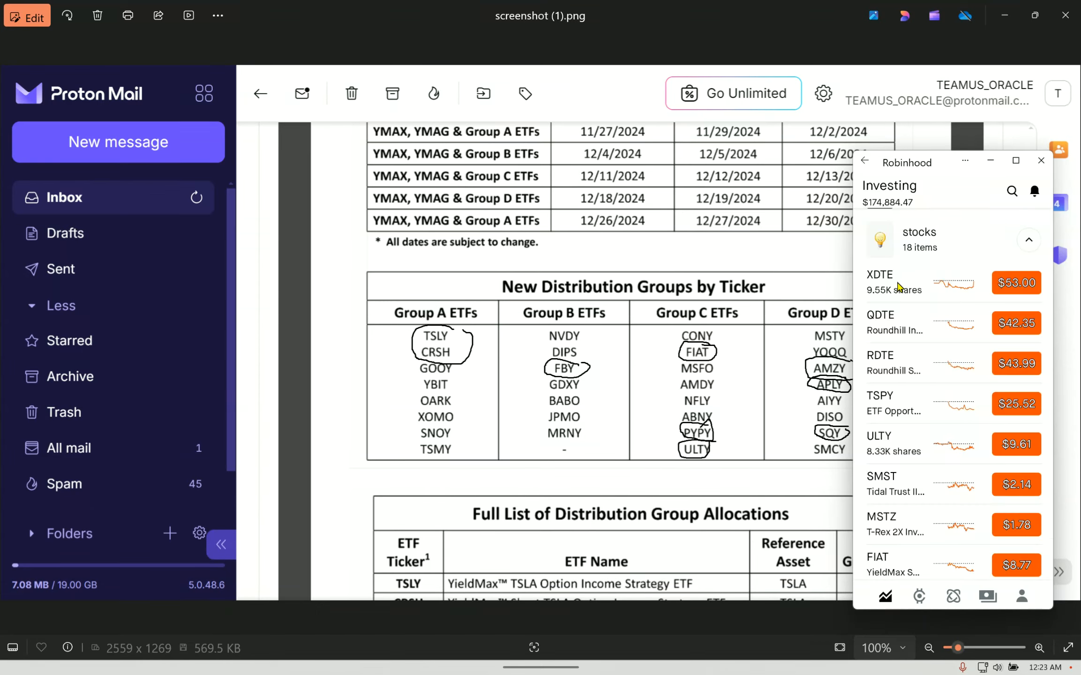
{"action": "left_click", "coordinate": [880, 281]}
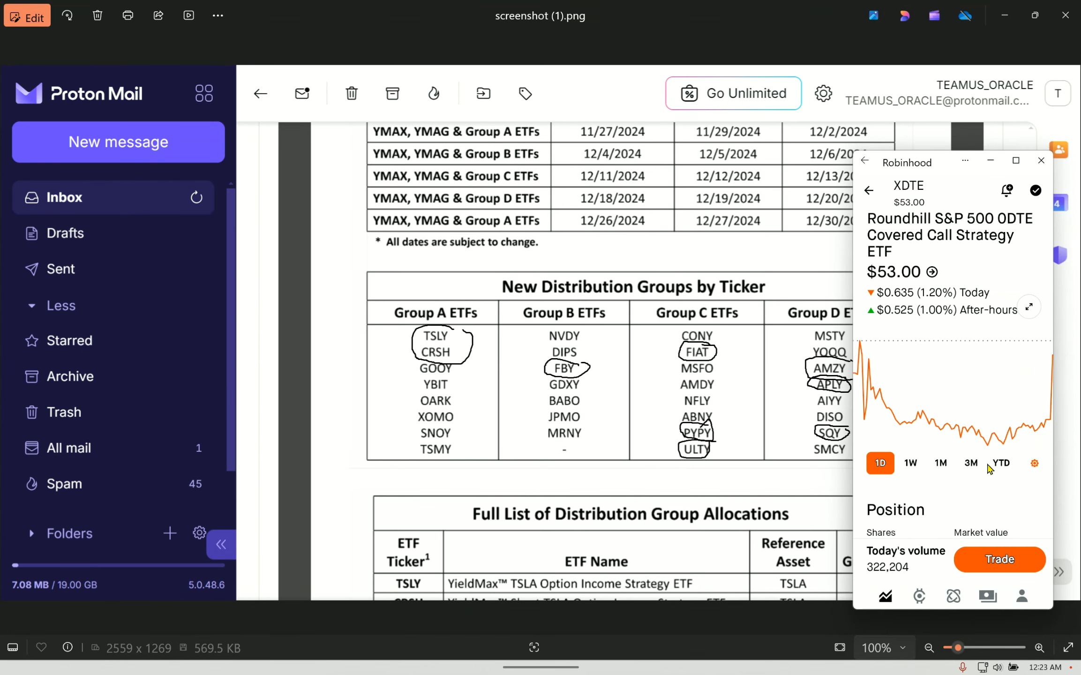
{"action": "mouse_move", "coordinate": [996, 474]}
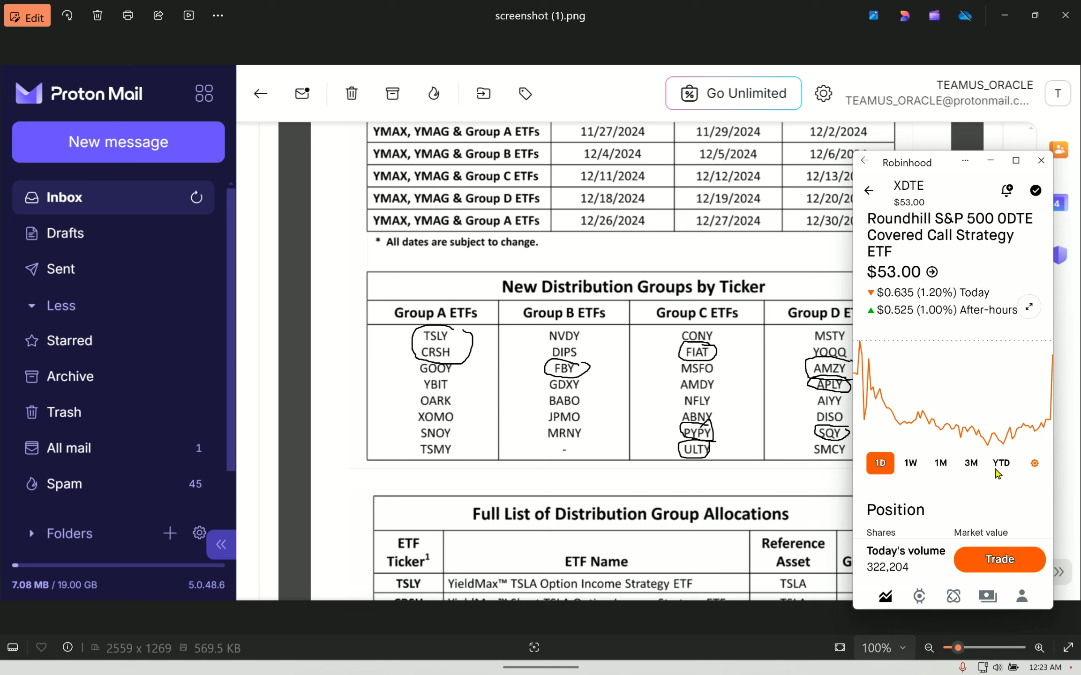
{"action": "left_click", "coordinate": [939, 462]}
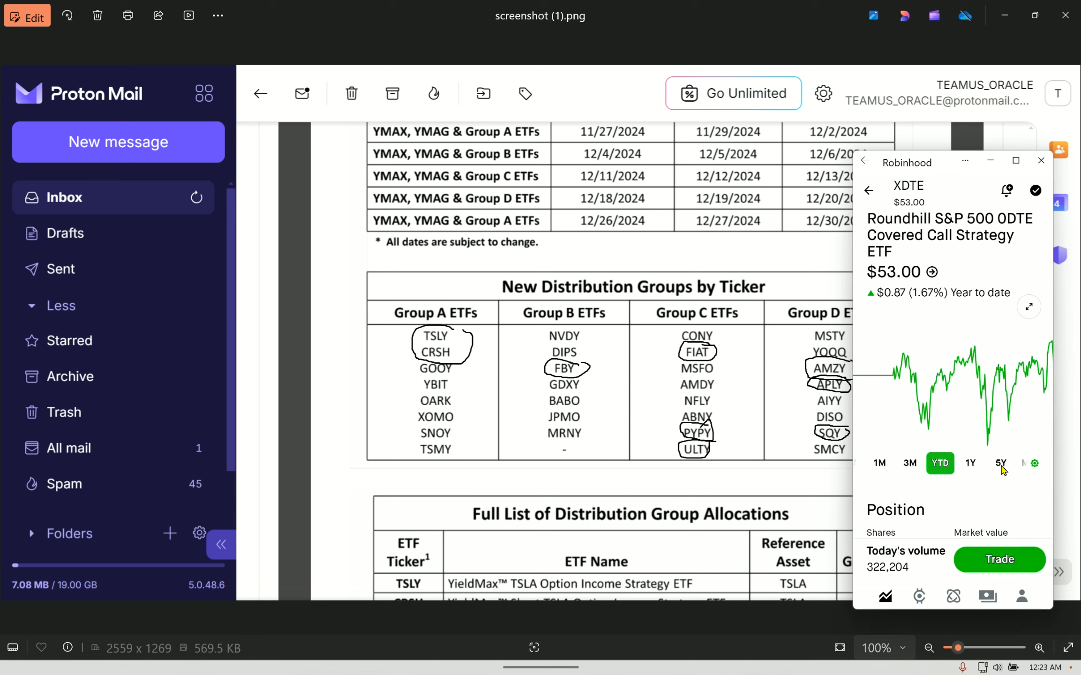
{"action": "left_click", "coordinate": [969, 463]}
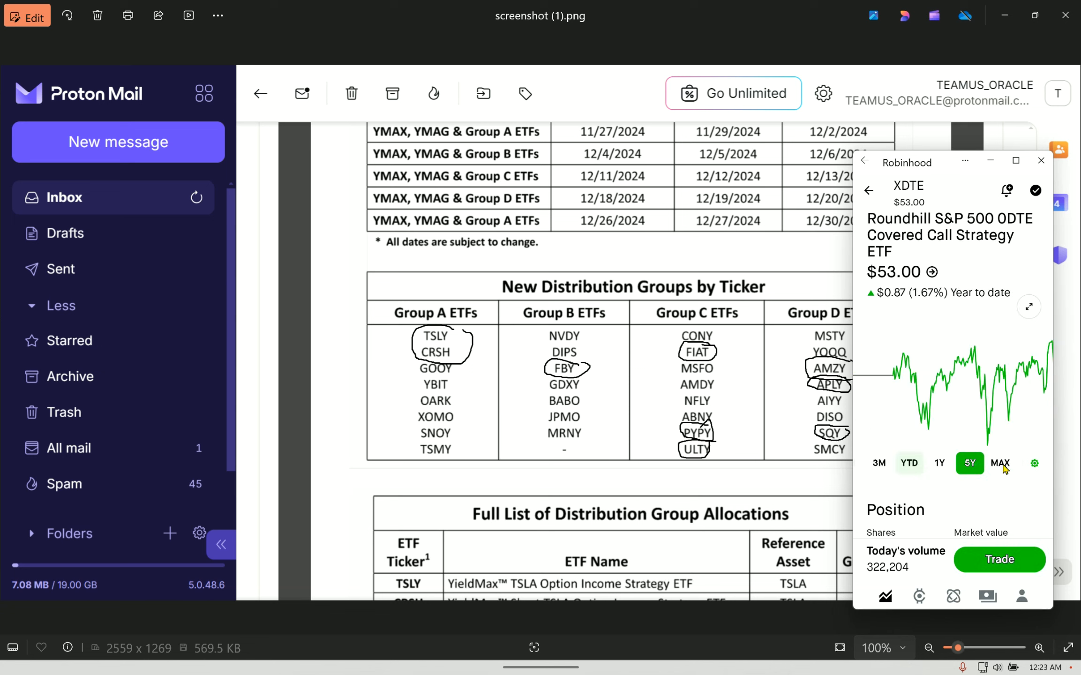
{"action": "left_click", "coordinate": [1000, 462]}
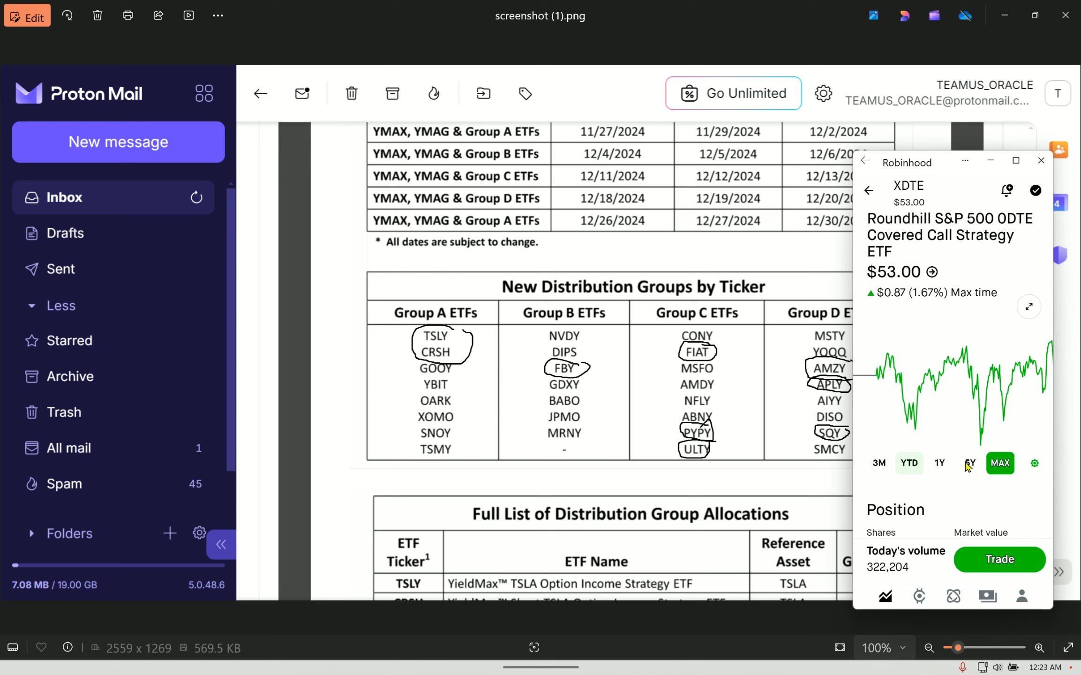
{"action": "mouse_move", "coordinate": [970, 466]}
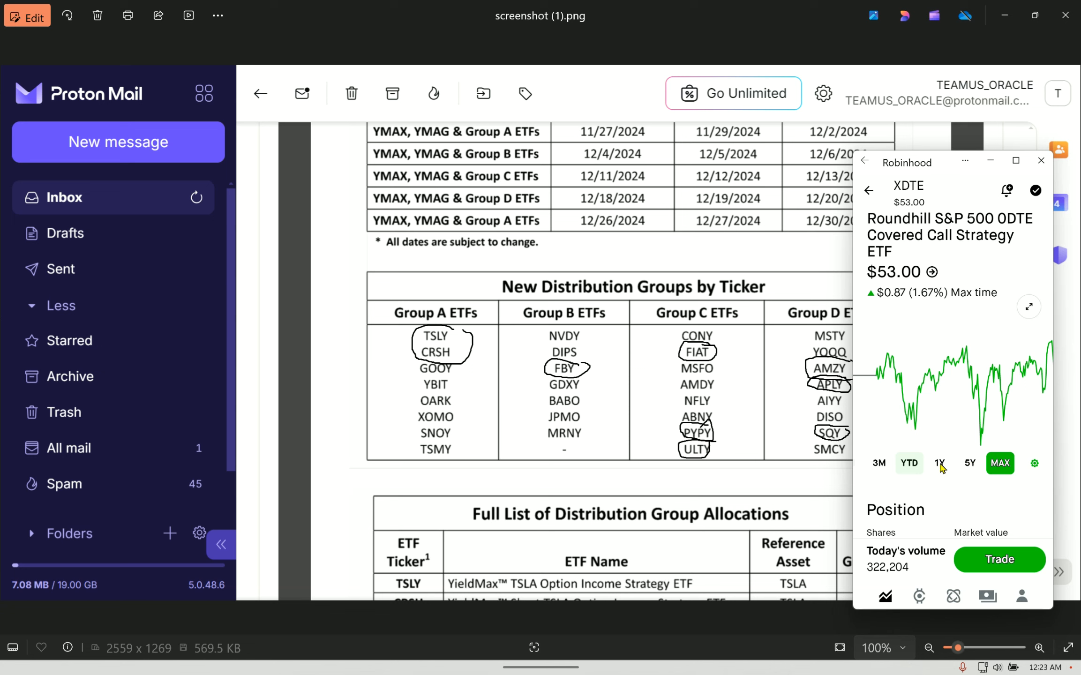
{"action": "left_click", "coordinate": [940, 462]}
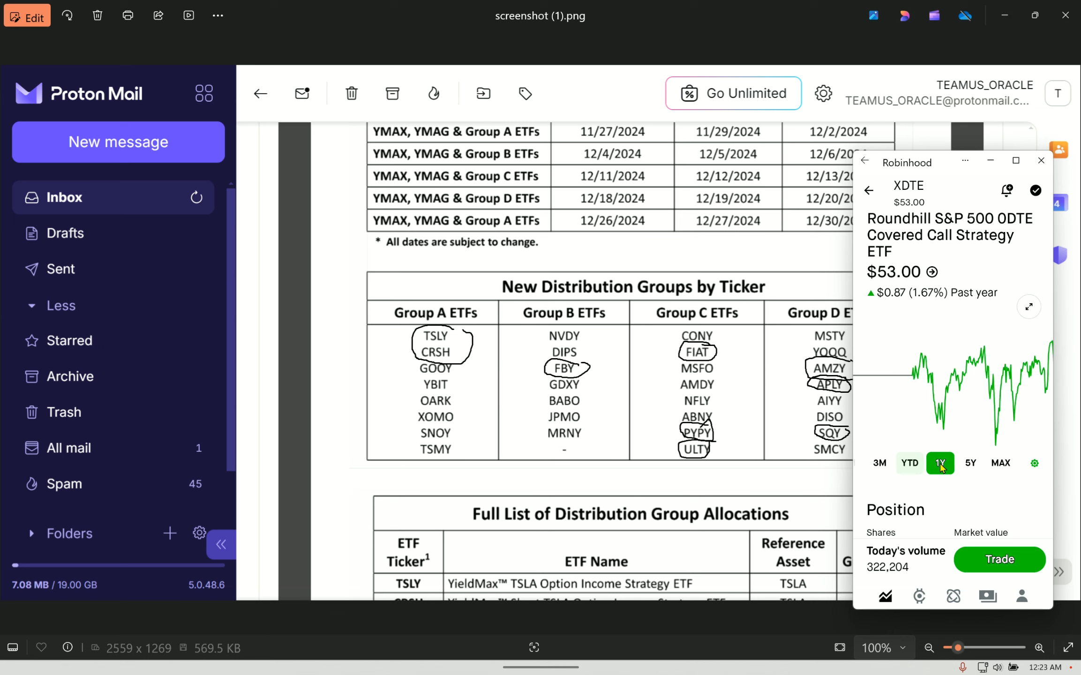
{"action": "mouse_move", "coordinate": [909, 474]}
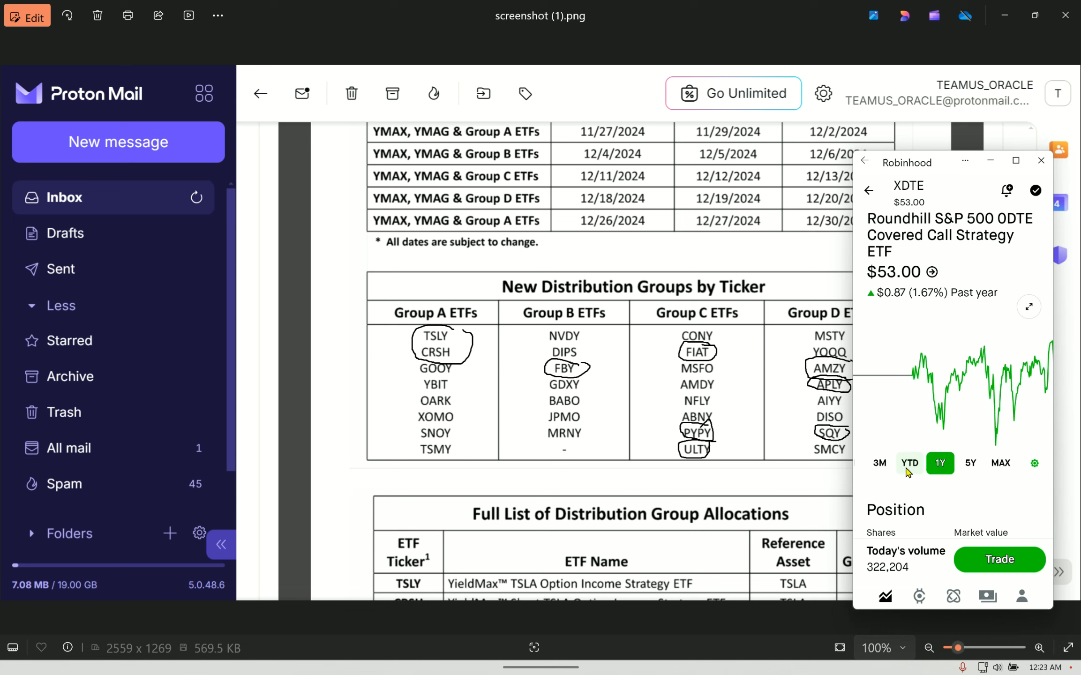
{"action": "left_click", "coordinate": [939, 462]}
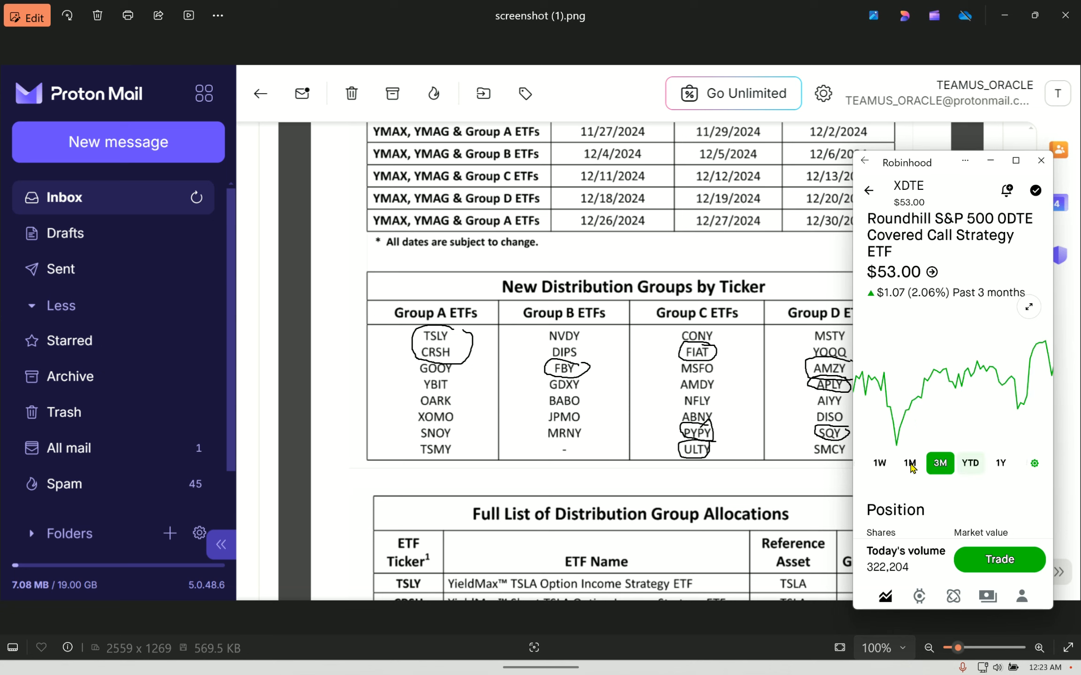
{"action": "mouse_move", "coordinate": [960, 473]}
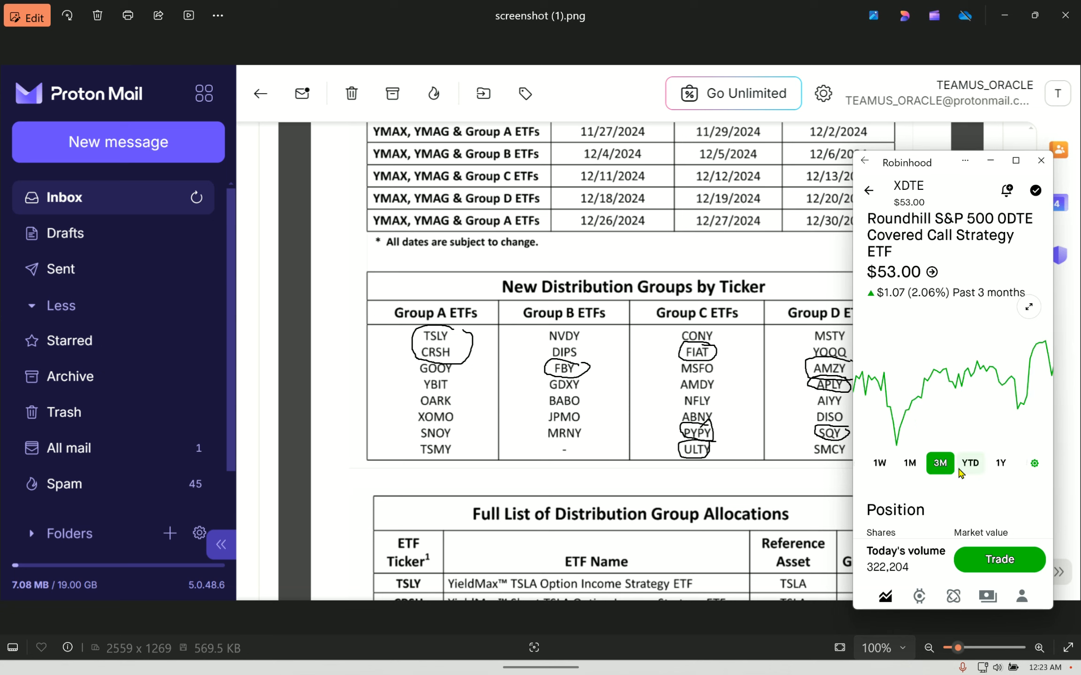
{"action": "left_click", "coordinate": [939, 462]}
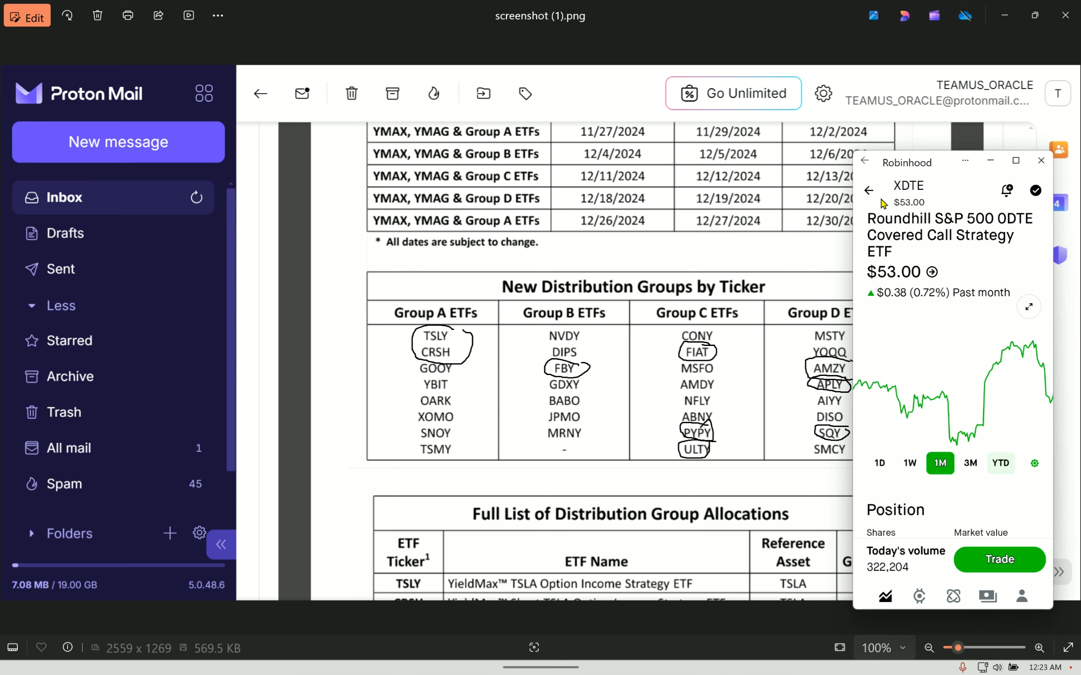
{"action": "left_click", "coordinate": [868, 190]}
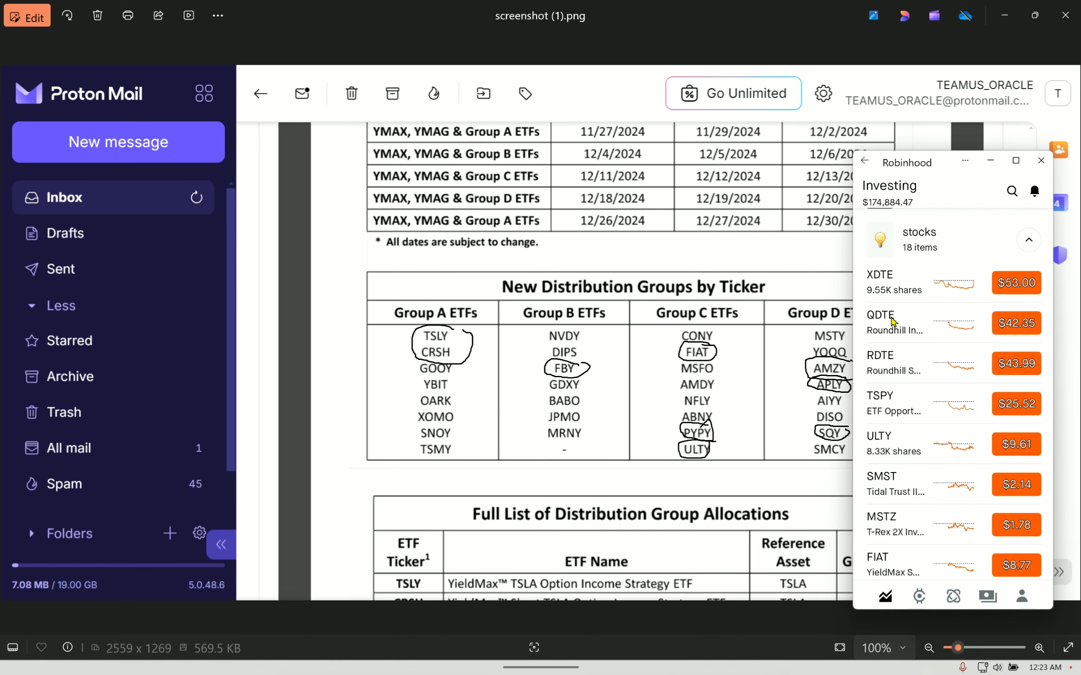
{"action": "mouse_move", "coordinate": [892, 366]}
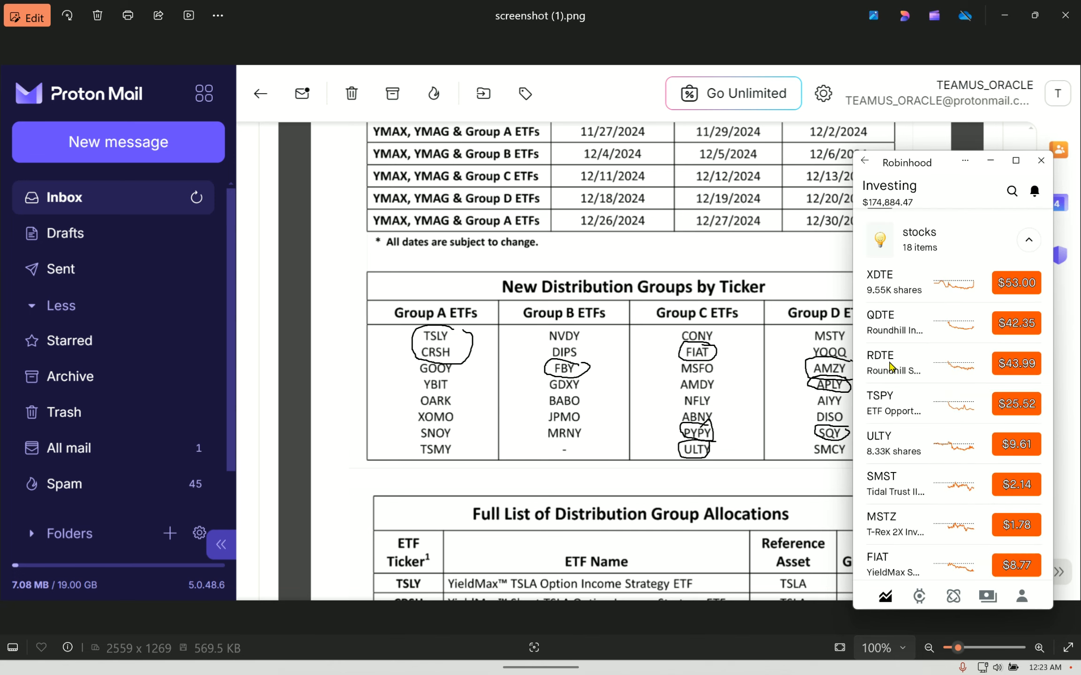
{"action": "left_click", "coordinate": [892, 364]}
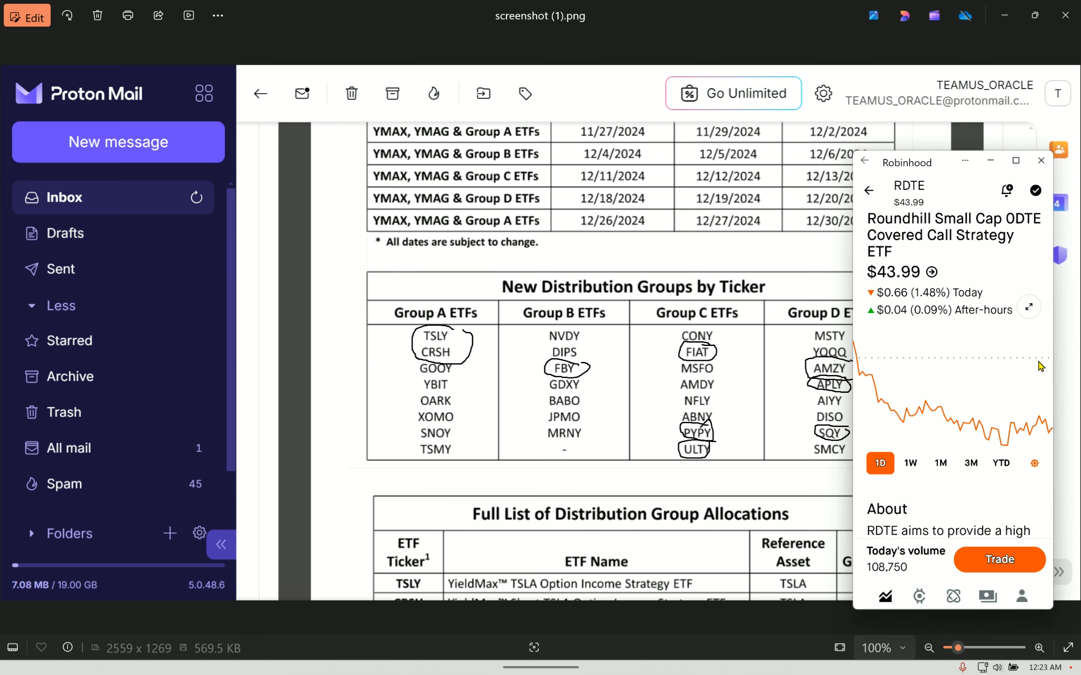
{"action": "left_click", "coordinate": [940, 463]}
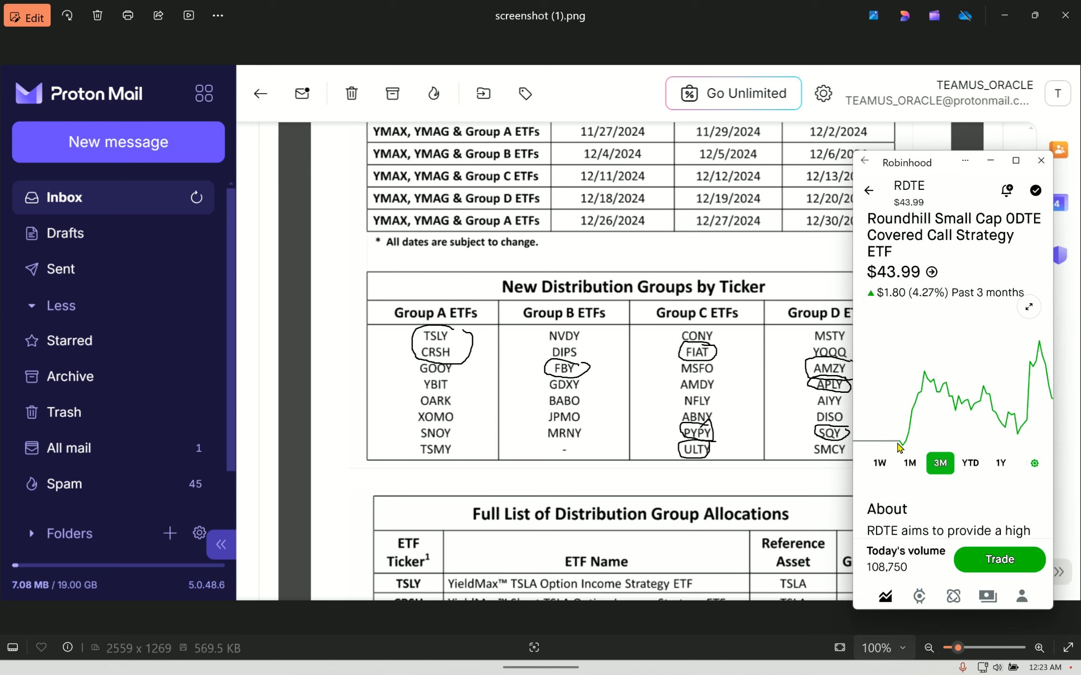
{"action": "mouse_move", "coordinate": [927, 384]}
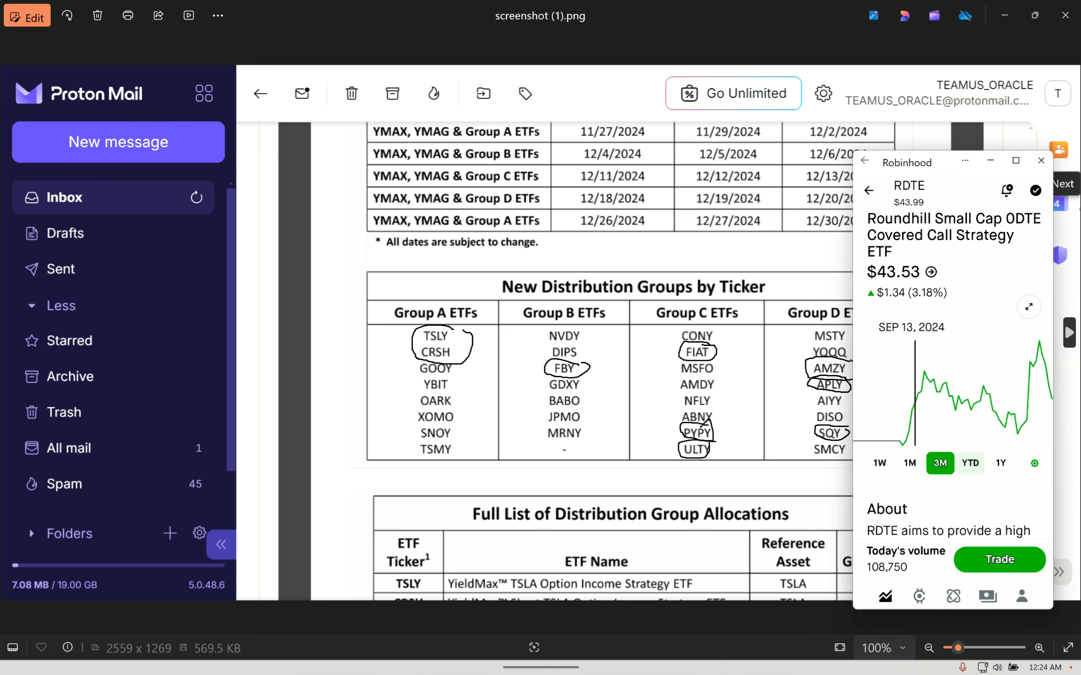
{"action": "mouse_move", "coordinate": [991, 403]}
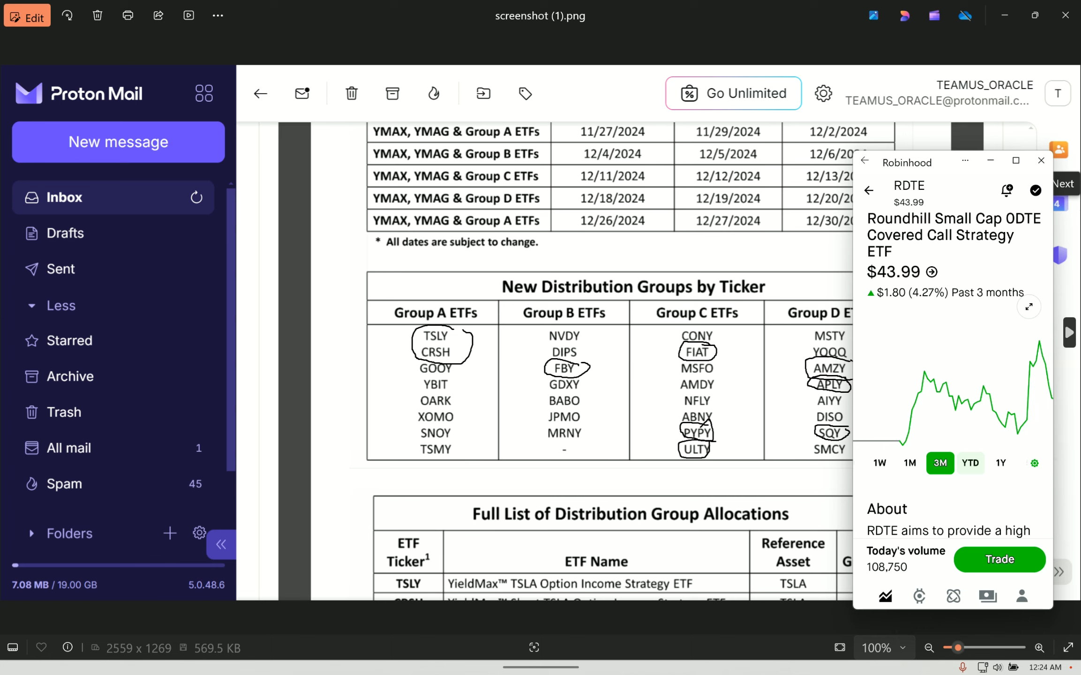
{"action": "left_click", "coordinate": [869, 192]}
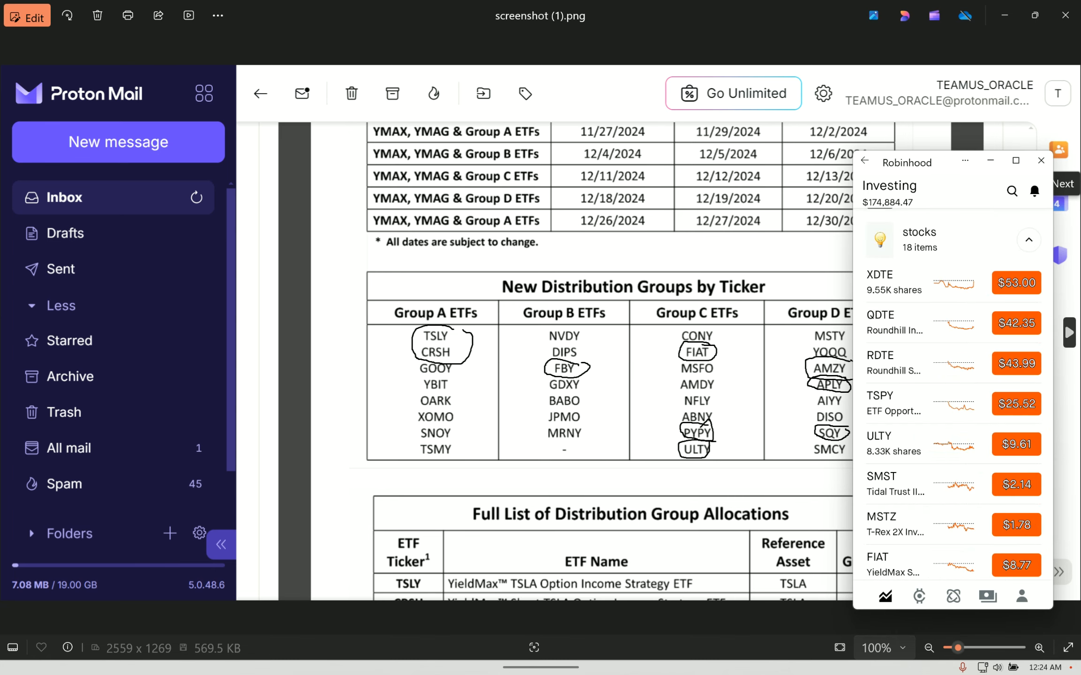